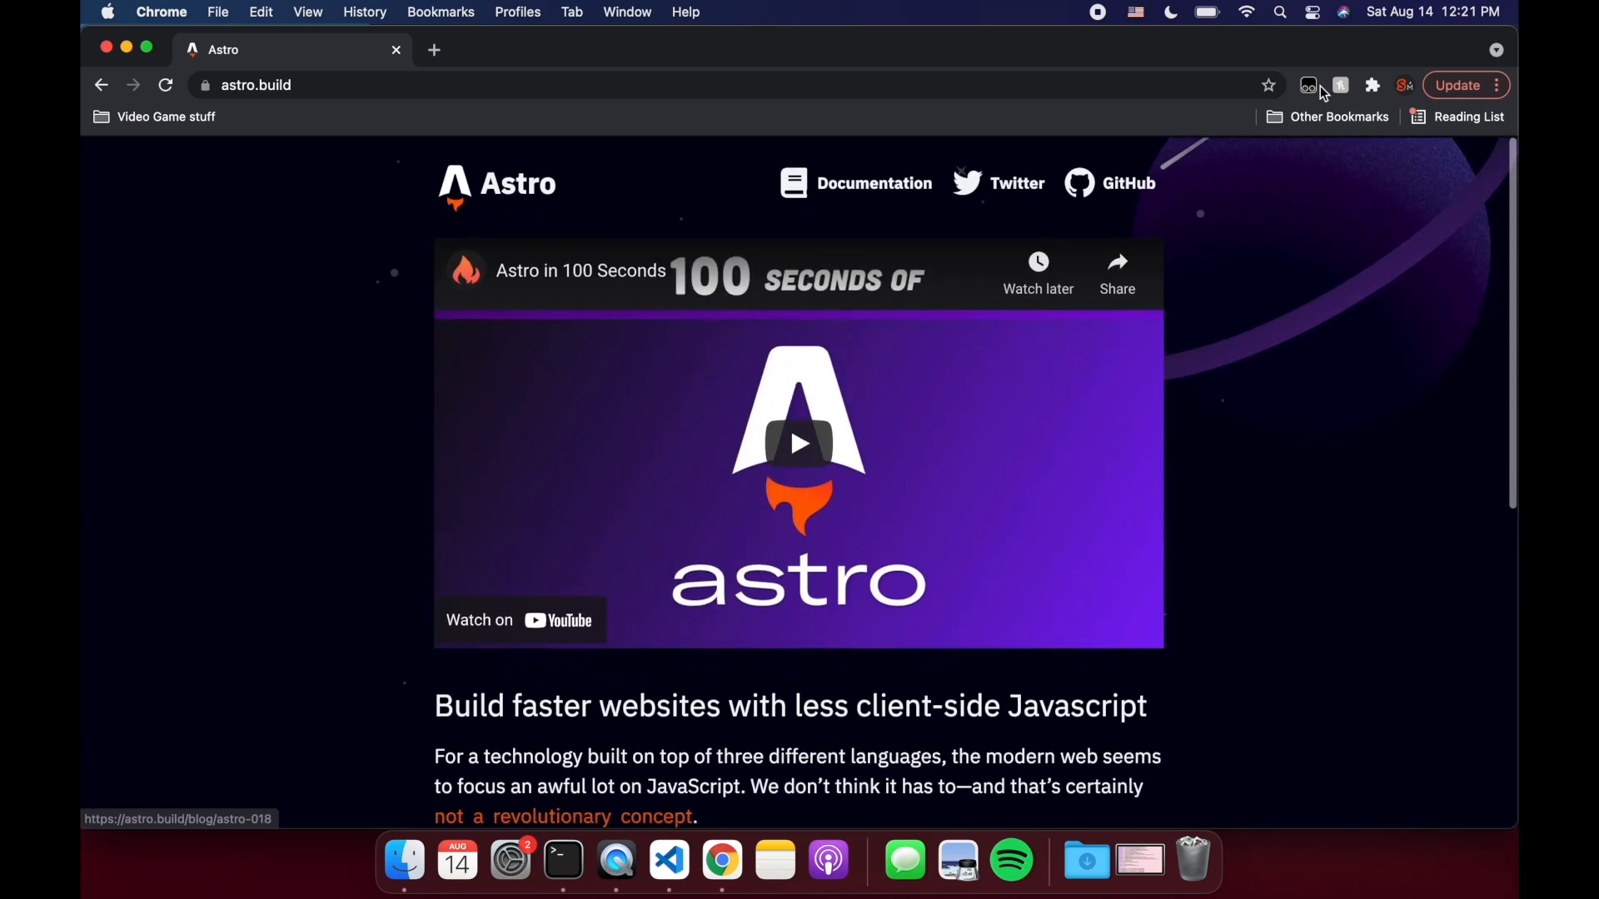
Open Astro's documentation and highlight, then clear, the phrase about dynamic websites.
{"action": "left_click", "coordinate": [873, 182]}
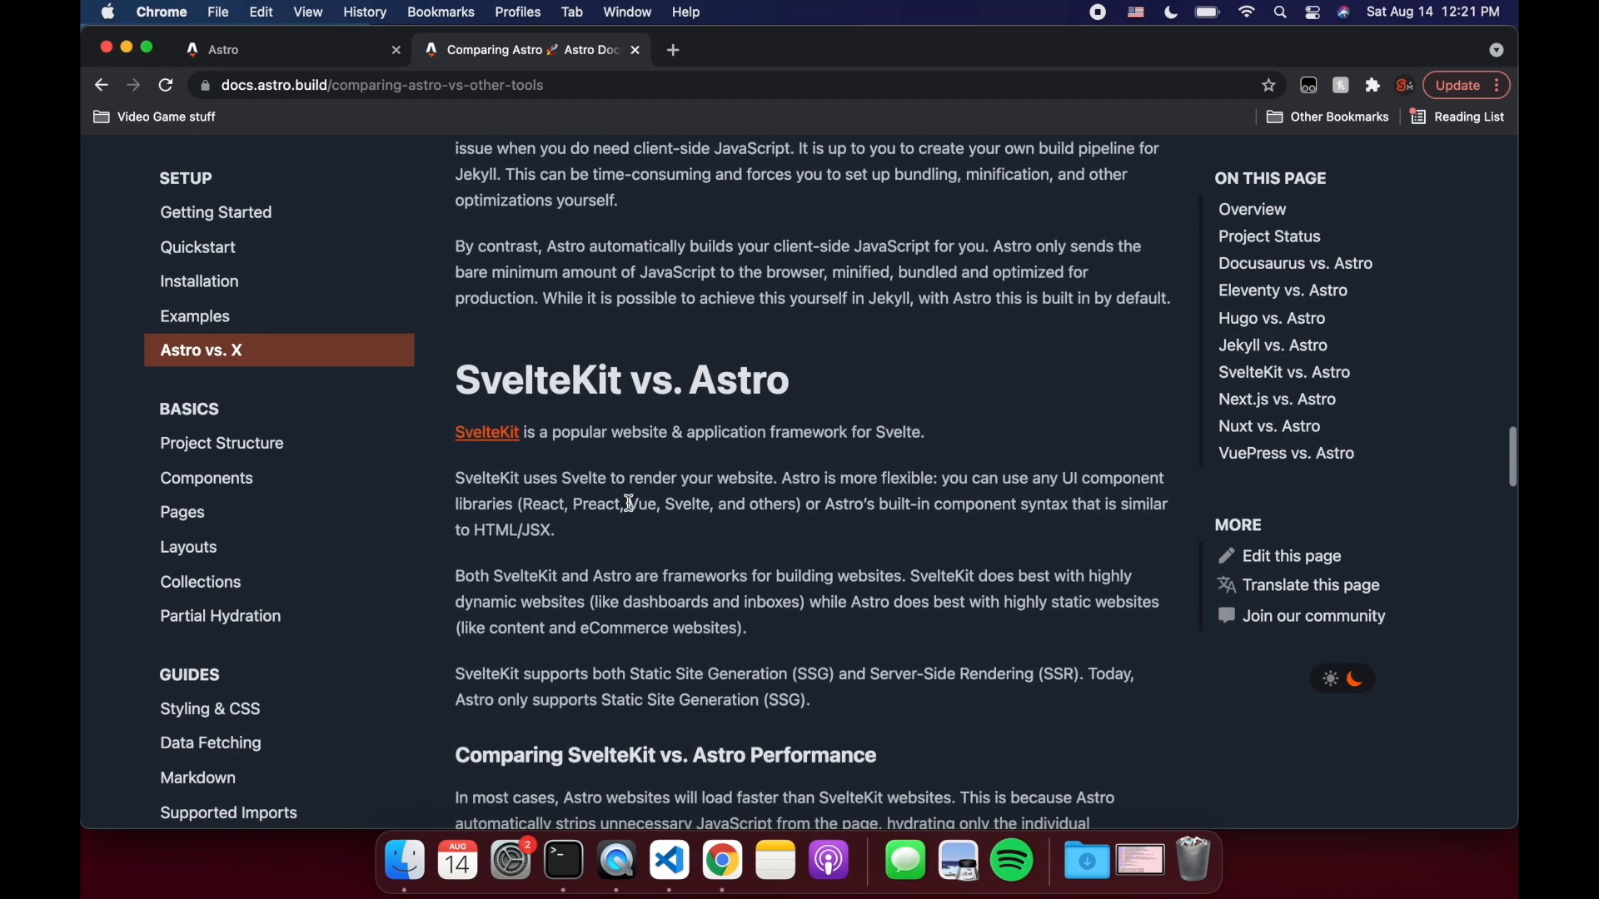
{"action": "mouse_move", "coordinate": [644, 640]}
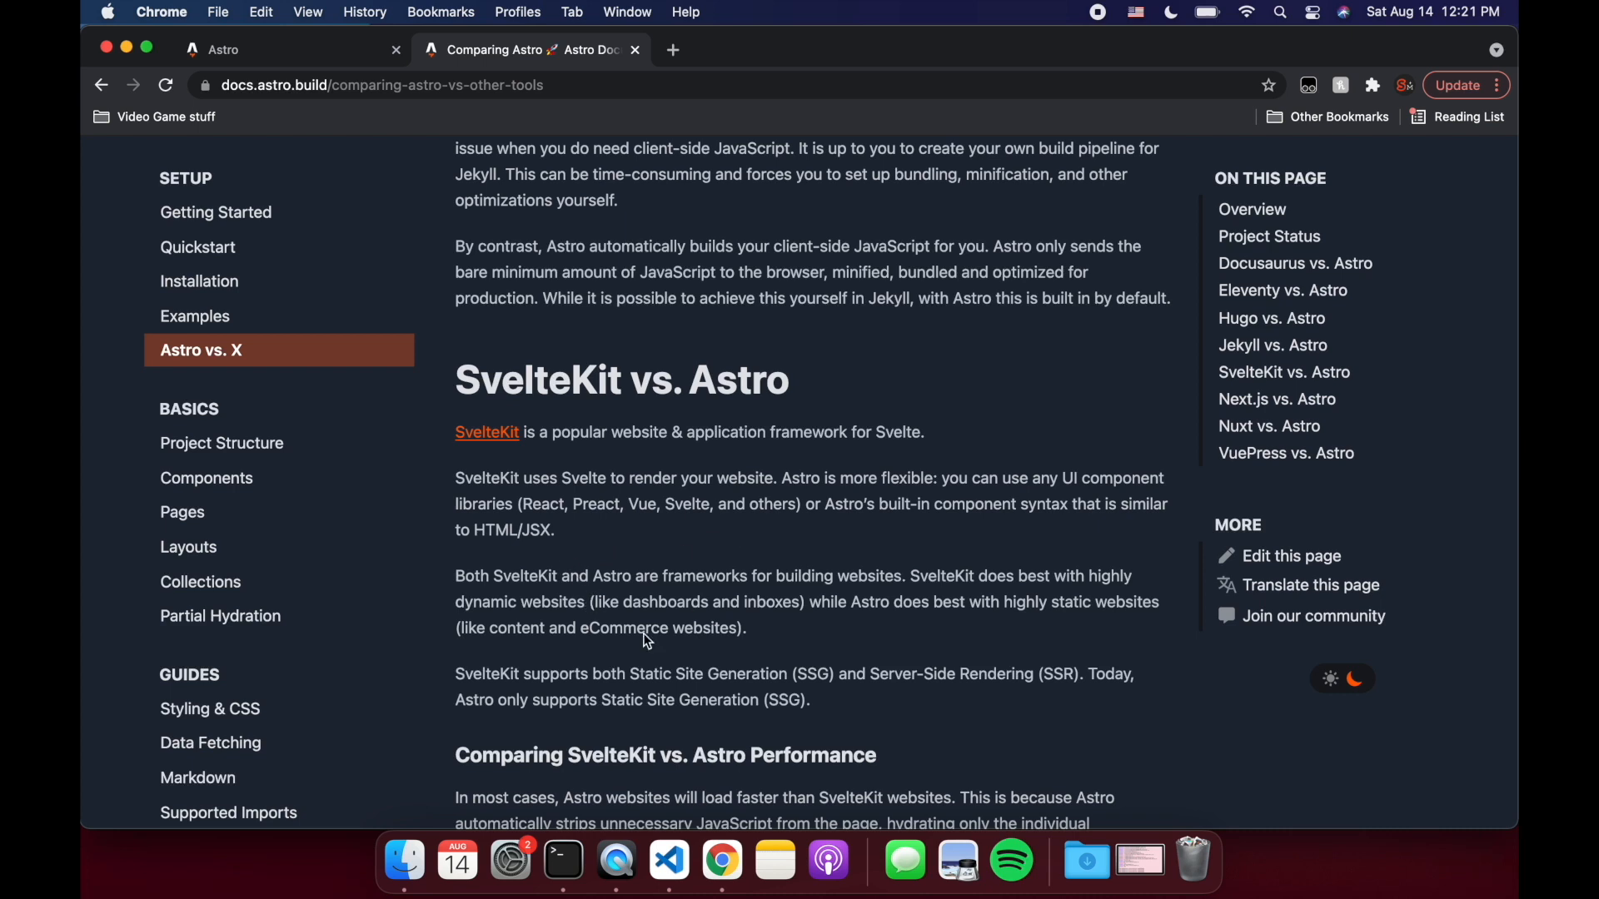
{"action": "left_click_drag", "start_coordinate": [474, 602], "coordinate": [805, 601]}
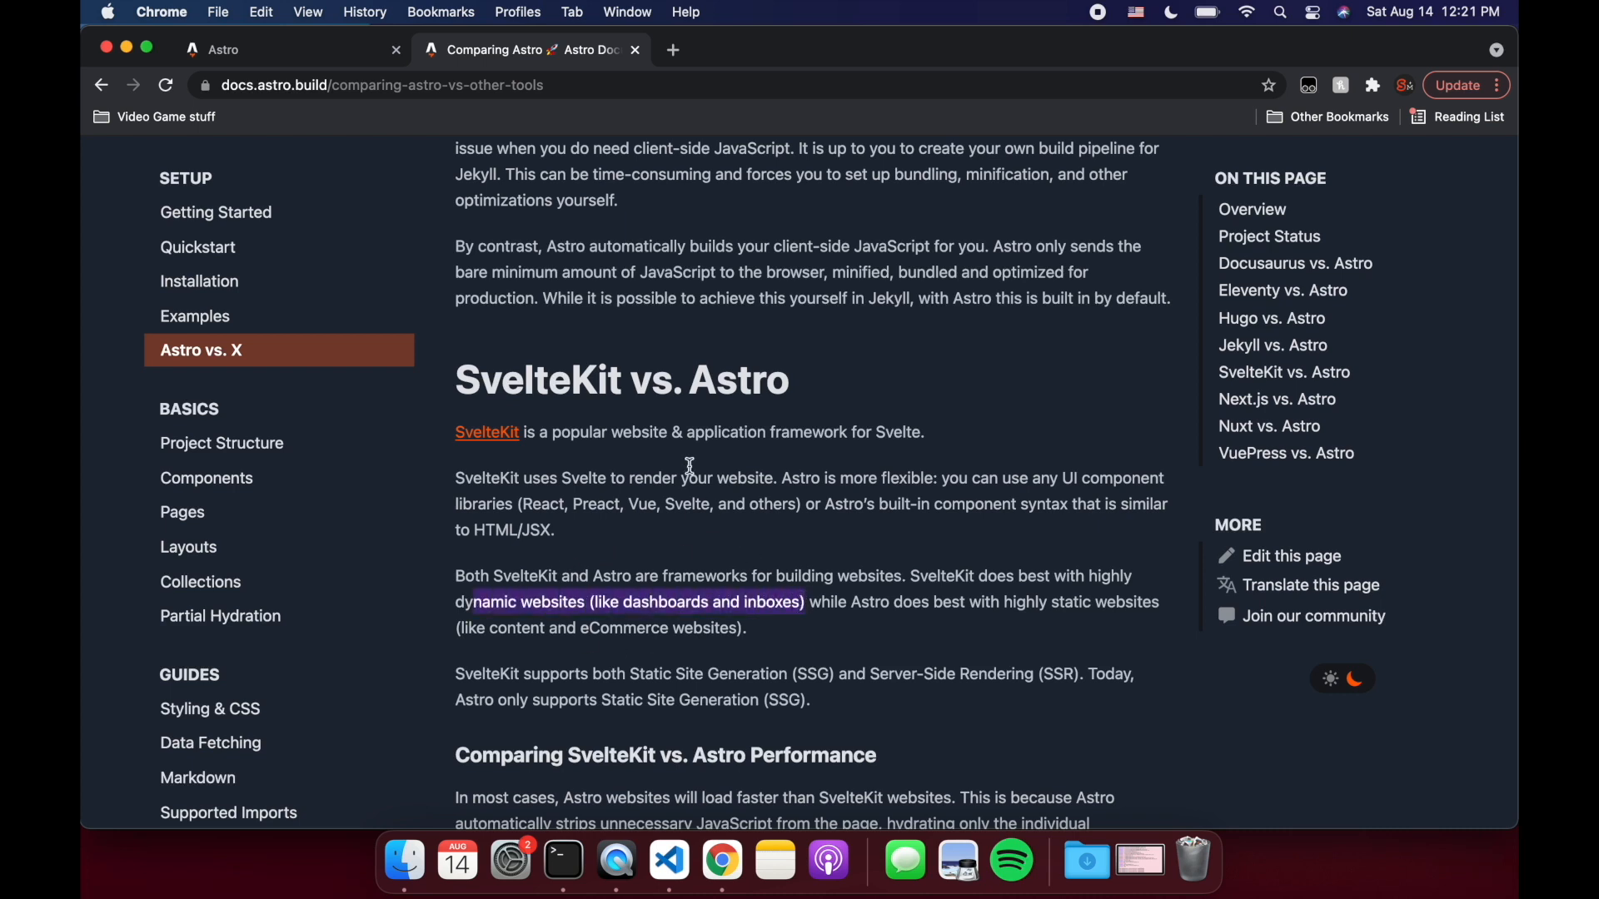
{"action": "left_click", "coordinate": [689, 467]}
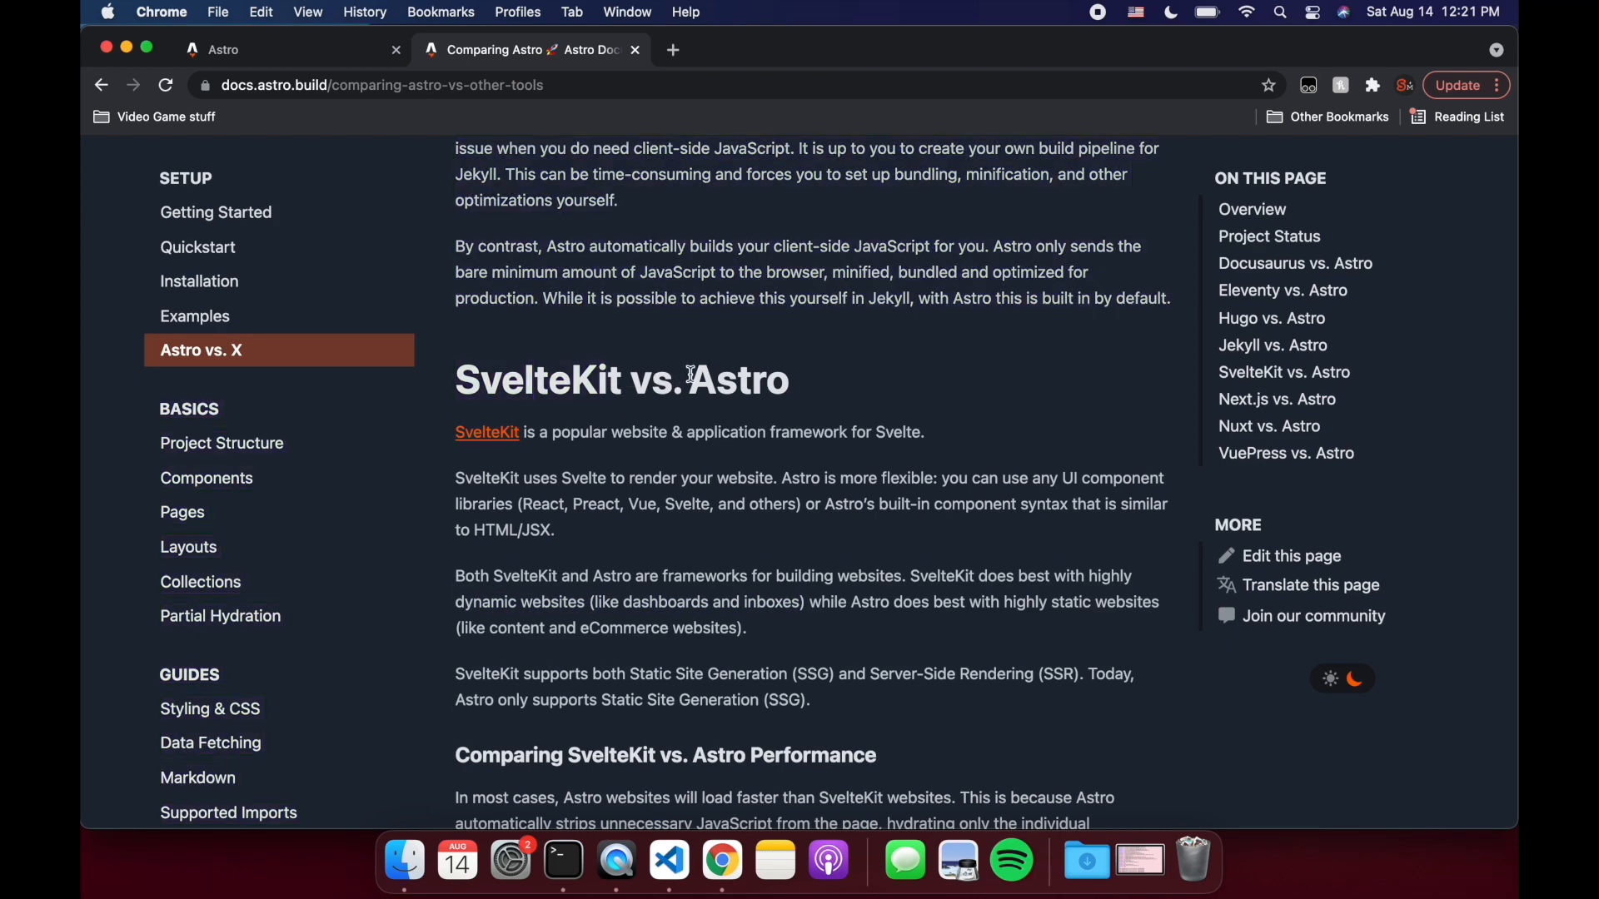
{"action": "mouse_move", "coordinate": [1040, 601]}
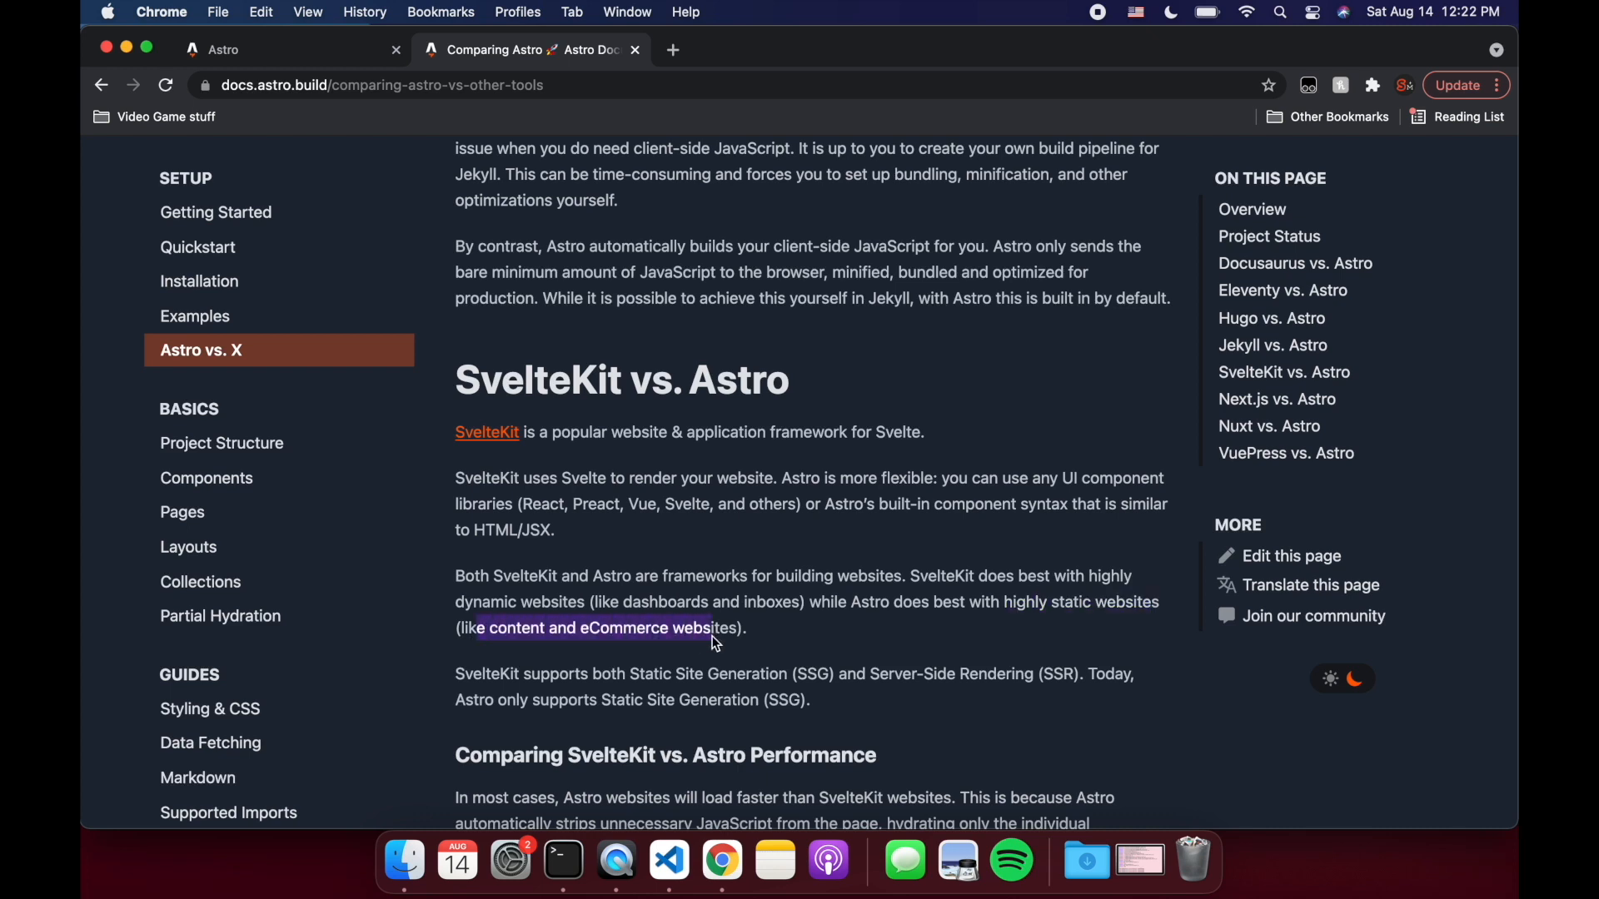
{"action": "mouse_move", "coordinate": [632, 372]}
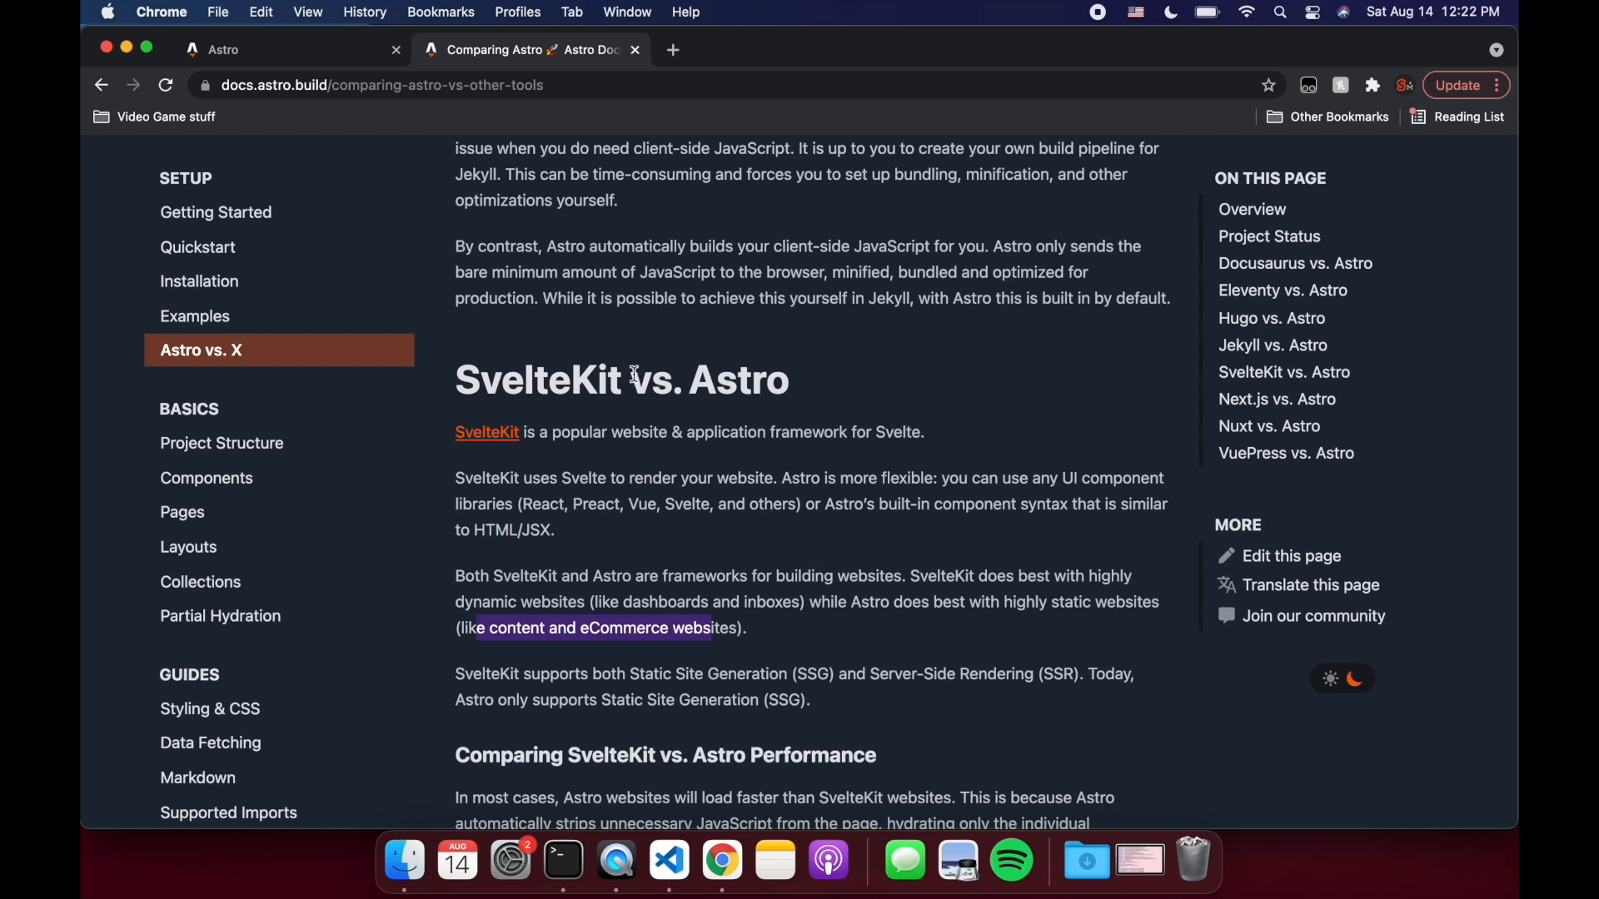
{"action": "double_click", "coordinate": [536, 381]}
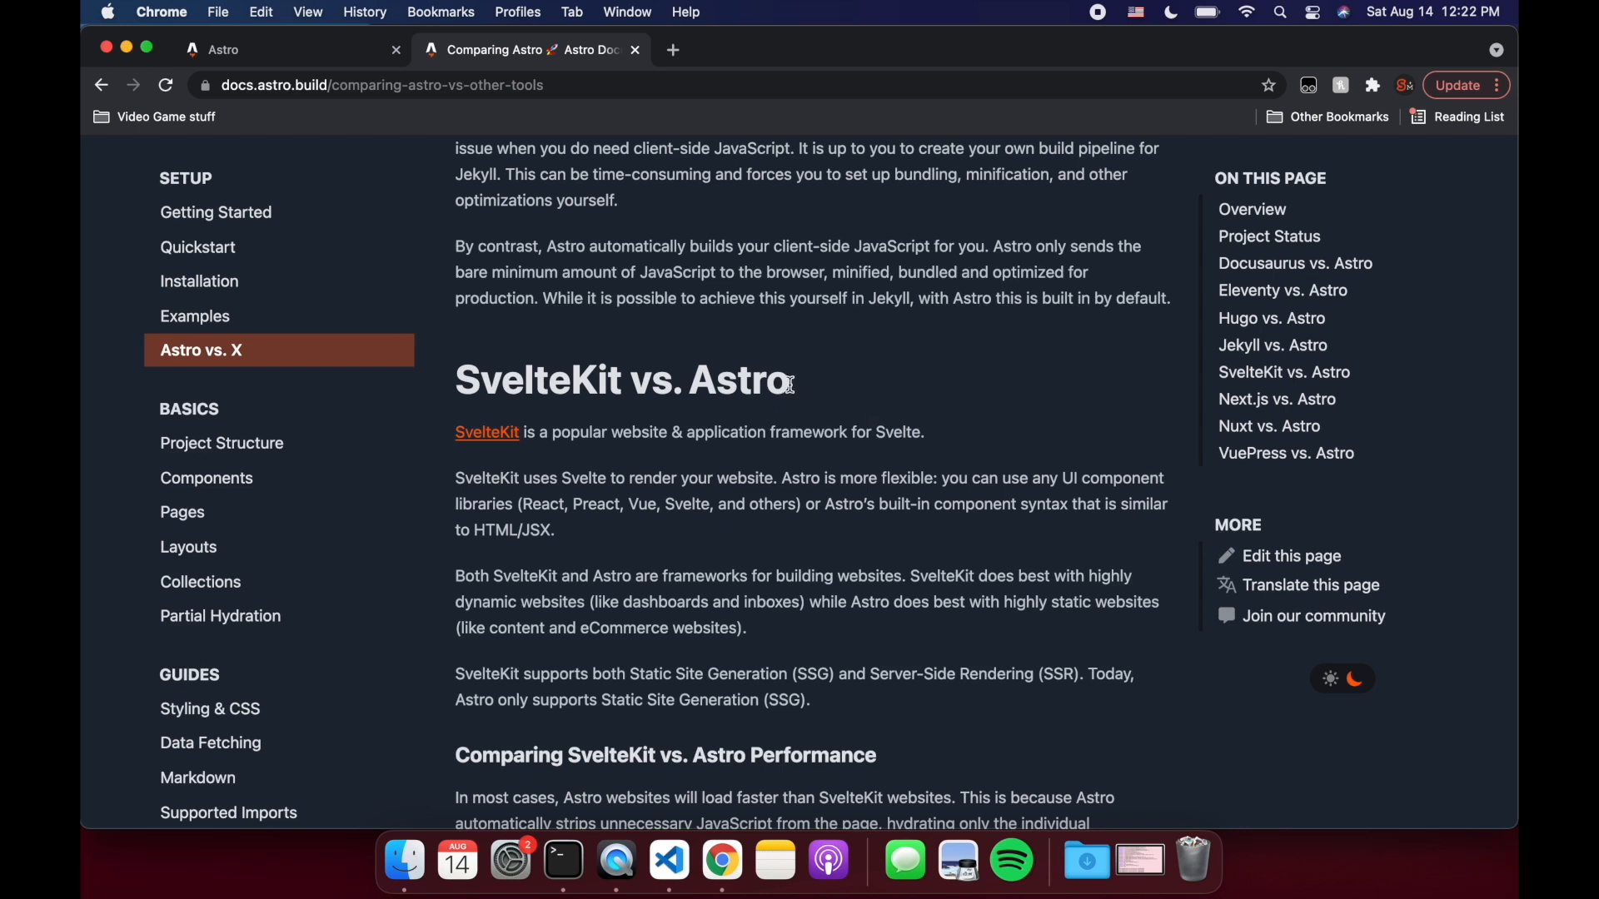
{"action": "mouse_move", "coordinate": [608, 723]}
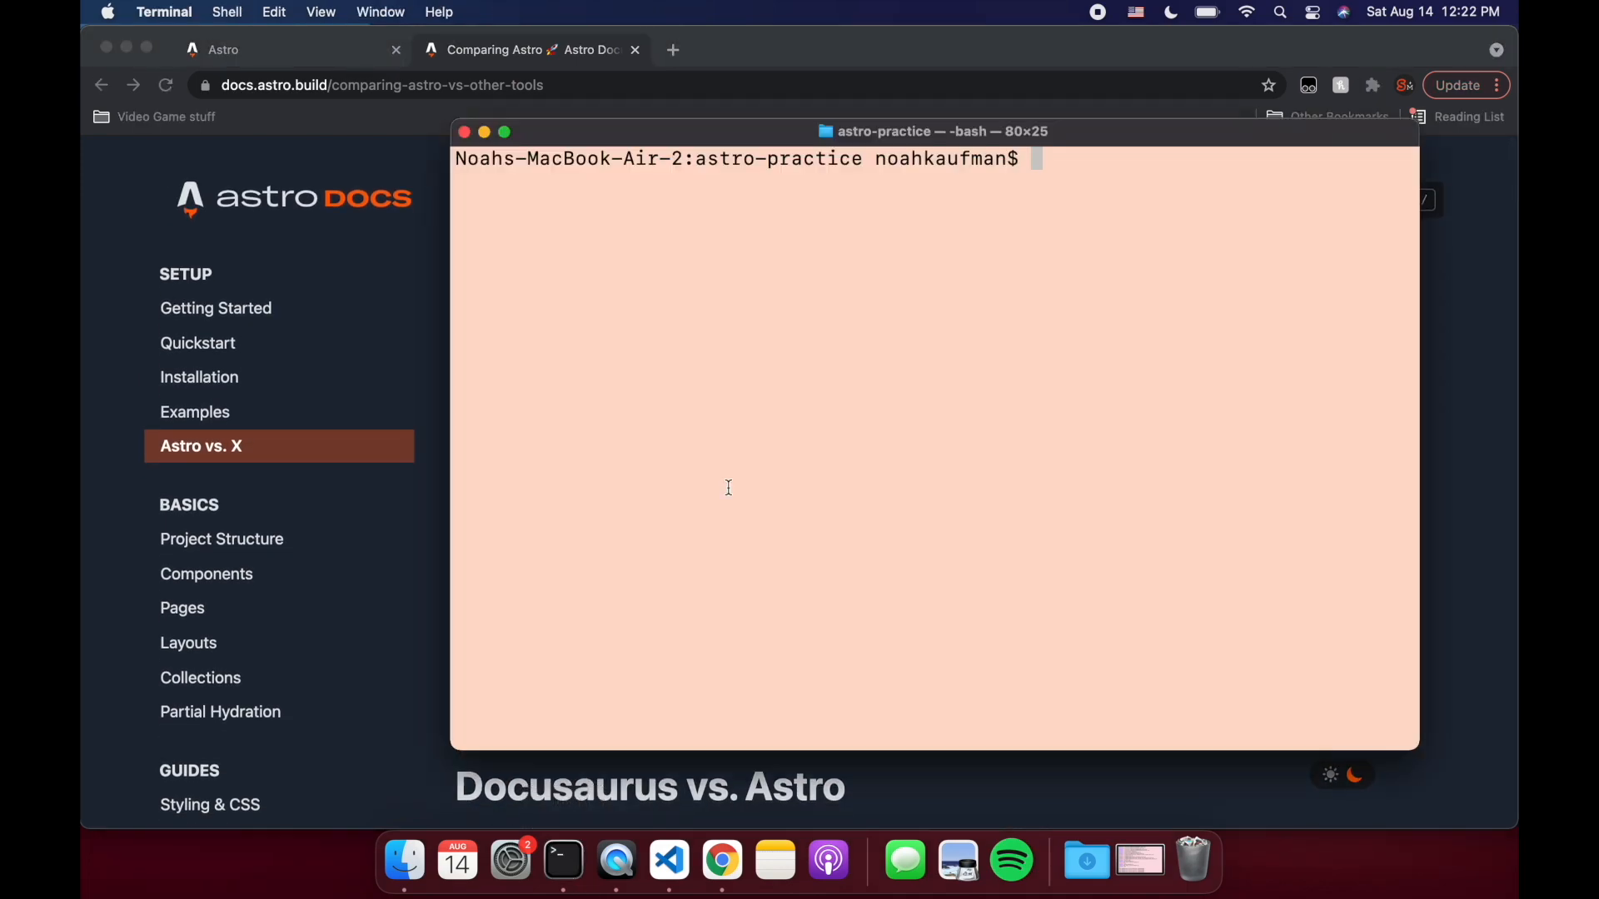
Create a Blog-template Astro project with npm init and start installing dependencies with npm i.
{"action": "type", "text": "npm init astro"}
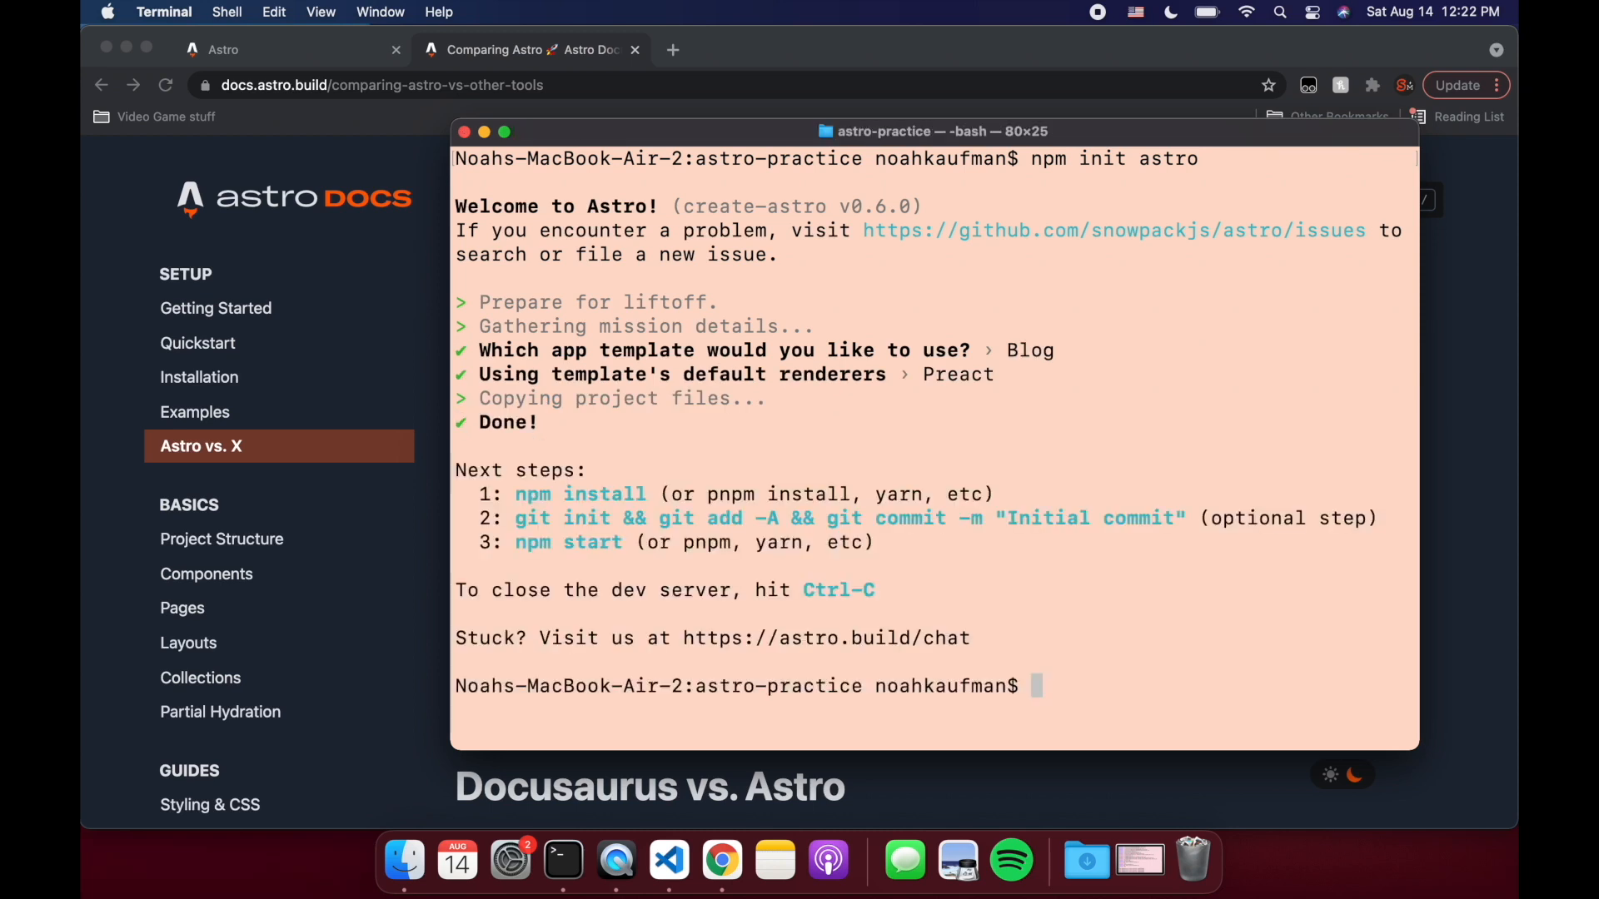
{"action": "type", "text": "npm i"}
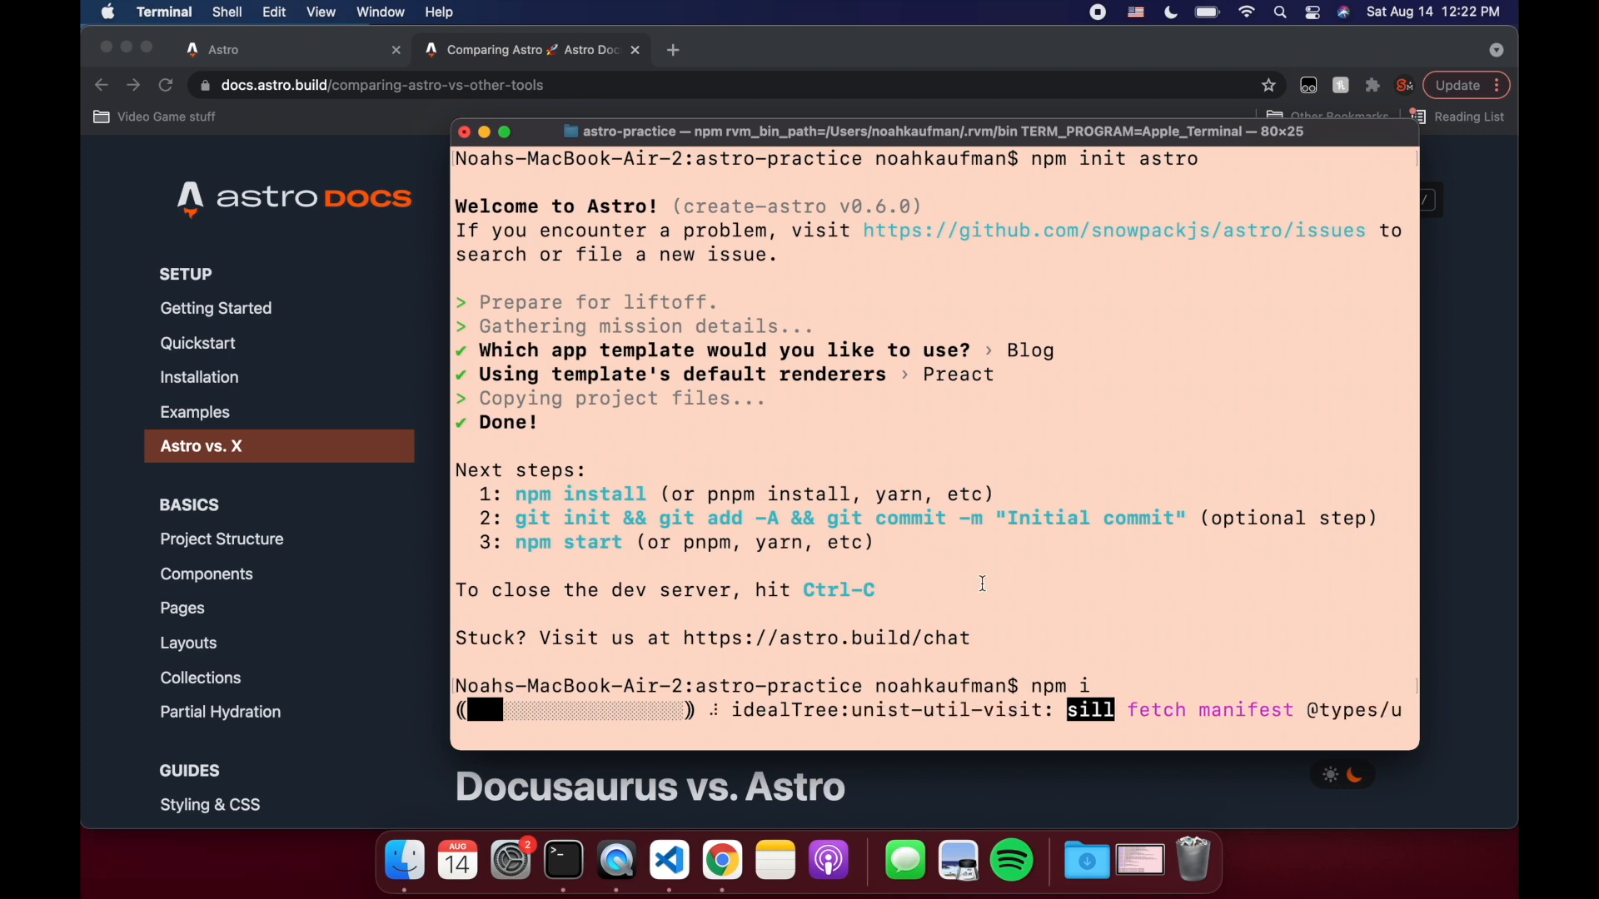
Open the Components docs page and scroll down to the Frontmatter Script section.
{"action": "left_click", "coordinate": [206, 573]}
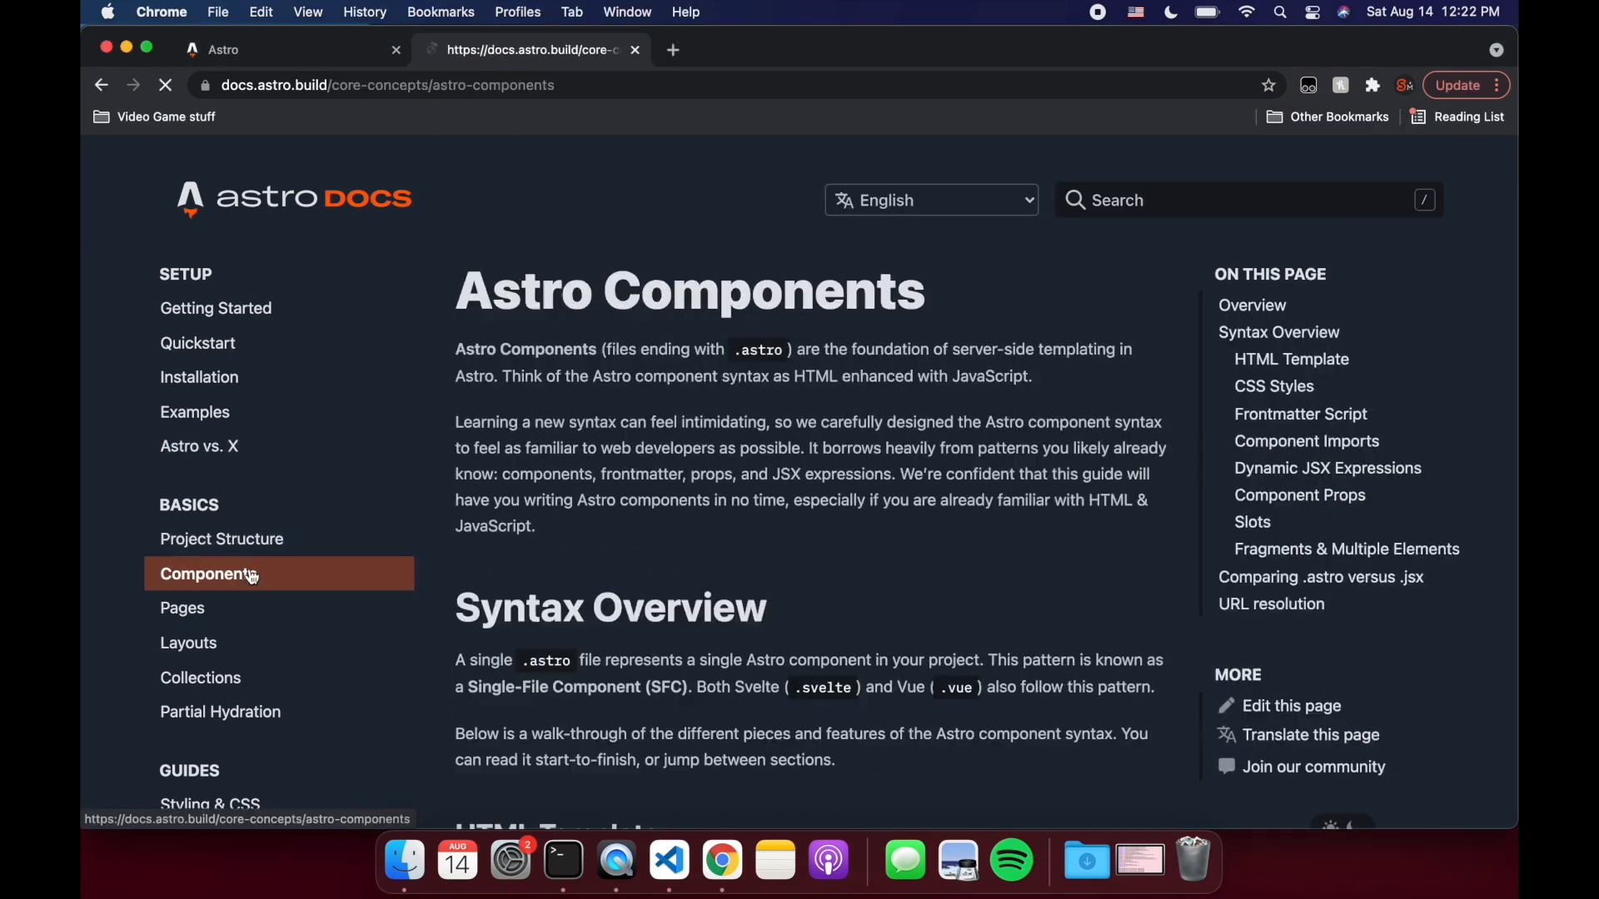
{"action": "scroll", "scroll_direction": "down", "scroll_amount": 3}
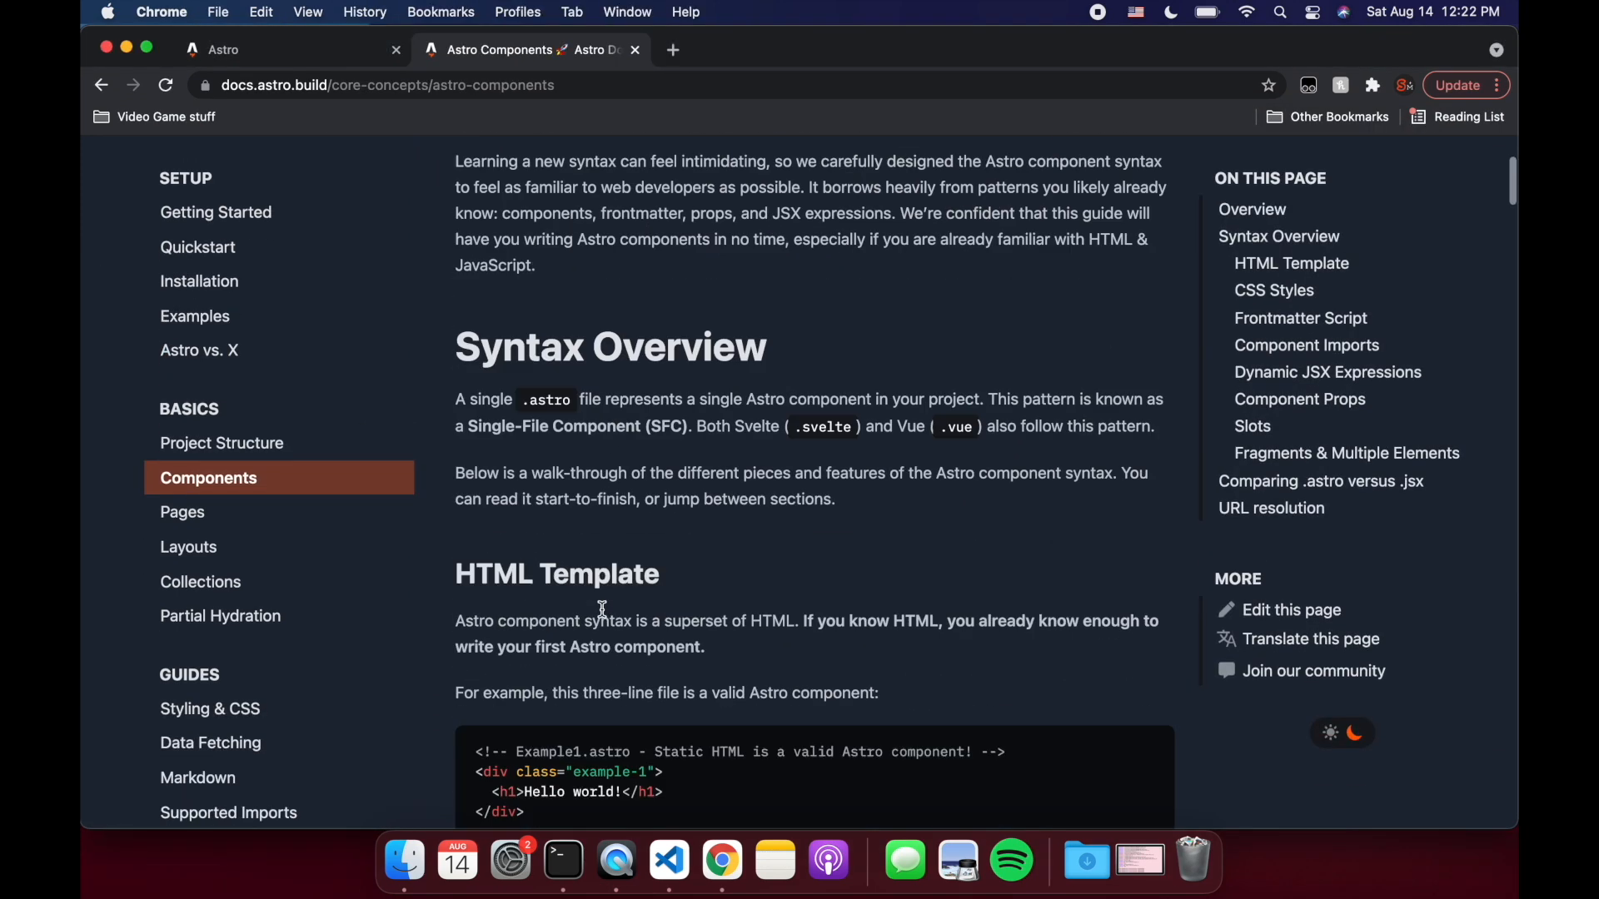
{"action": "scroll", "scroll_direction": "down", "scroll_amount": 3}
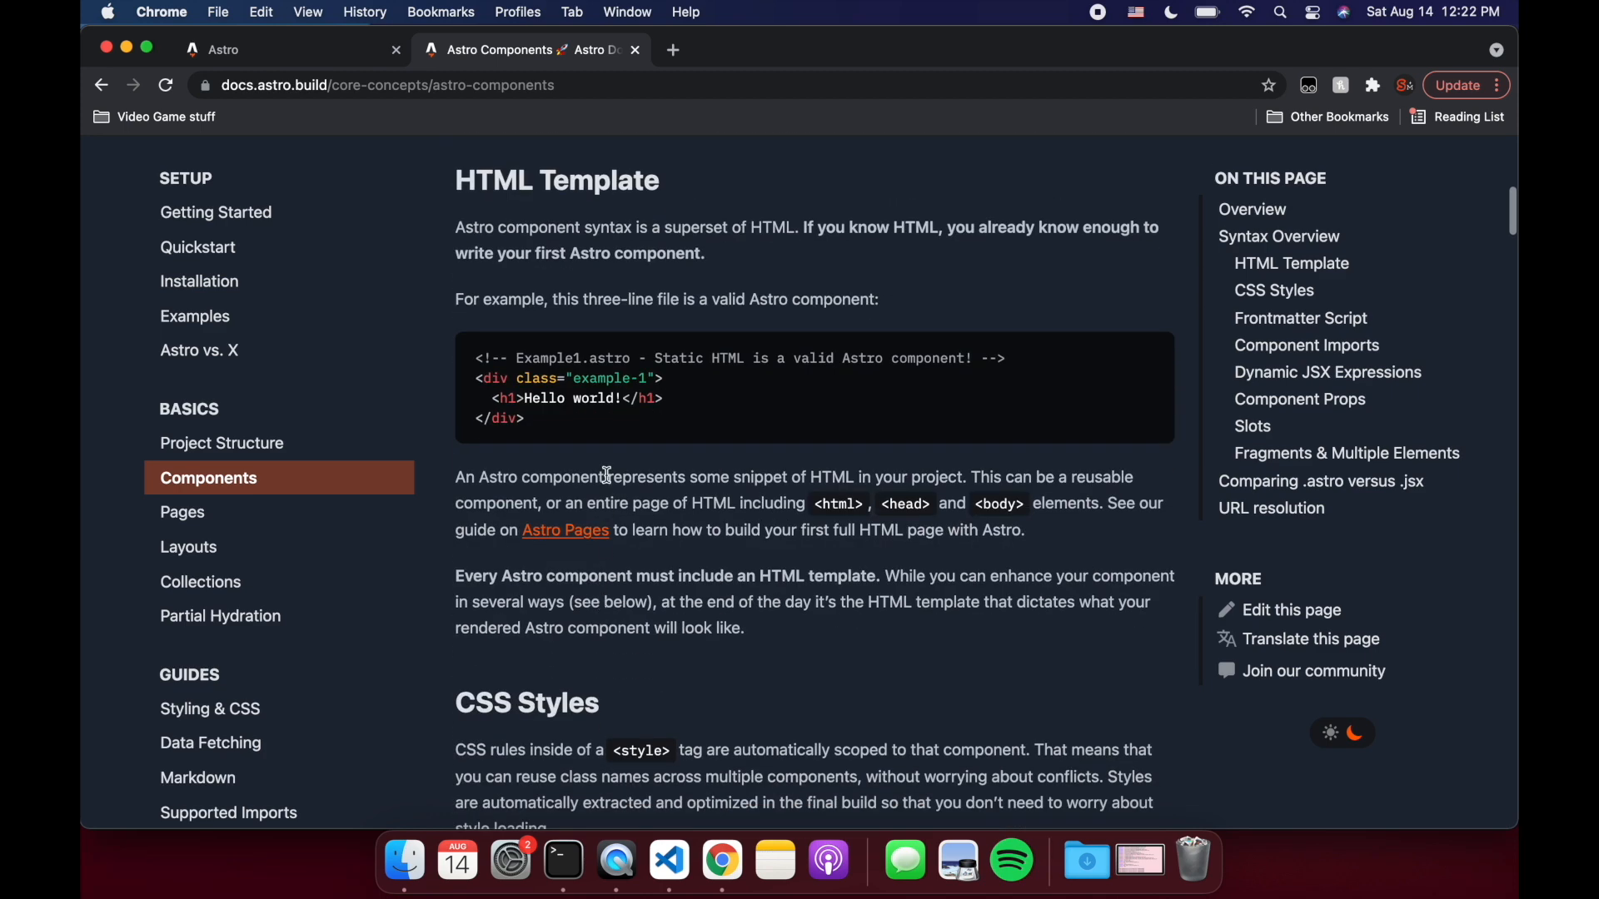
{"action": "scroll", "scroll_direction": "down", "scroll_amount": 3}
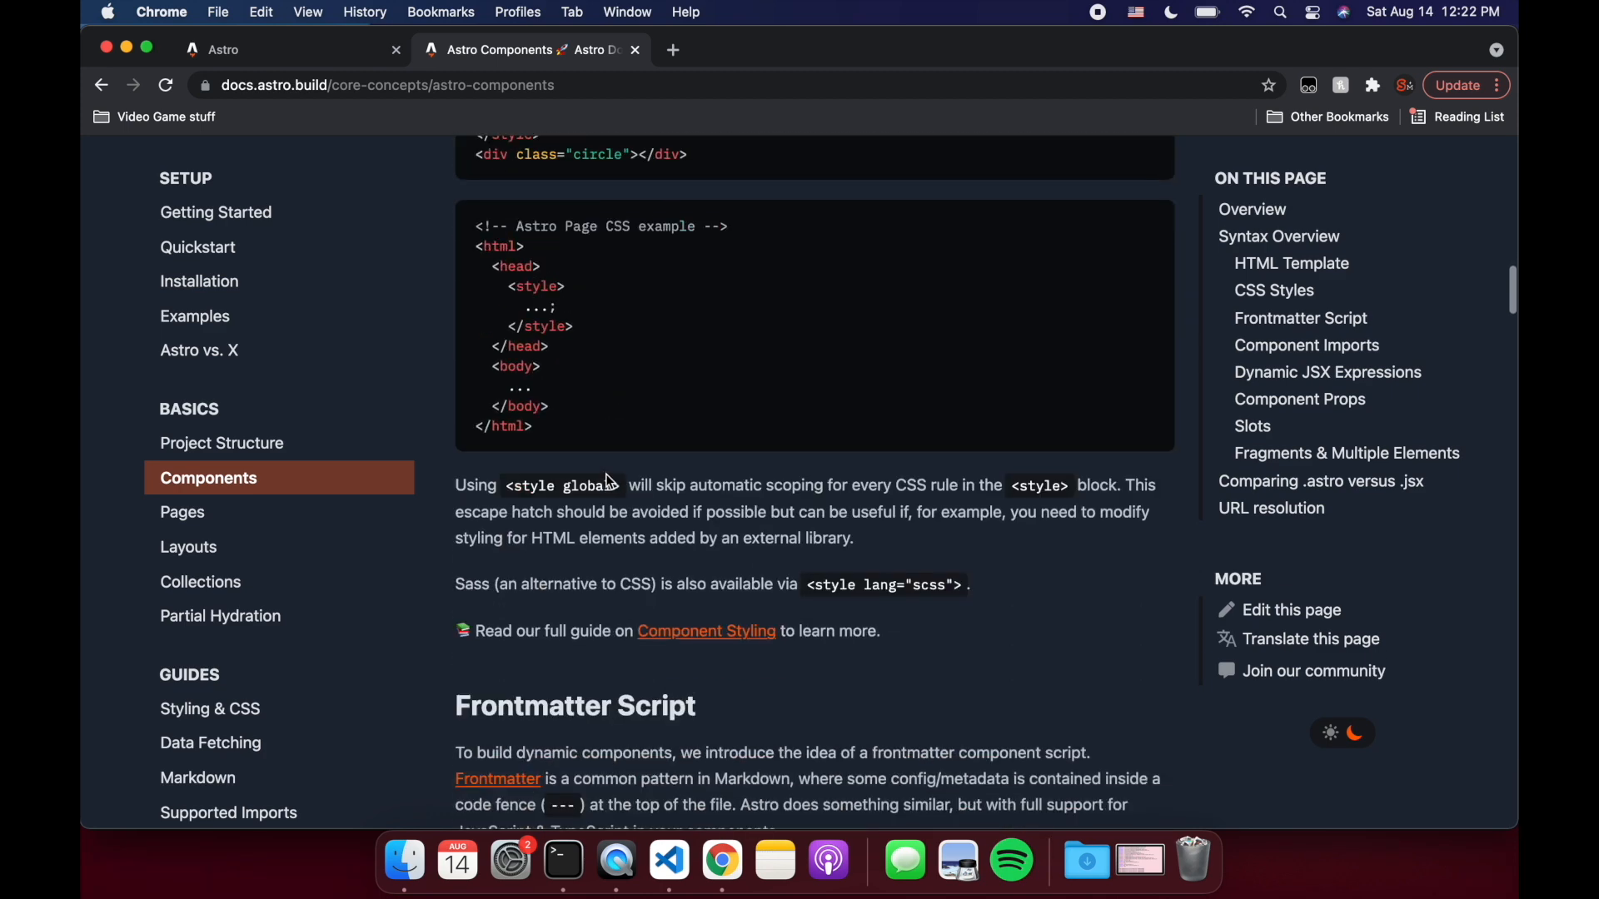
{"action": "scroll", "scroll_direction": "down", "scroll_amount": 3}
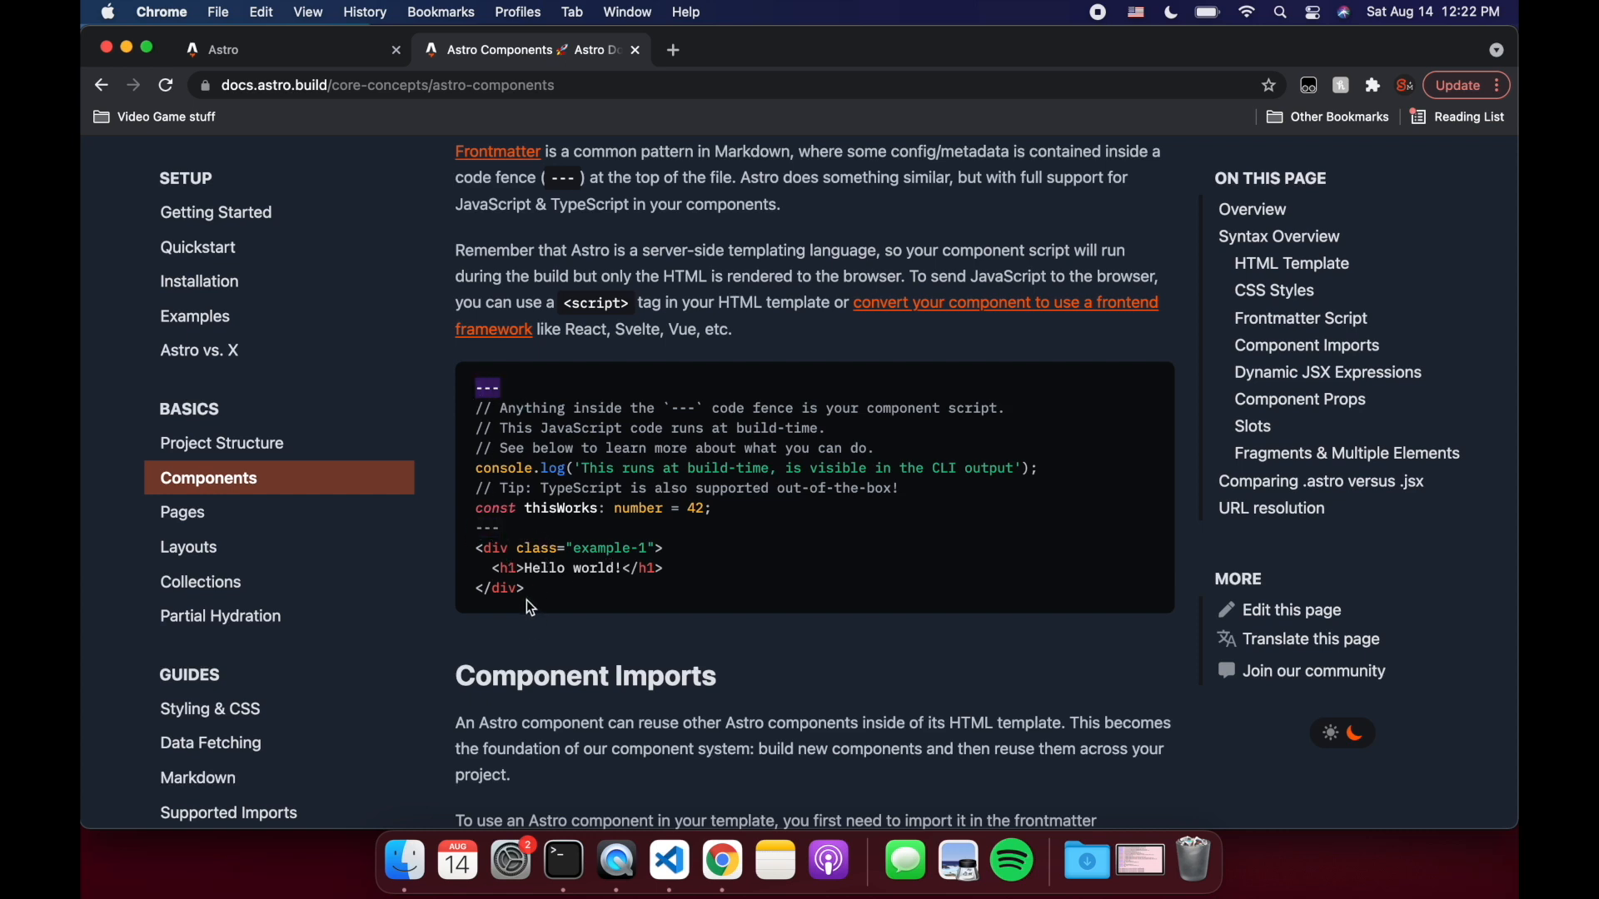
{"action": "mouse_move", "coordinate": [523, 663]}
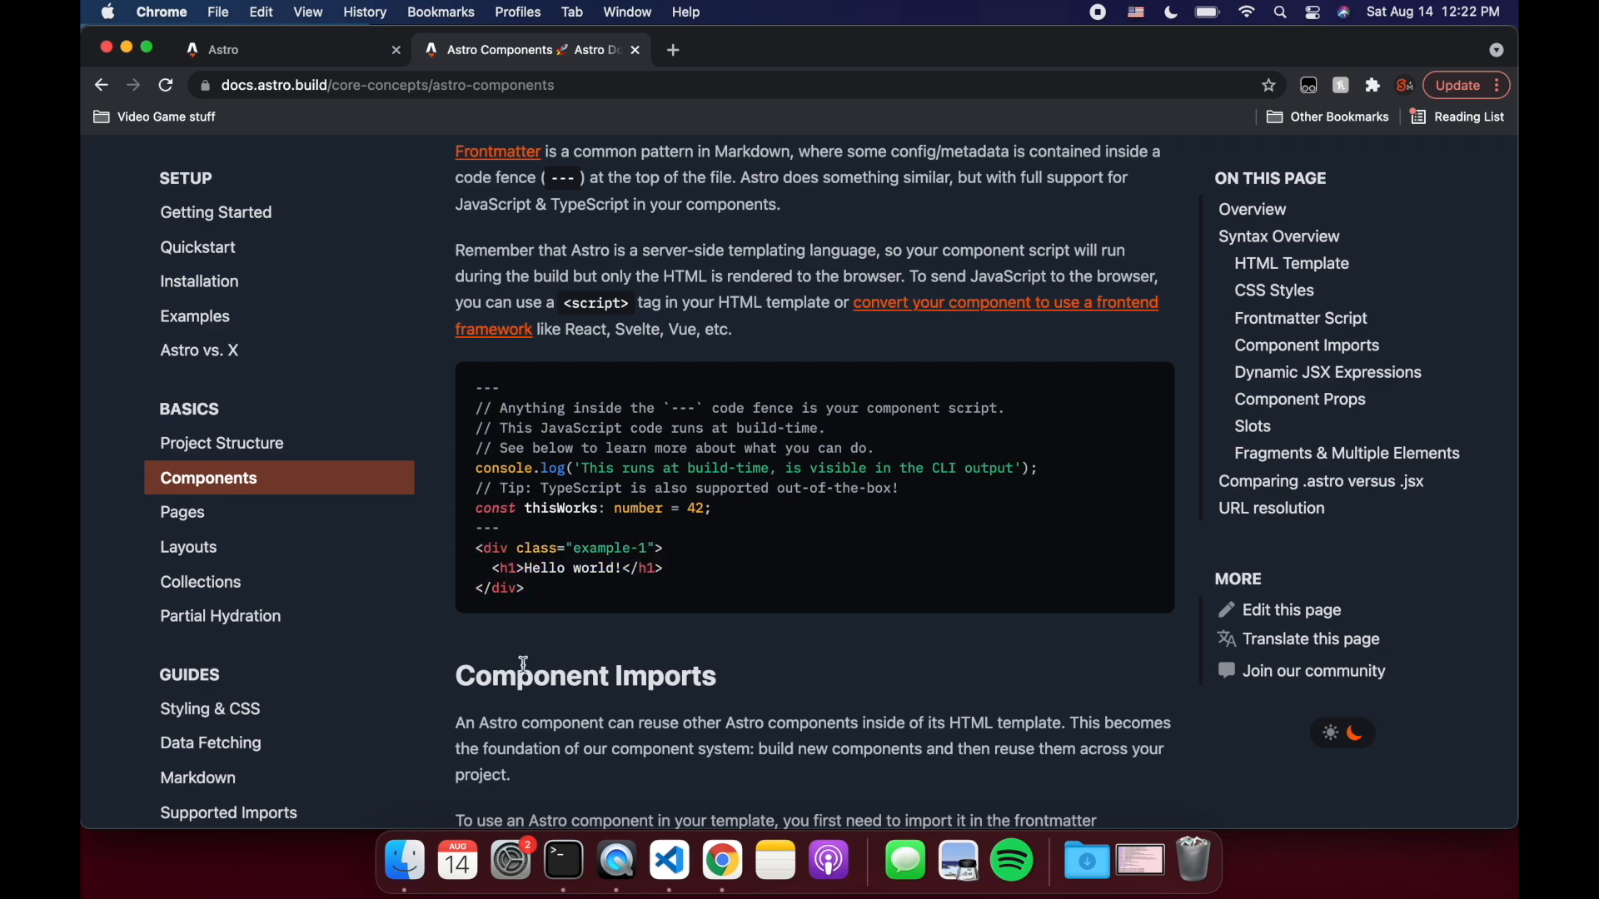
Open the project in VS Code with code . and launch the Example Blog with npm start.
{"action": "left_click", "coordinate": [562, 859]}
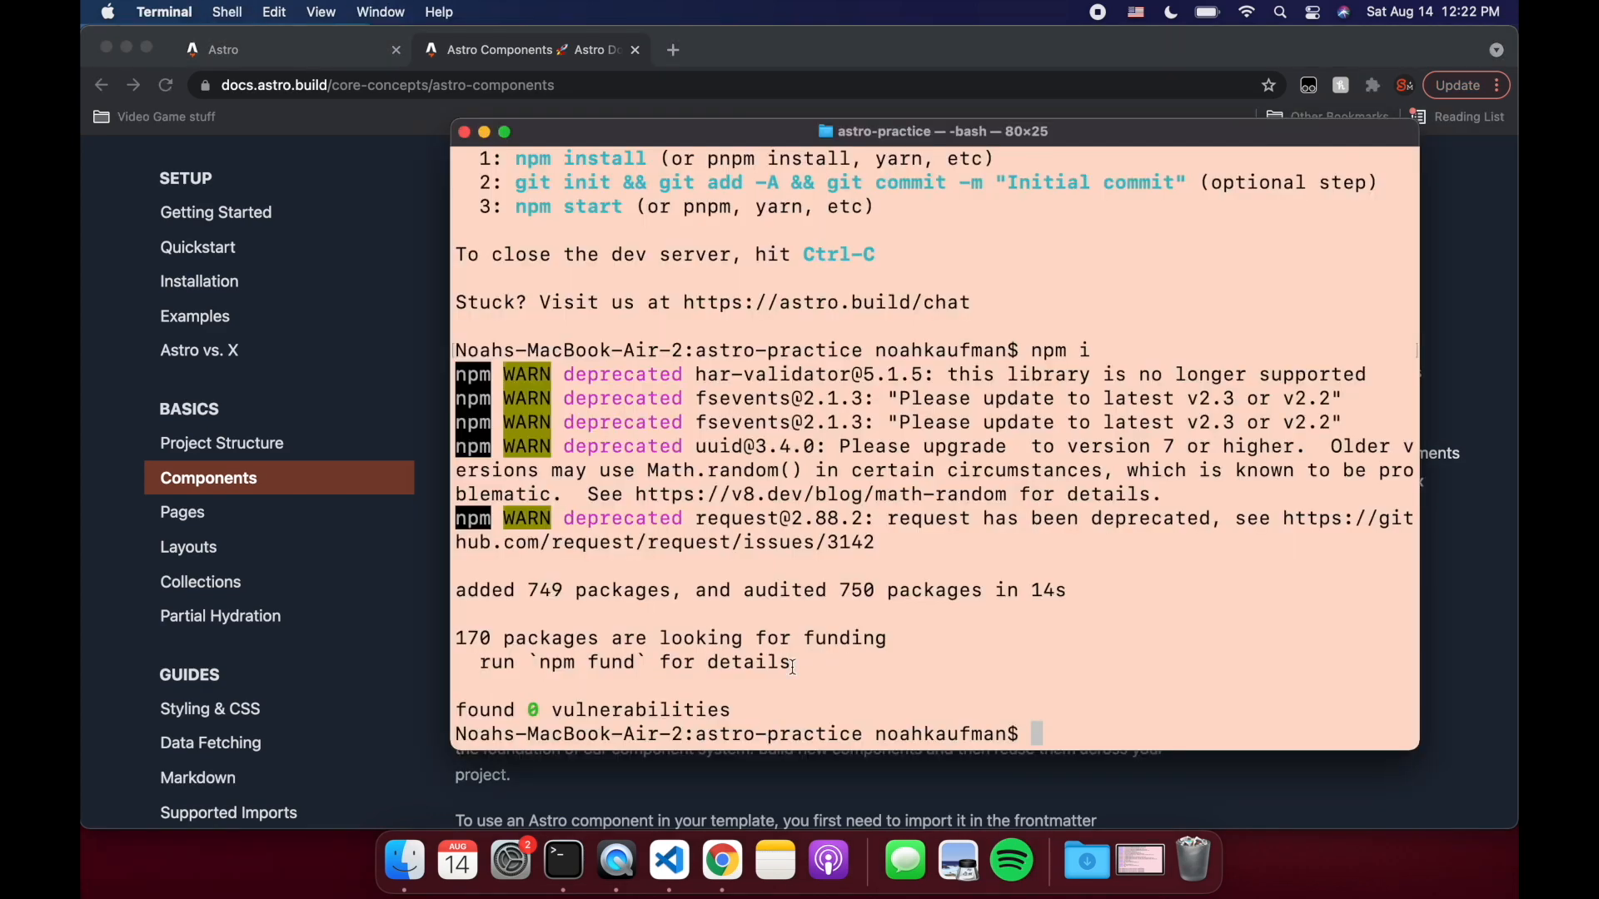
{"action": "type", "text": "n"}
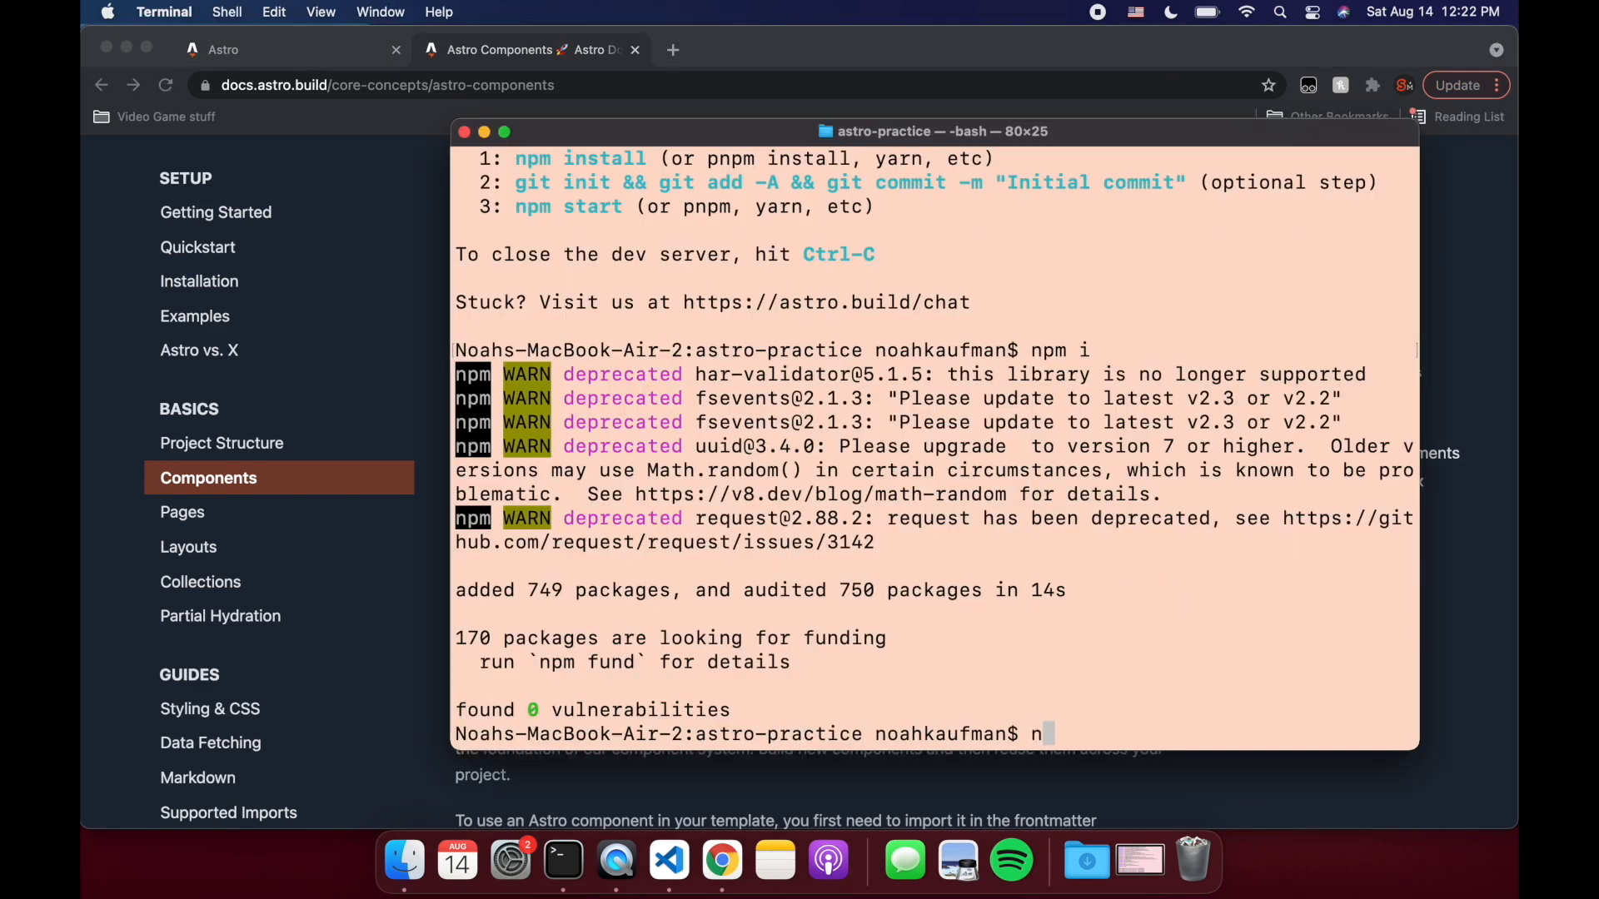
{"action": "type", "text": "code ."}
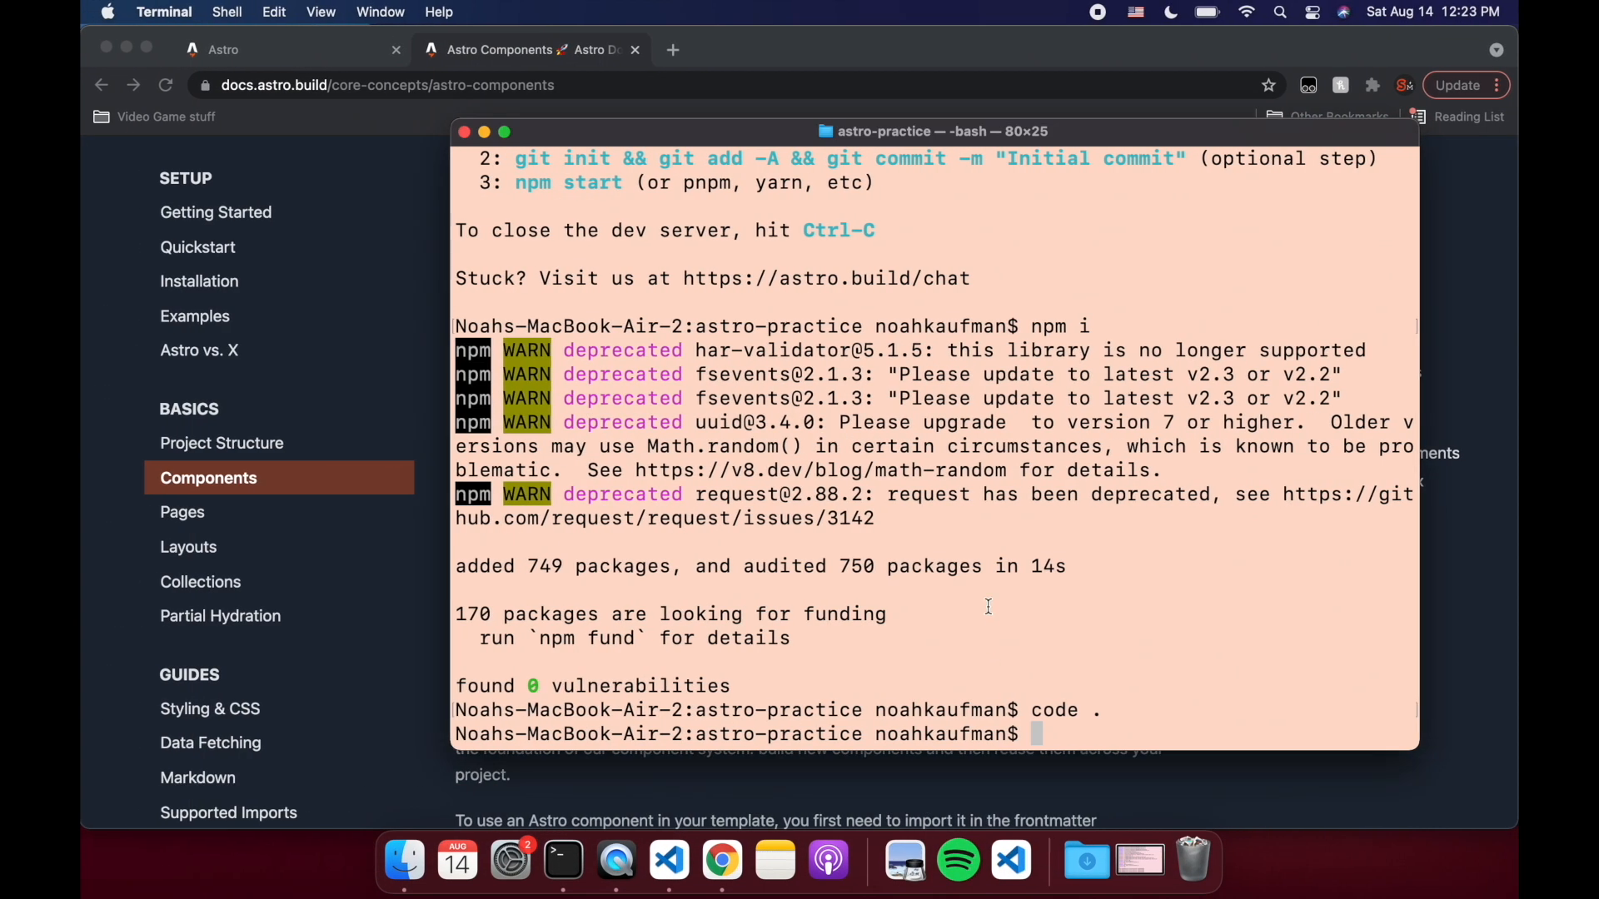
{"action": "type", "text": "npm start"}
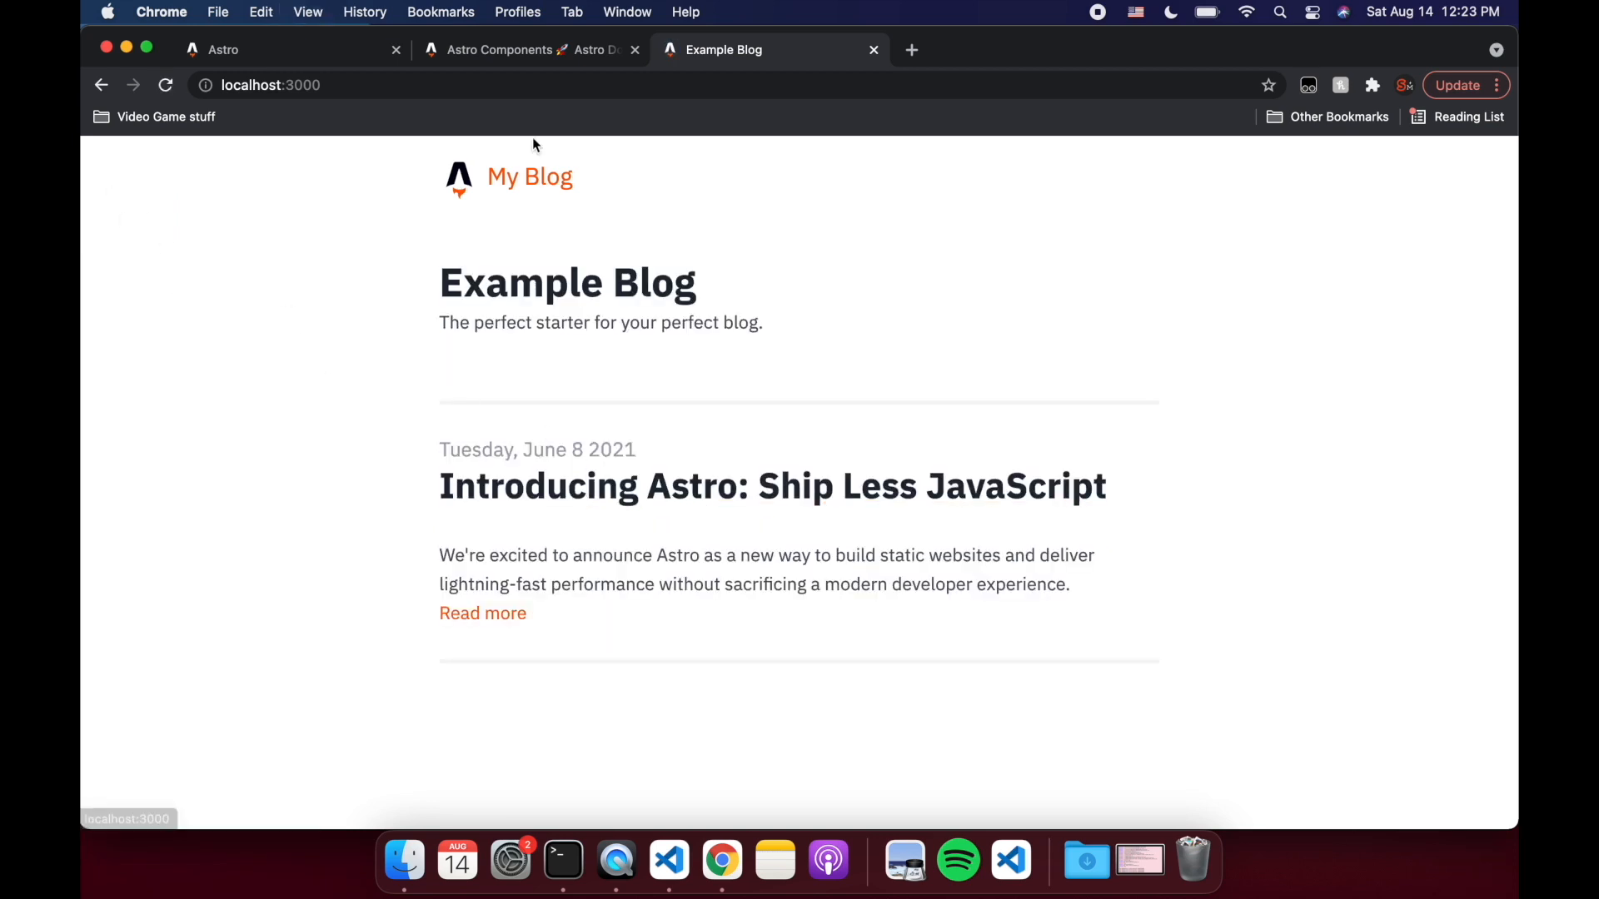
{"action": "left_click", "coordinate": [772, 487]}
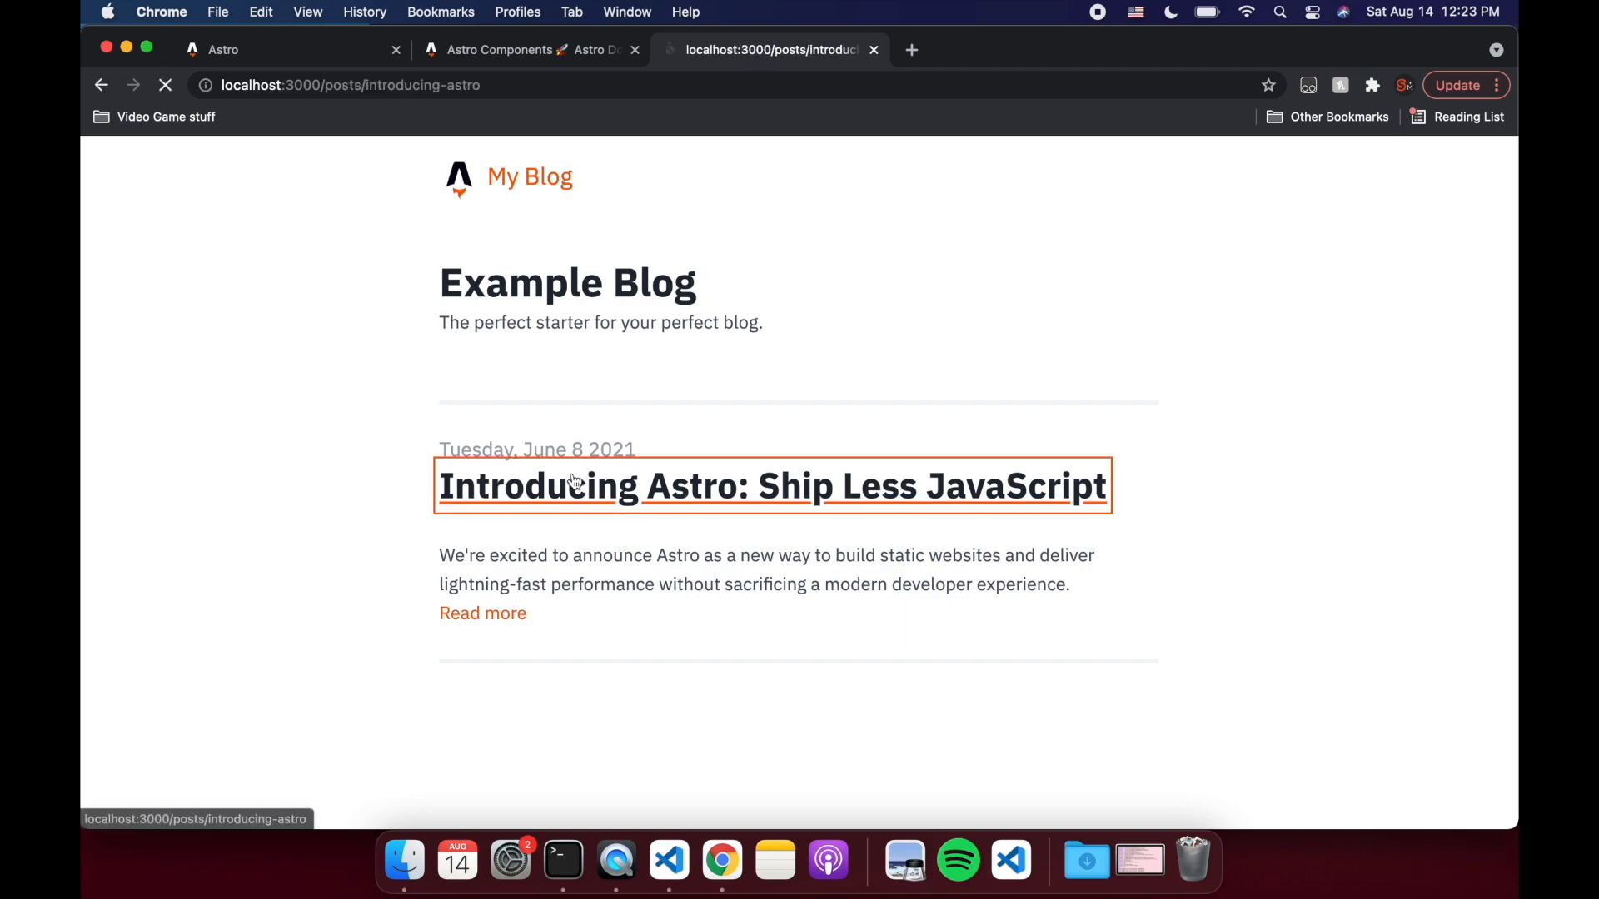
{"action": "left_click", "coordinate": [772, 487]}
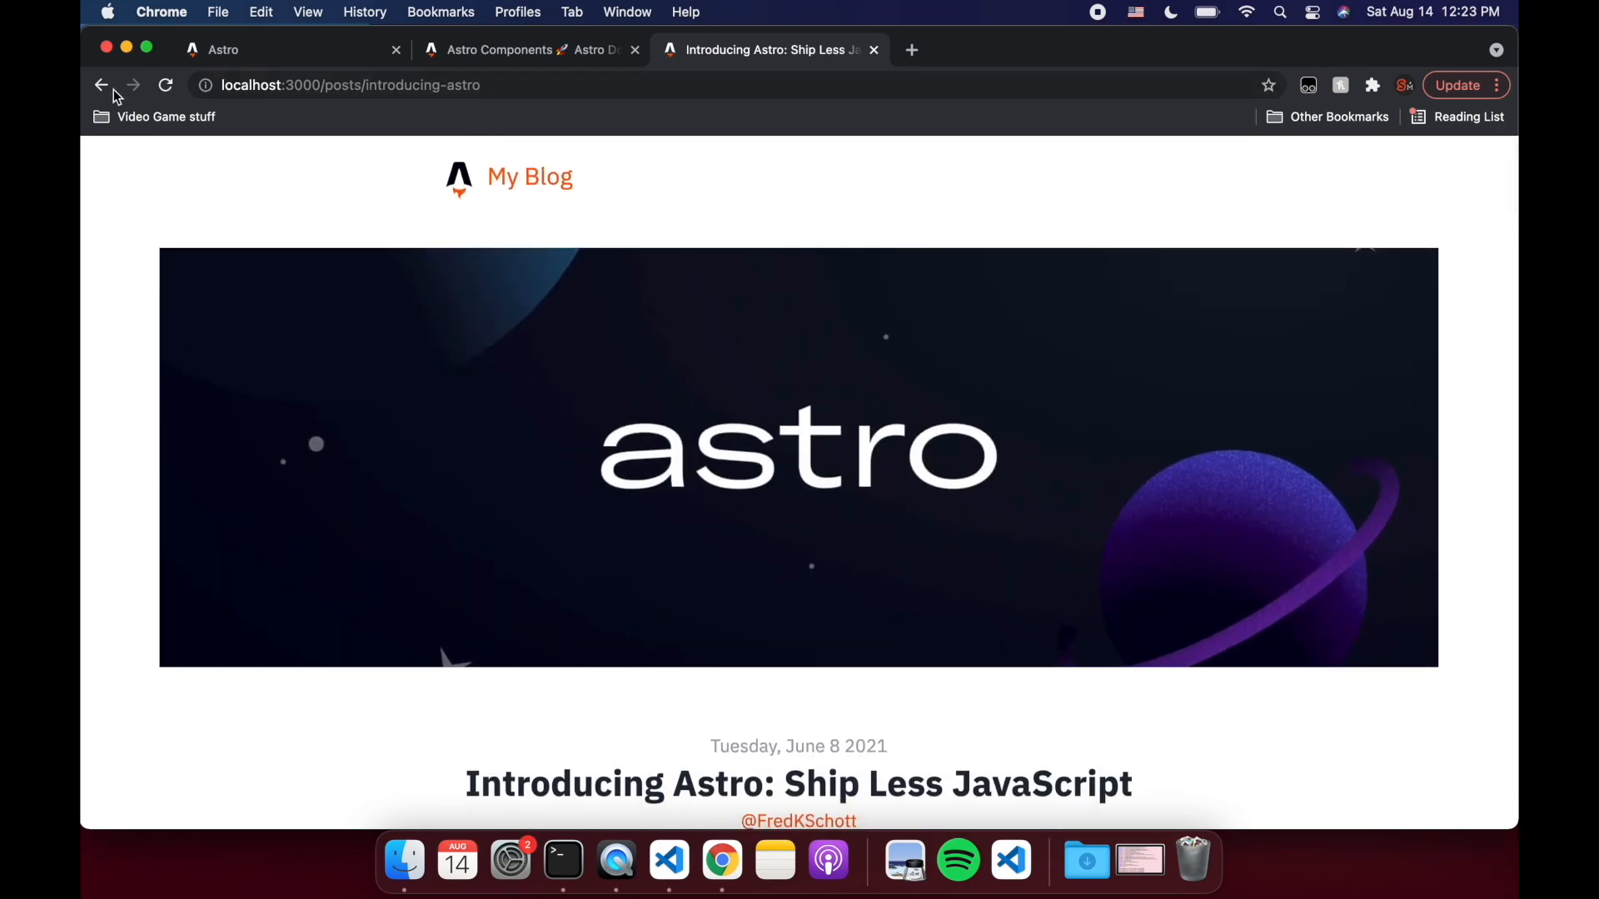
{"action": "left_click", "coordinate": [100, 85]}
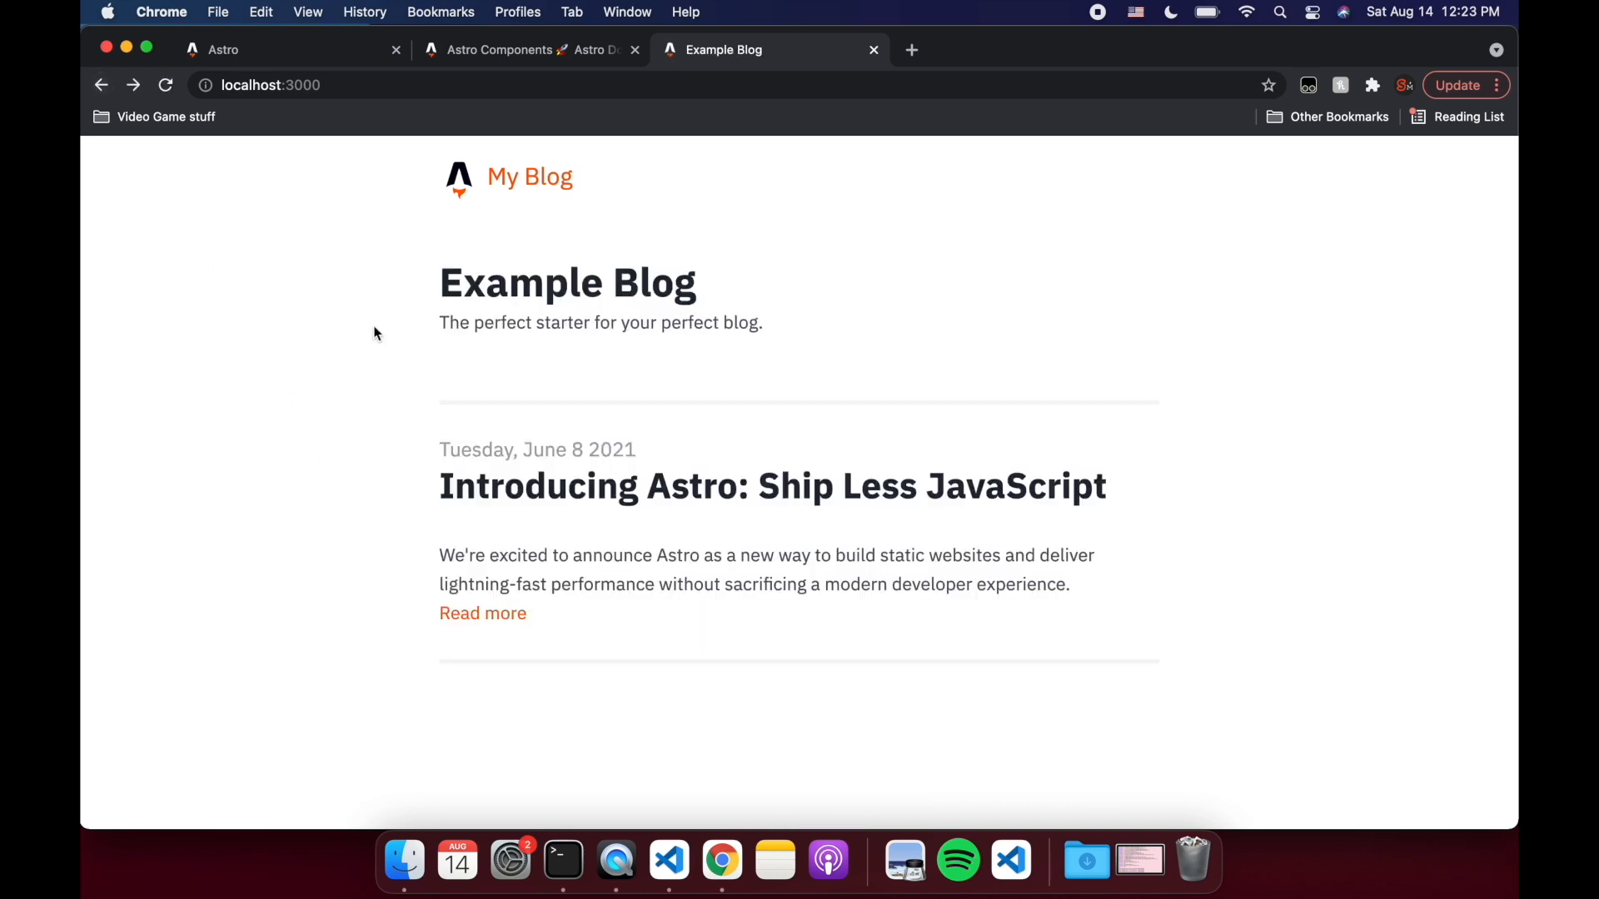
{"action": "mouse_move", "coordinate": [546, 623]}
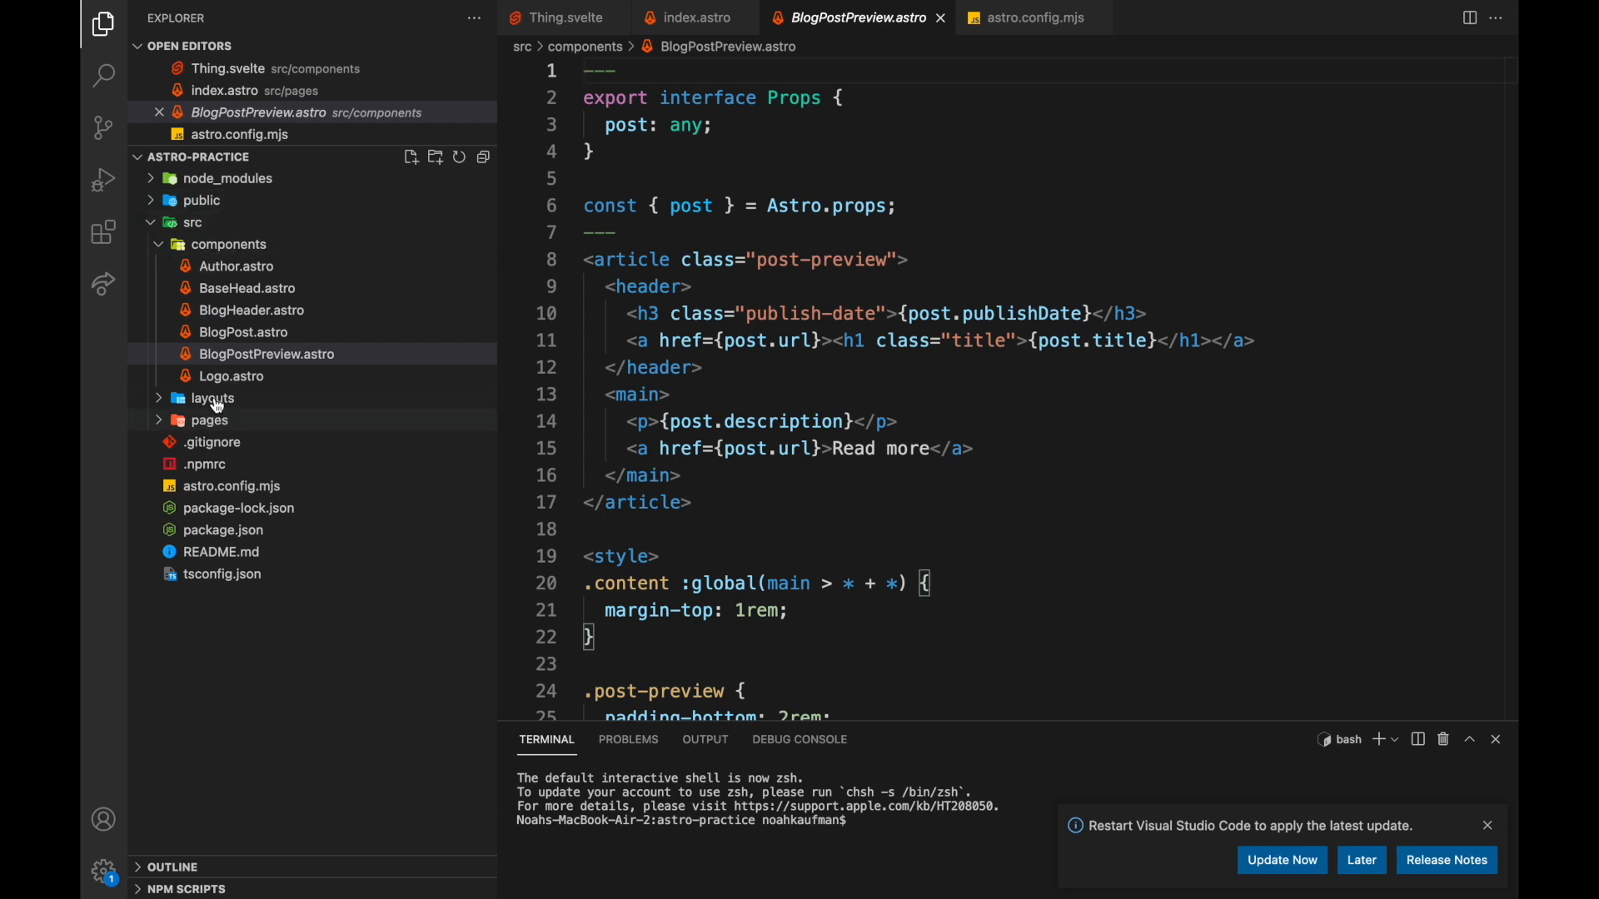
Expand the layouts folder and open BaseHead.astro and index.astro.
{"action": "left_click", "coordinate": [213, 398]}
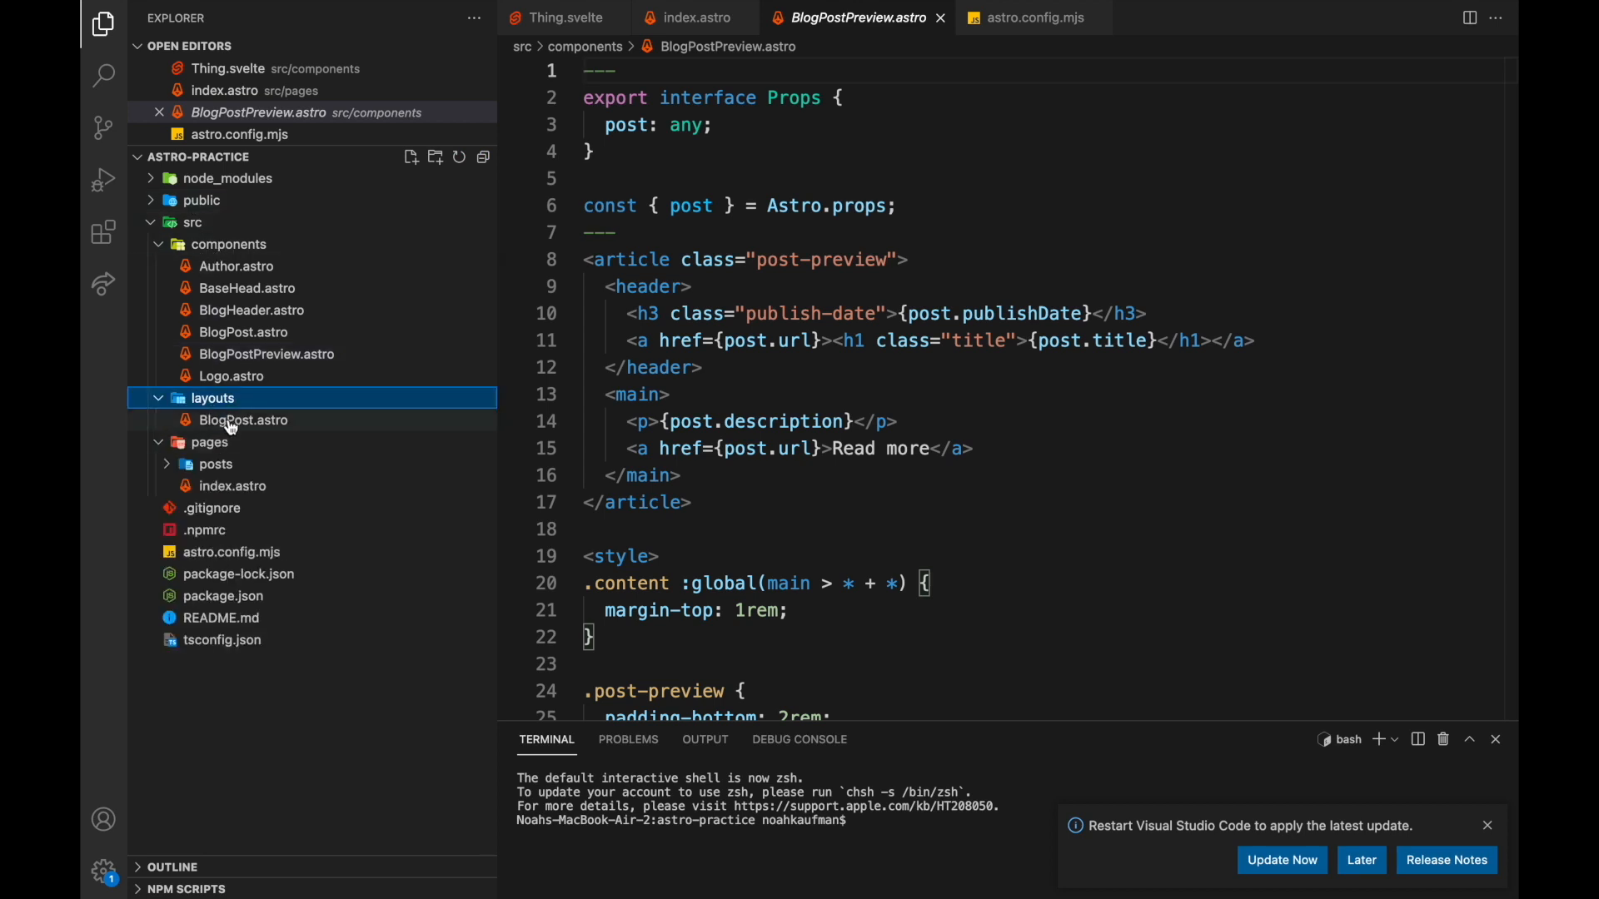
{"action": "mouse_move", "coordinate": [242, 419]}
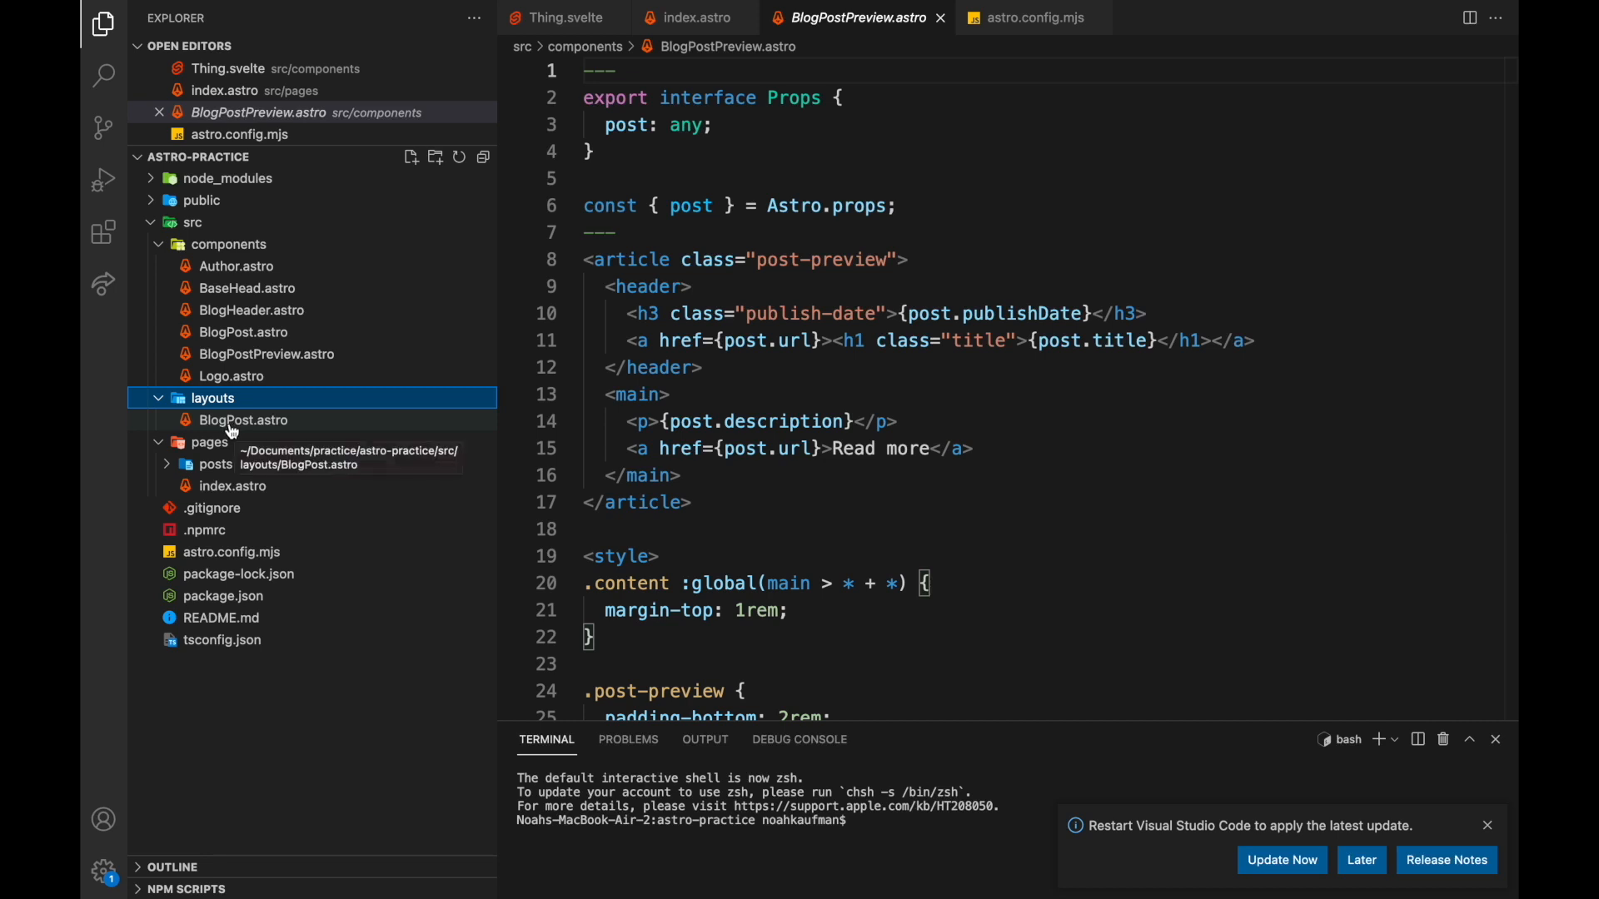
{"action": "mouse_move", "coordinate": [211, 398]}
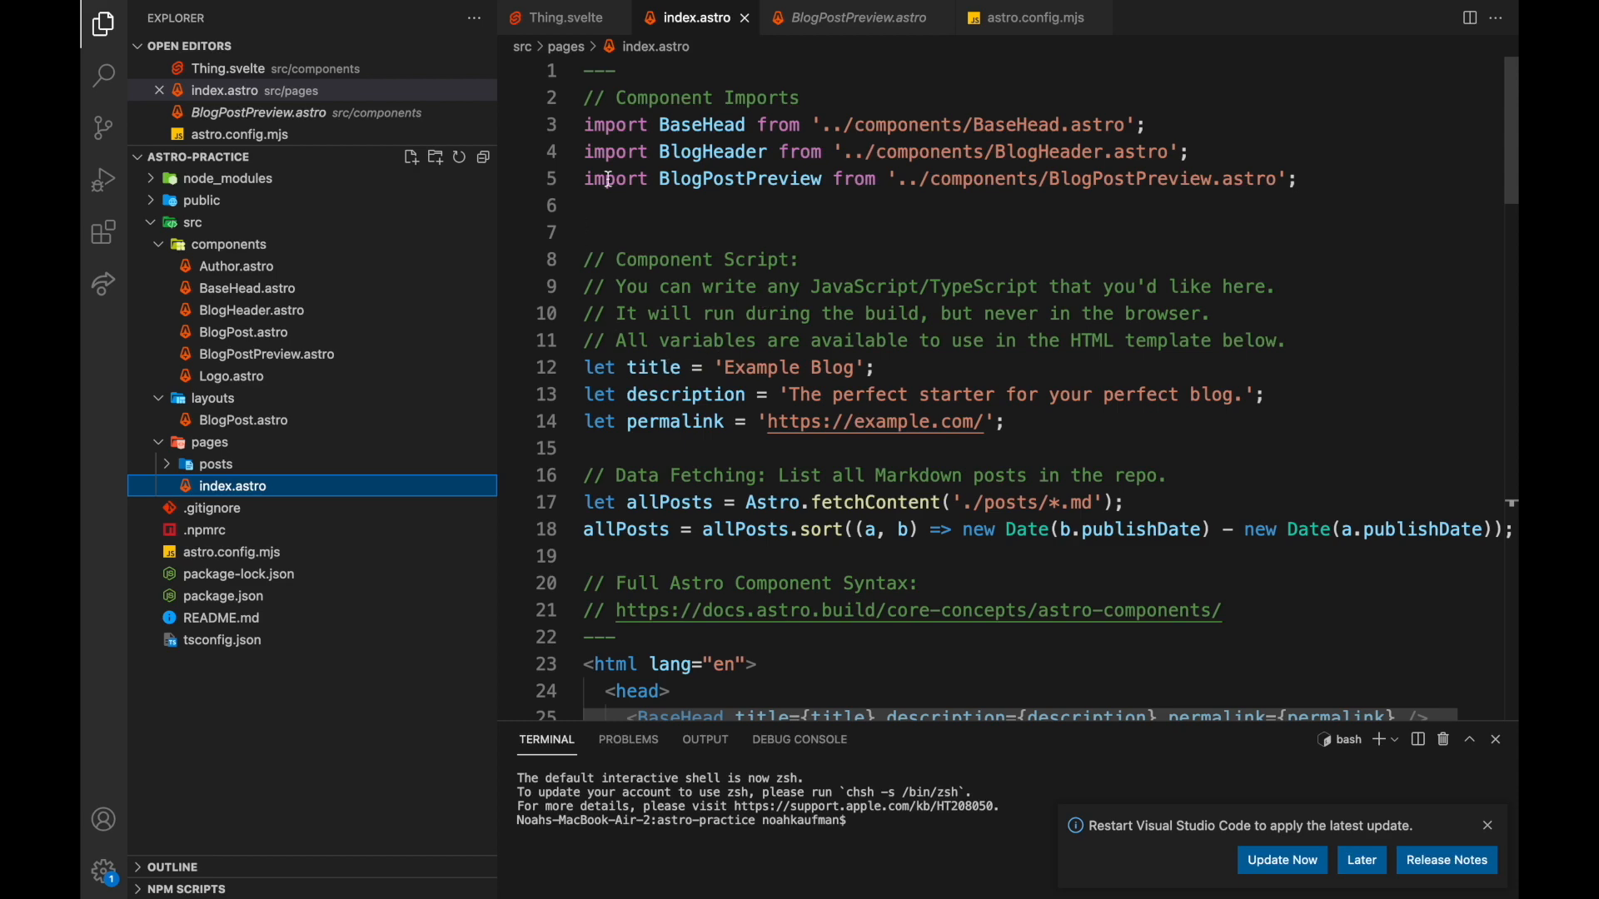
{"action": "left_click", "coordinate": [247, 288]}
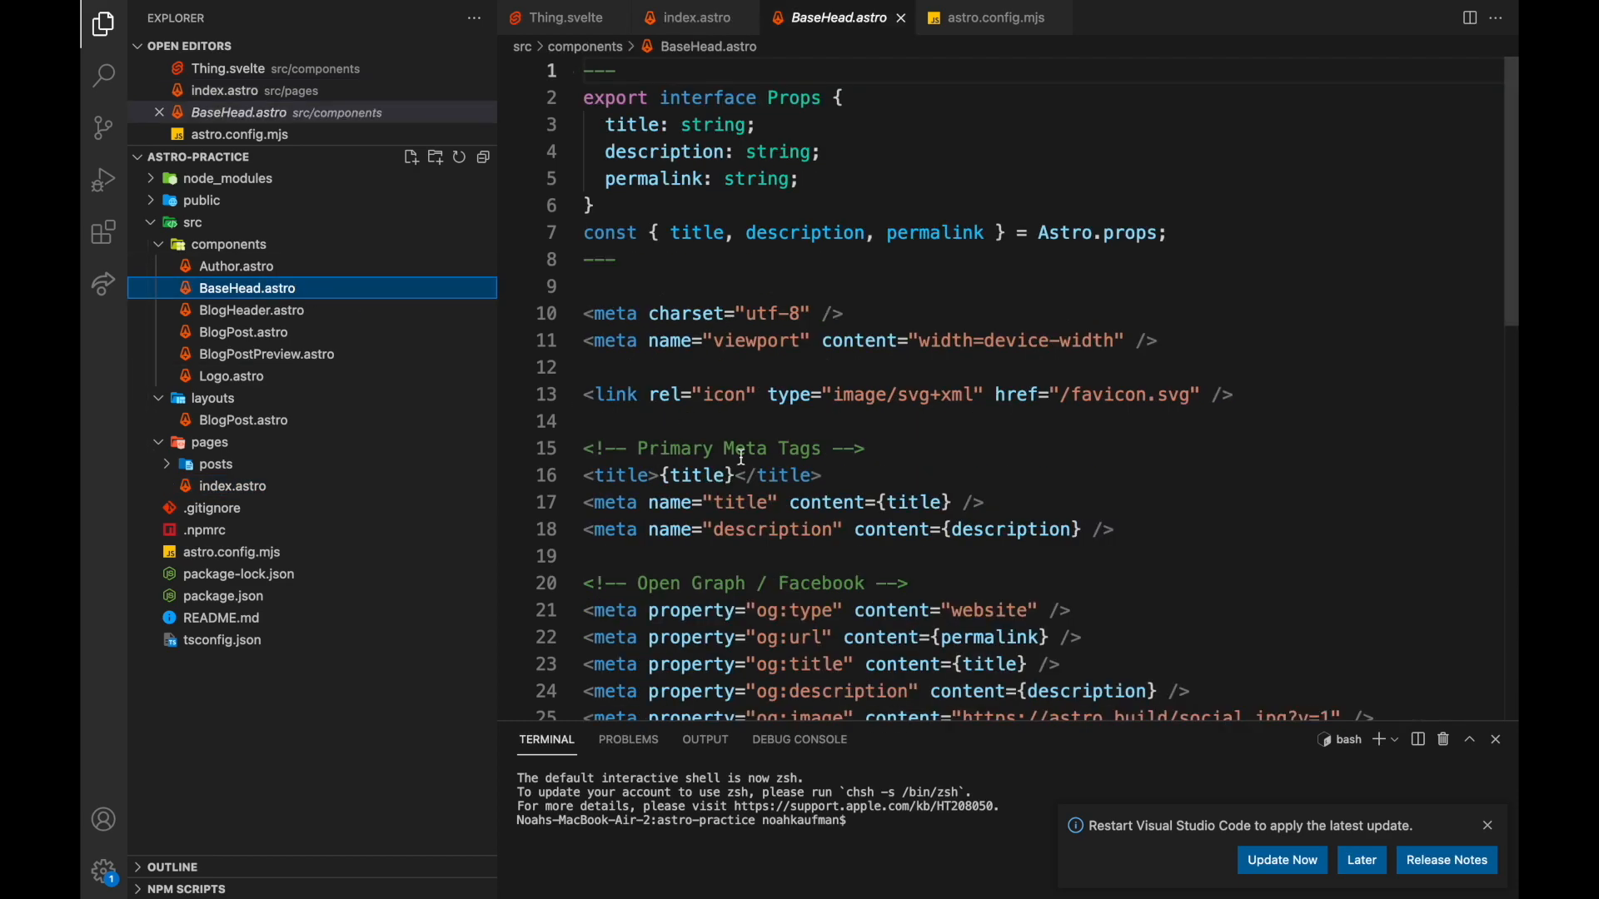
{"action": "mouse_move", "coordinate": [316, 551]}
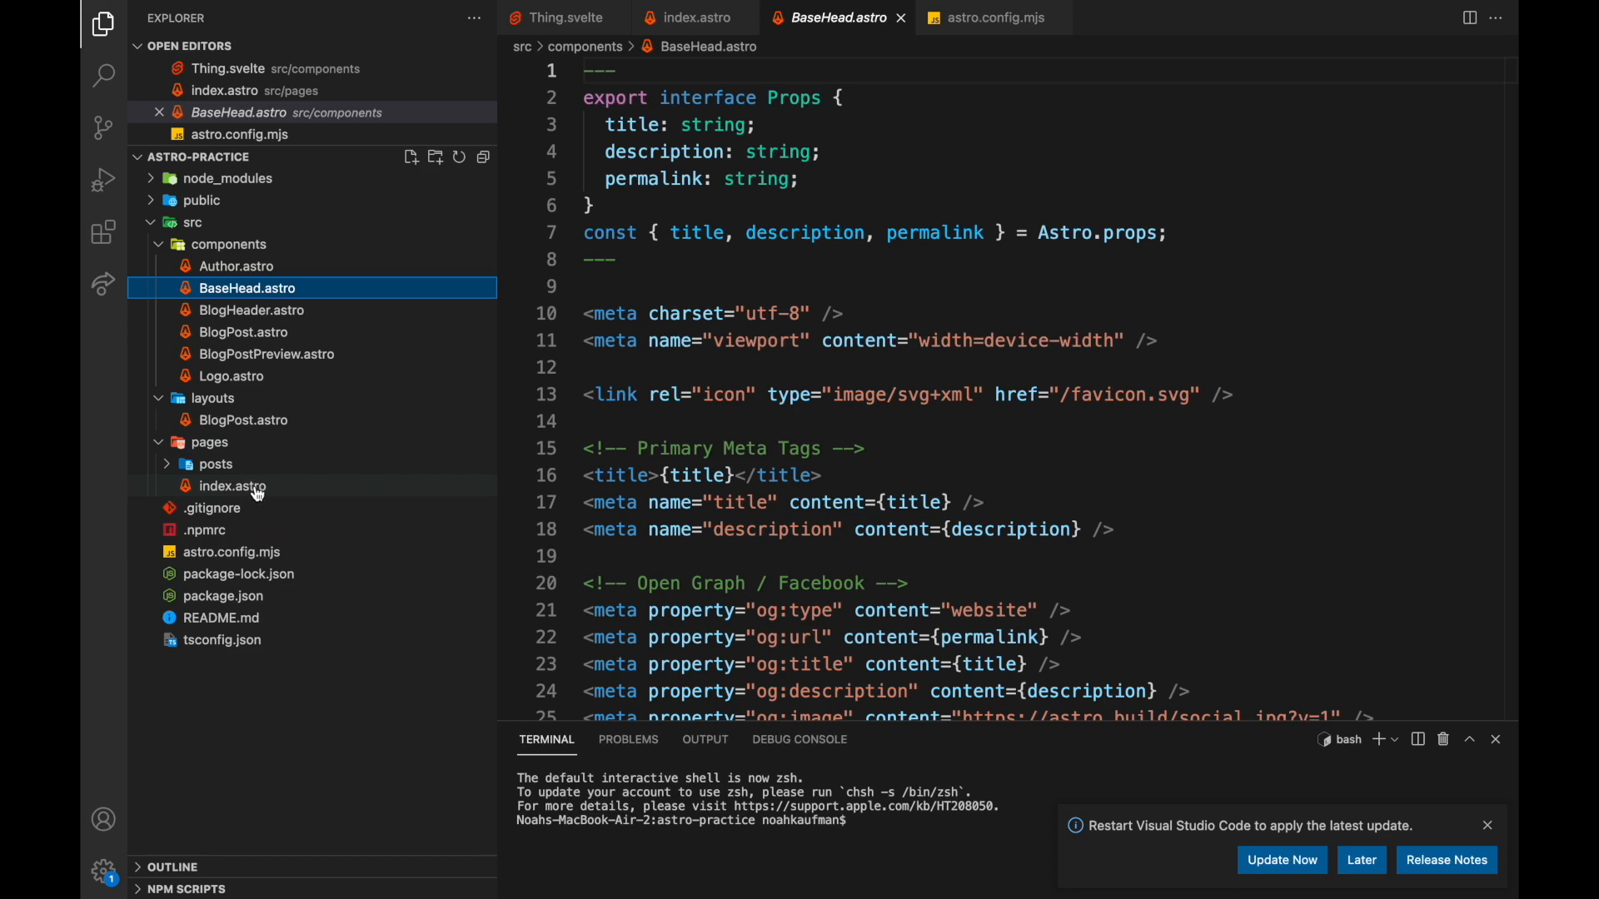
{"action": "left_click", "coordinate": [231, 485]}
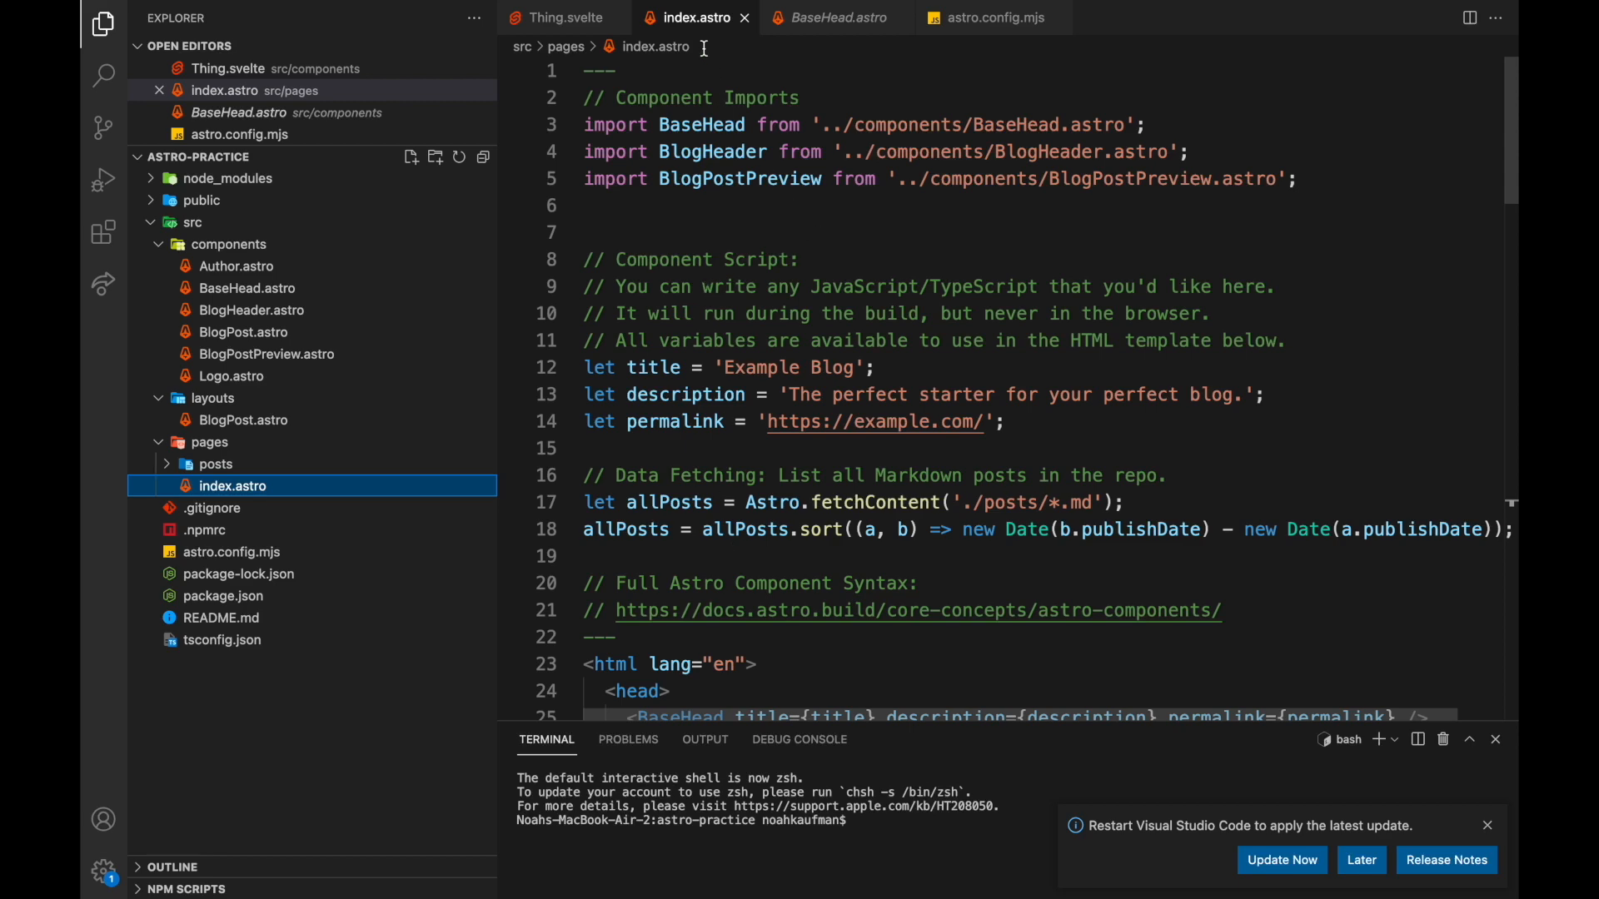
Read through index.astro, highlighting the fetchContent call and the allPosts.map call.
{"action": "left_click_drag", "start_coordinate": [746, 501], "coordinate": [1121, 501]}
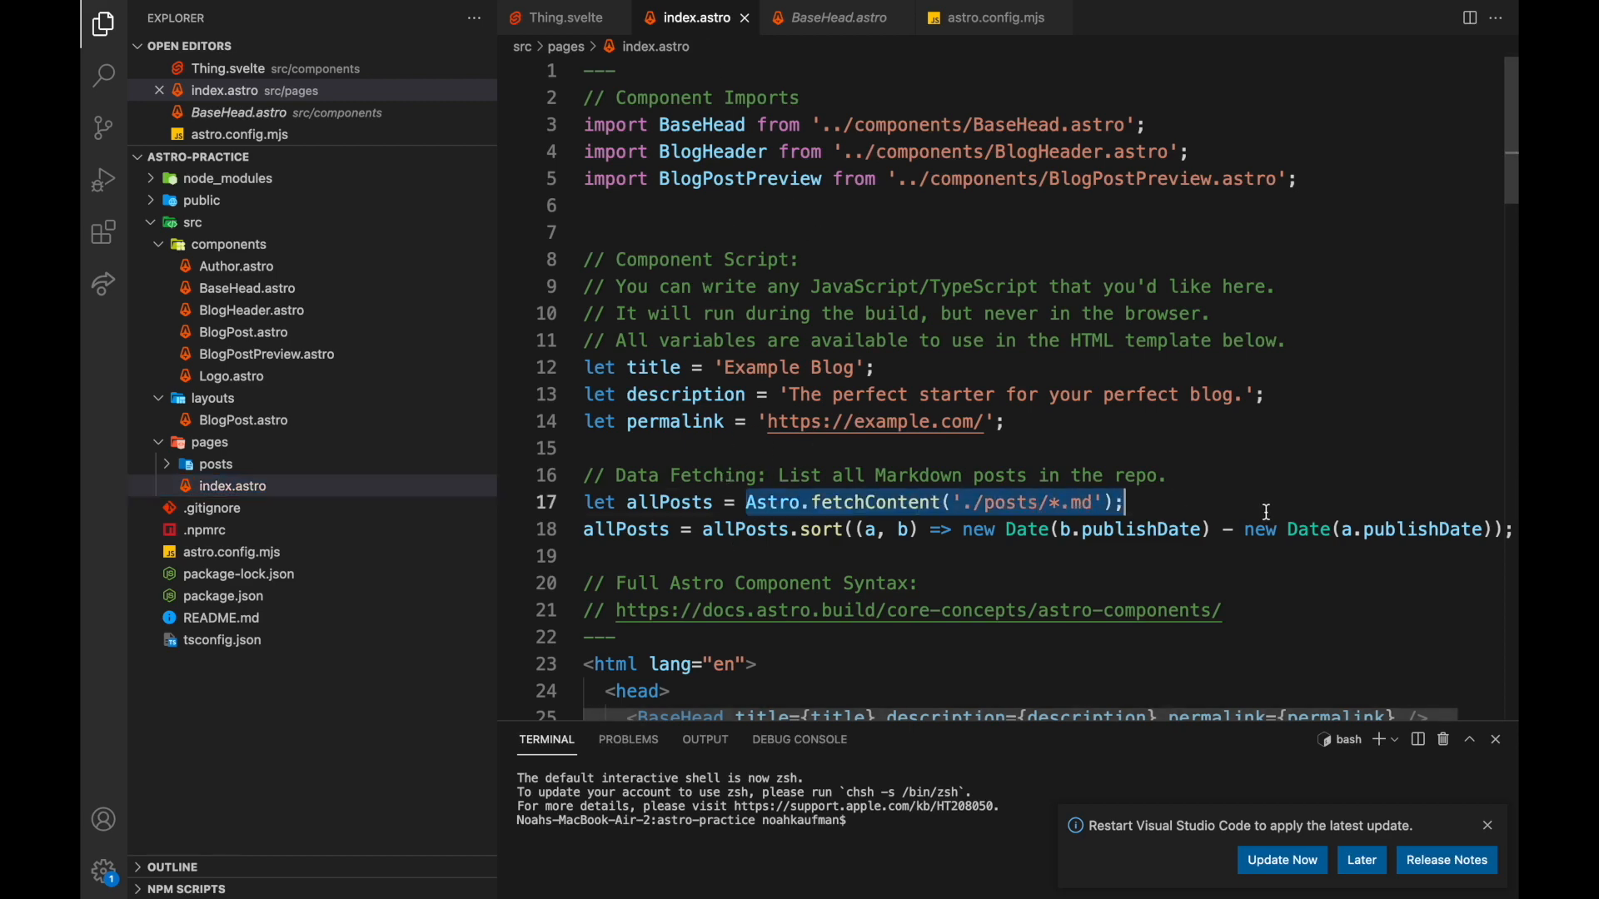
{"action": "scroll", "scroll_direction": "down", "scroll_amount": 3}
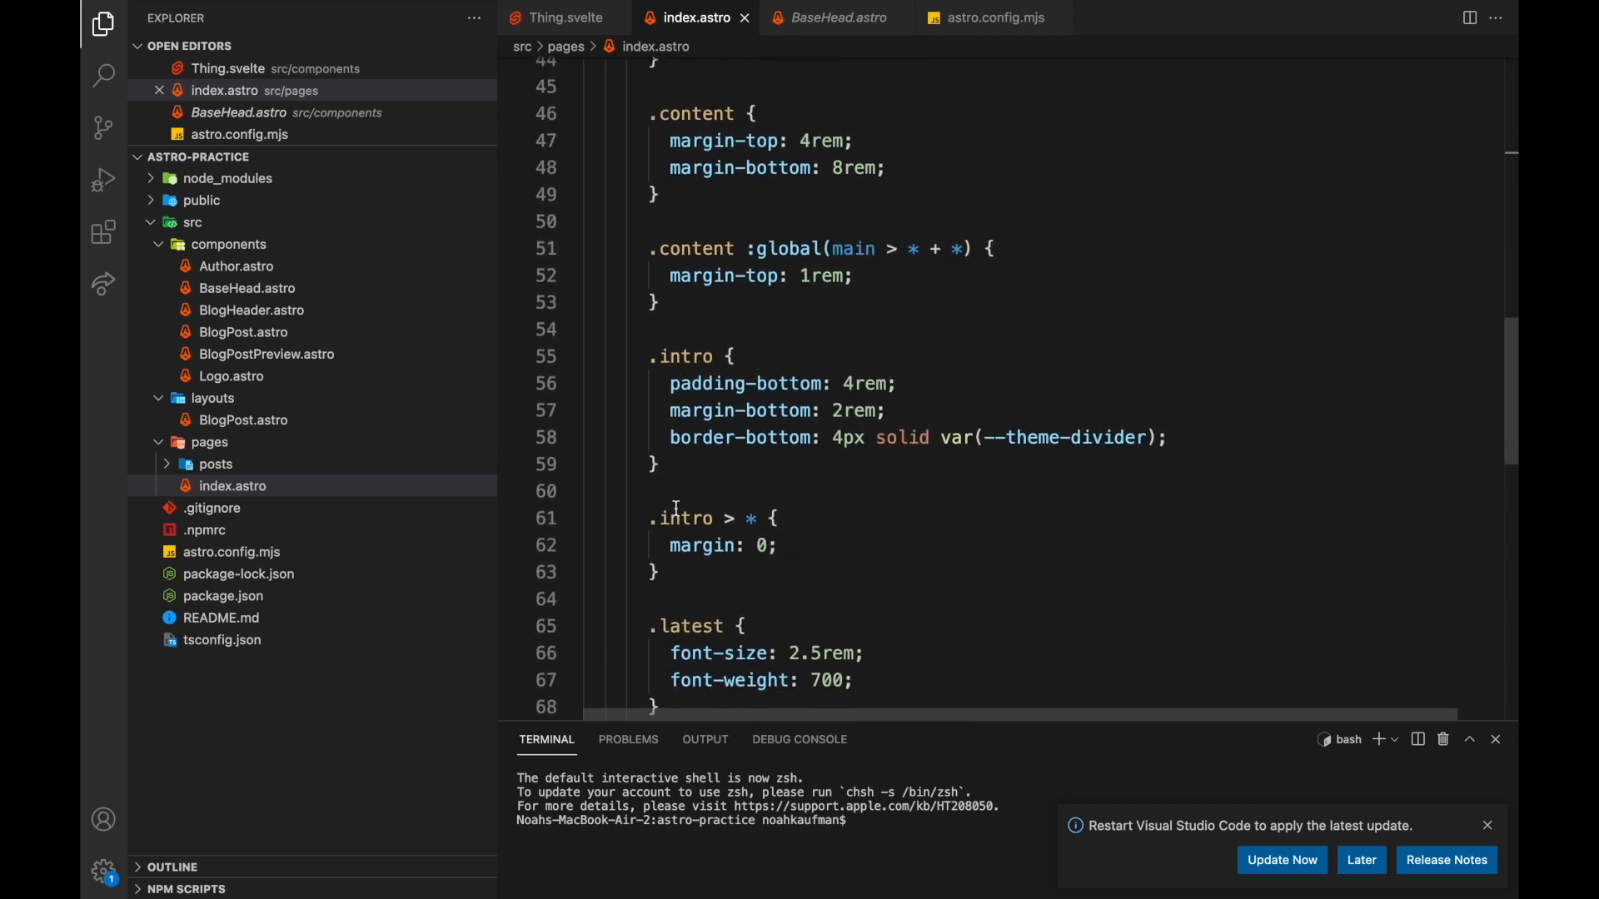
{"action": "scroll", "scroll_direction": "down", "scroll_amount": 3}
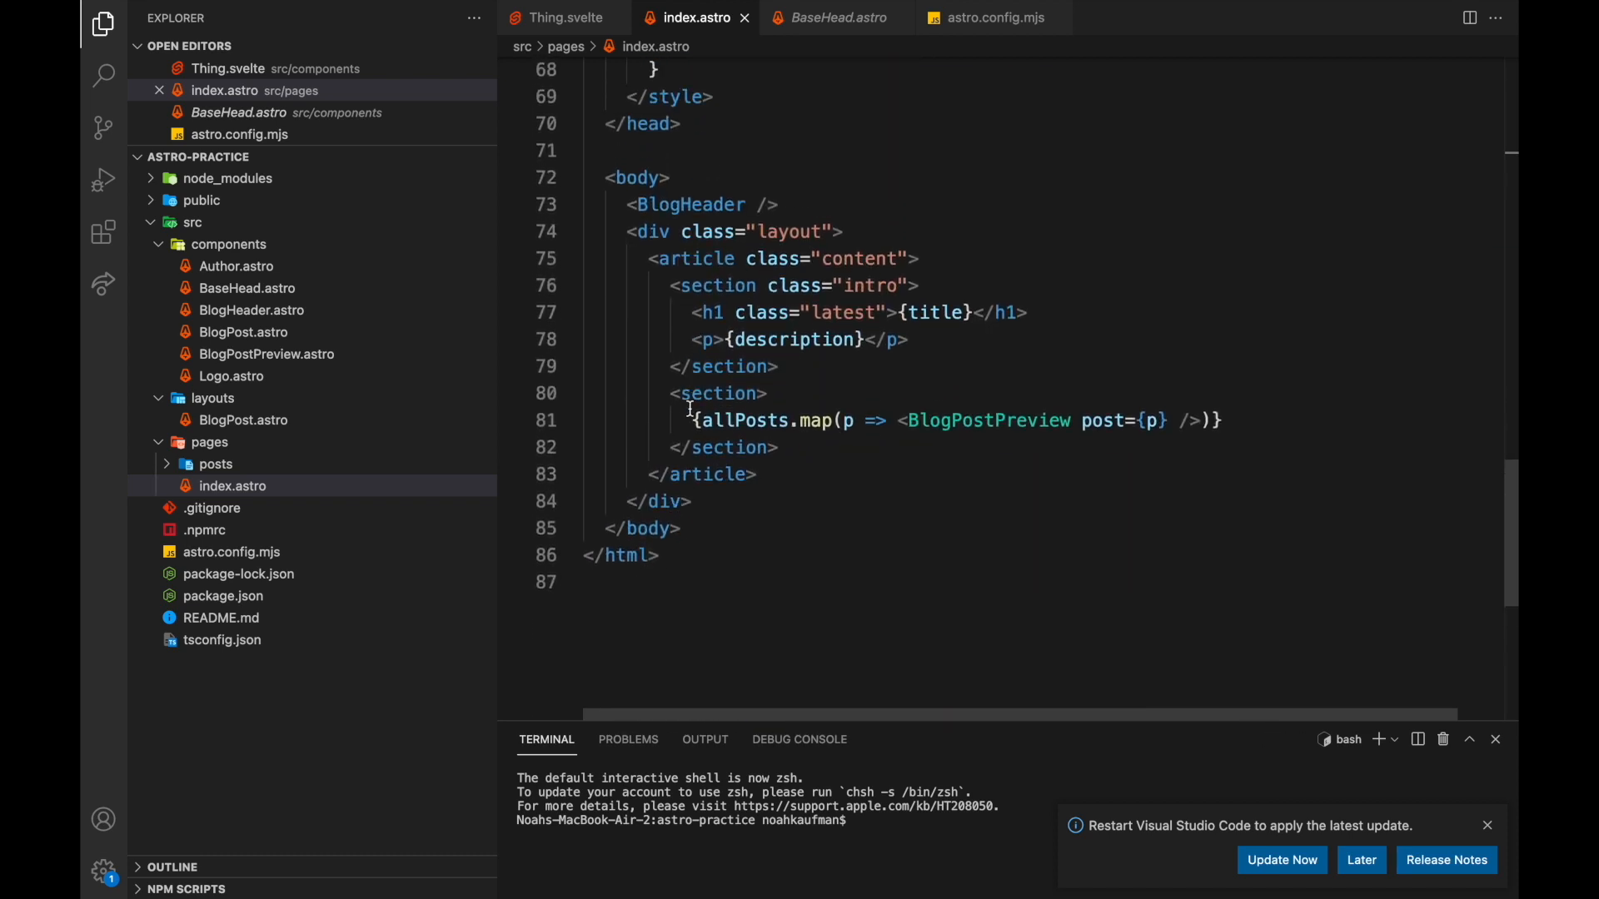
{"action": "triple_click", "coordinate": [917, 420]}
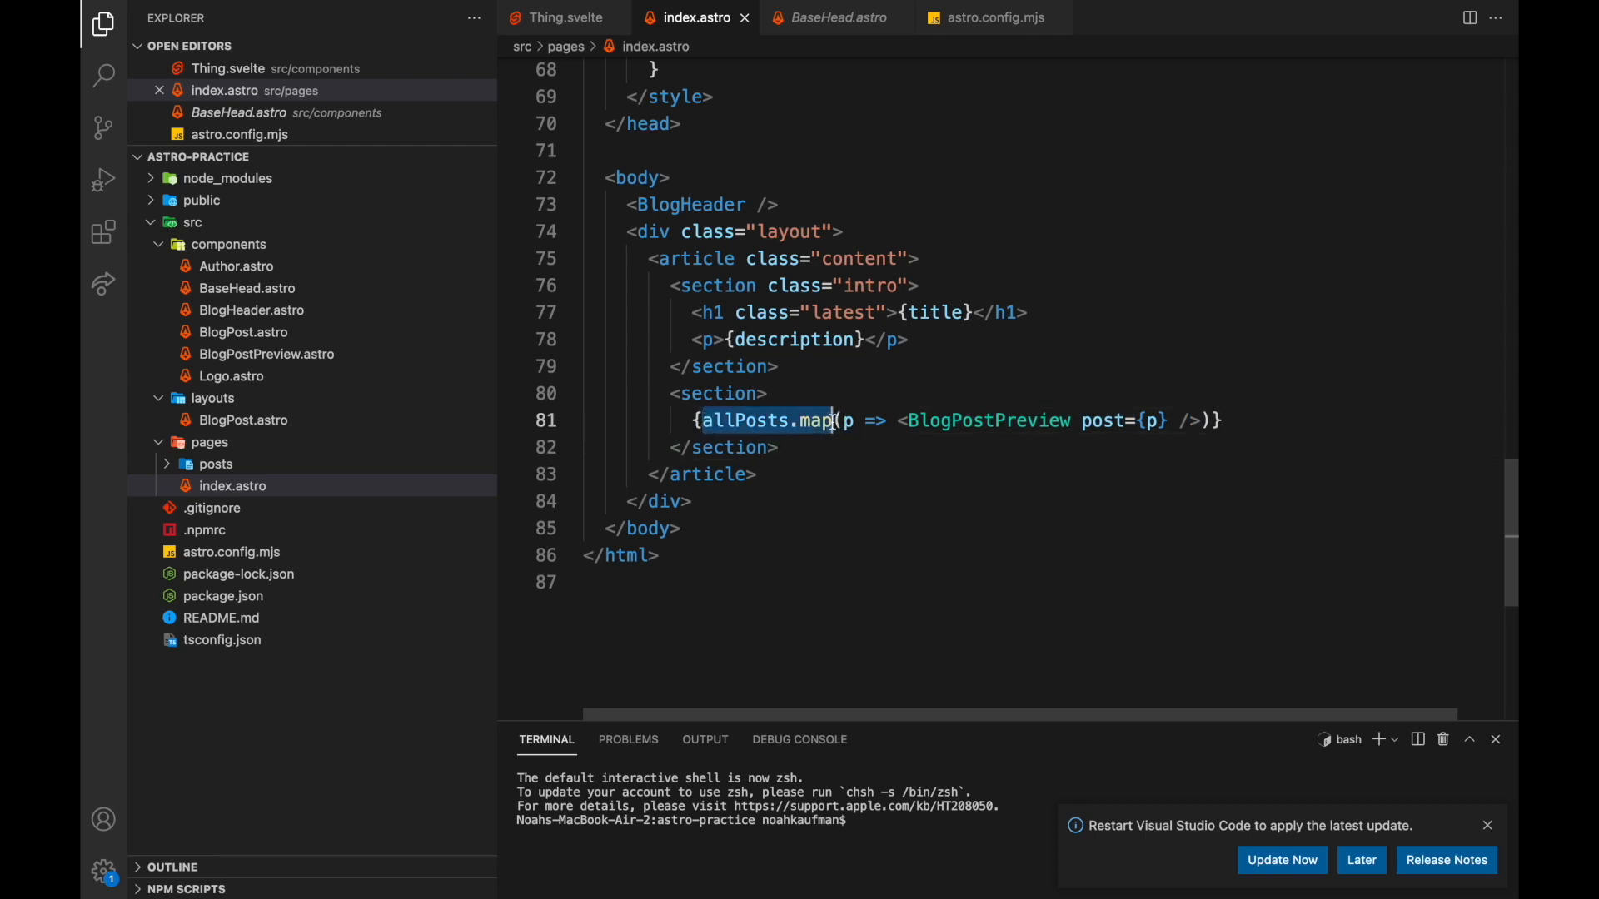
{"action": "mouse_move", "coordinate": [940, 421]}
{"action": "type", "text": "Bu"}
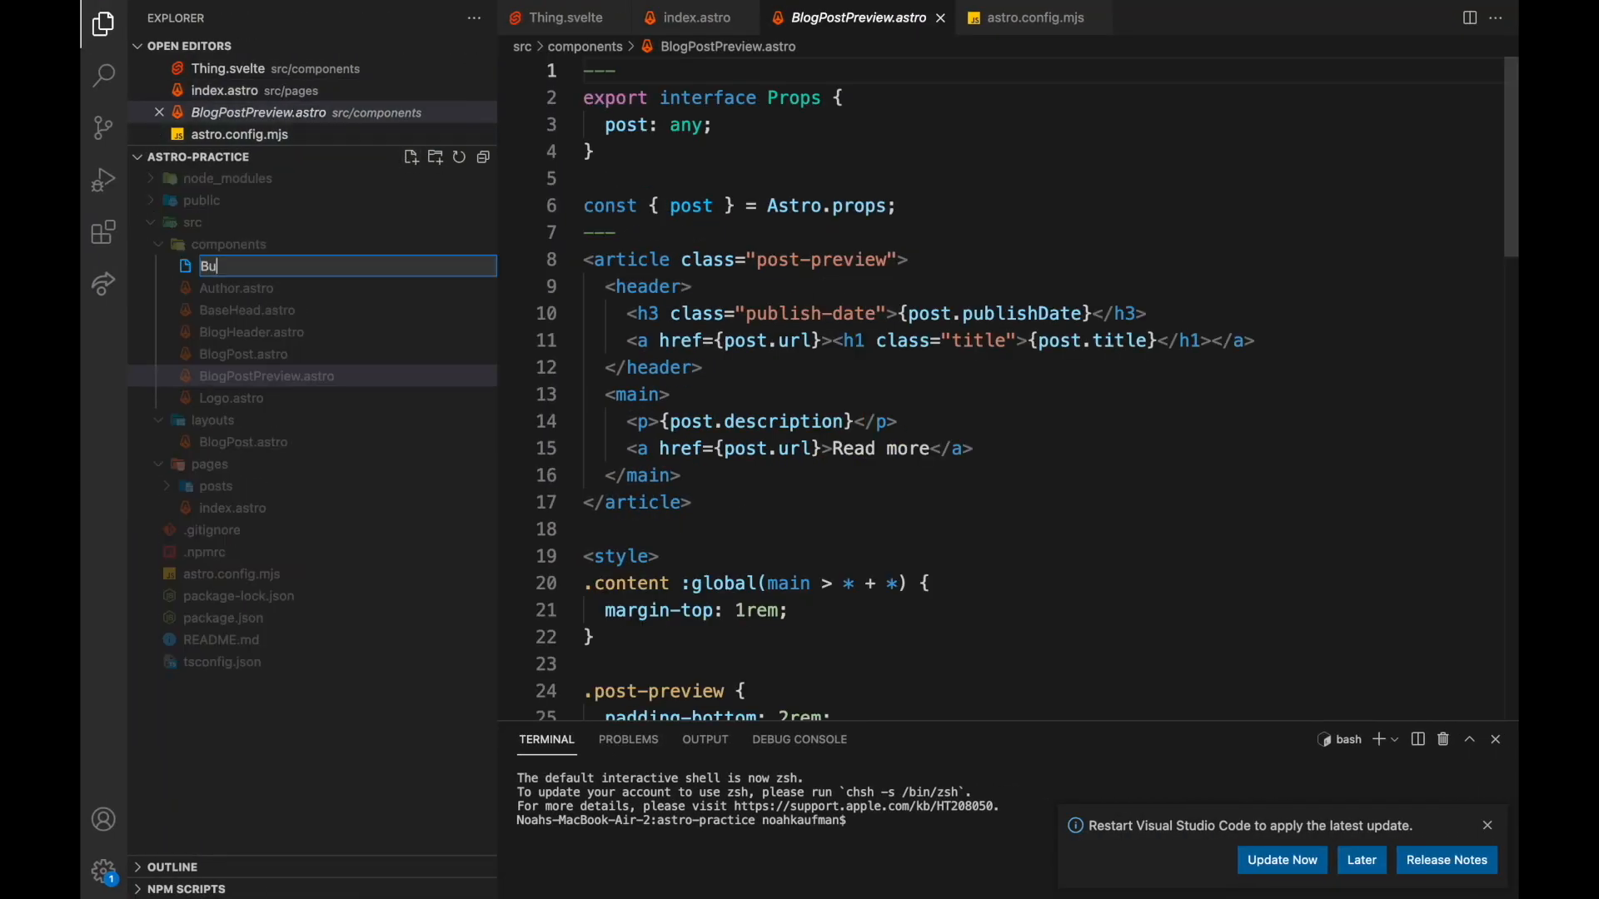
Create Button.svelte with a script block and search the extensions for Astro.
{"action": "key", "text": "Enter"}
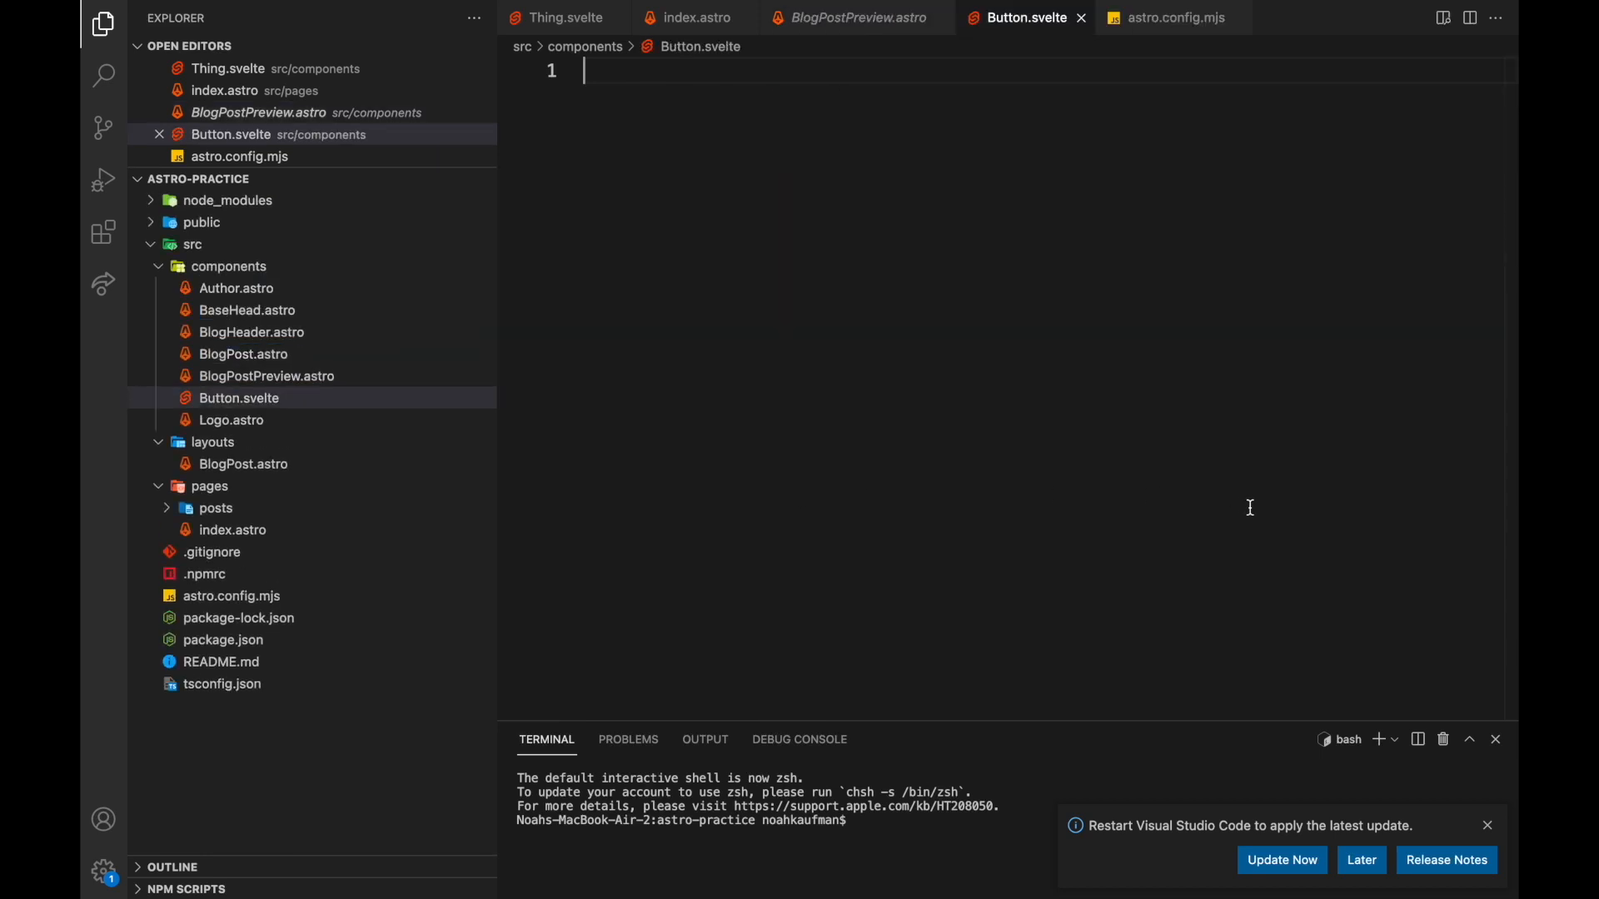
{"action": "type", "text": "<script>"}
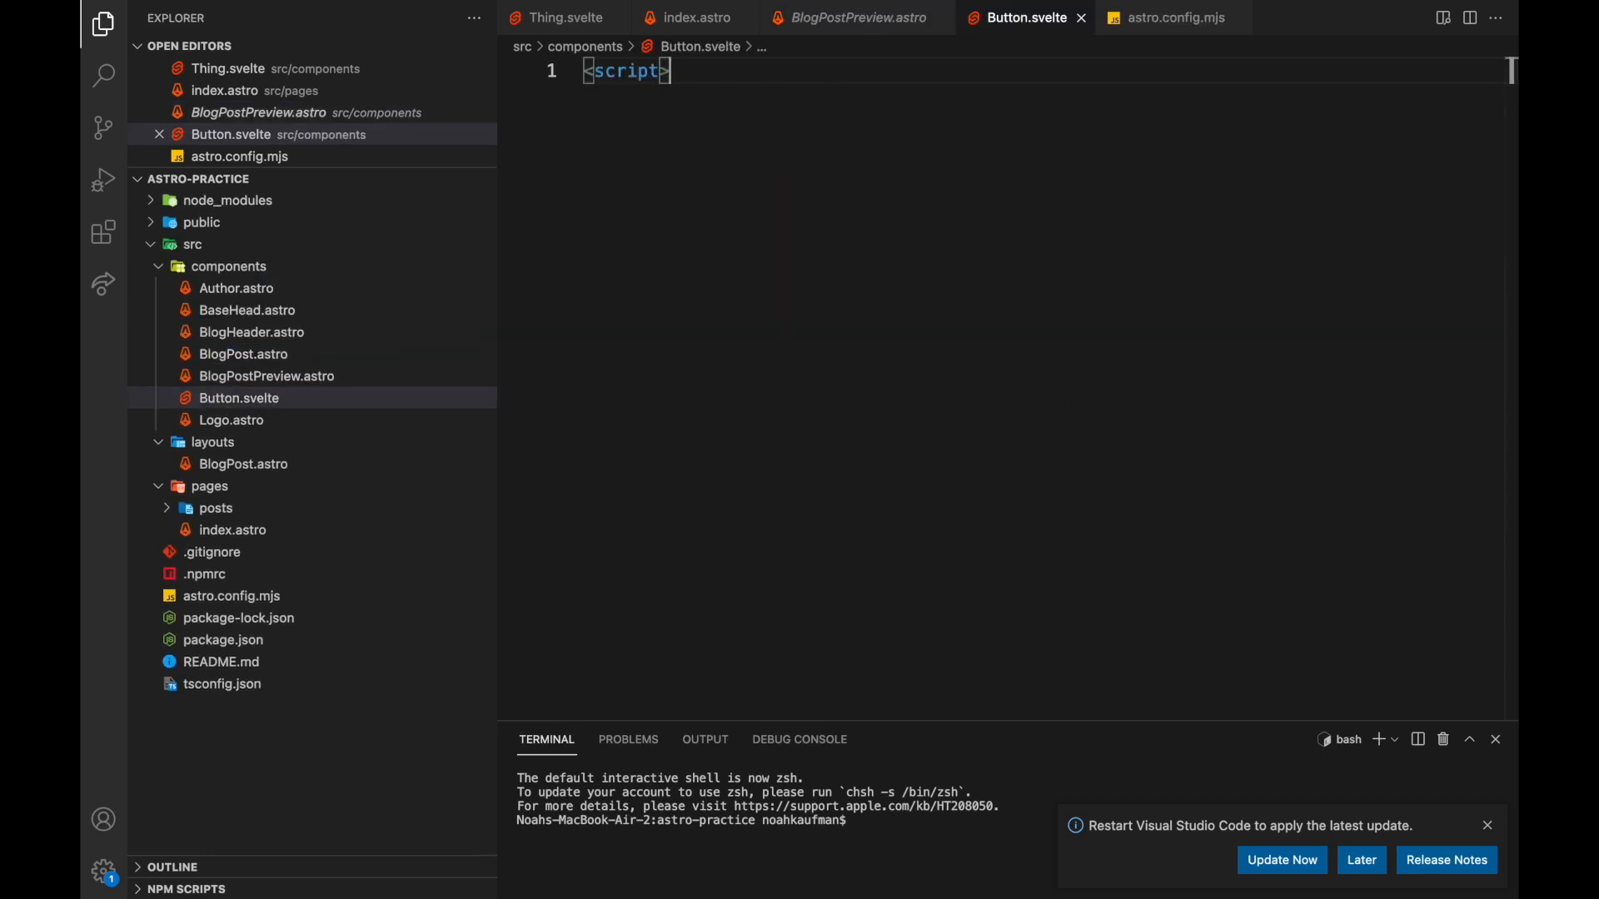
{"action": "type", "text": "</scr"}
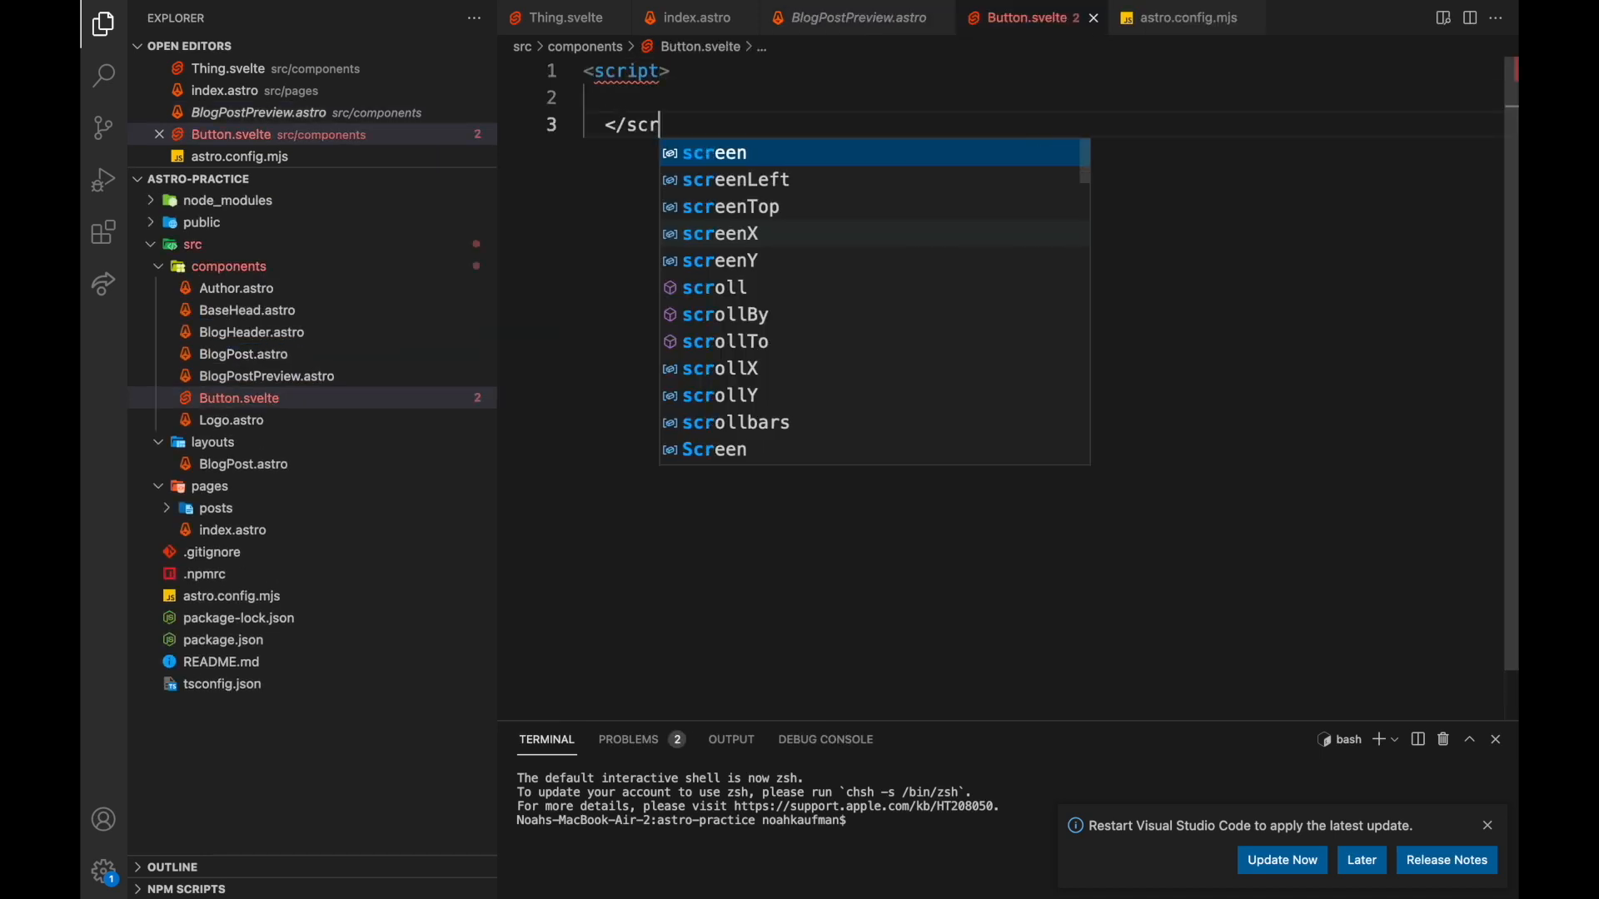
{"action": "left_click", "coordinate": [101, 232]}
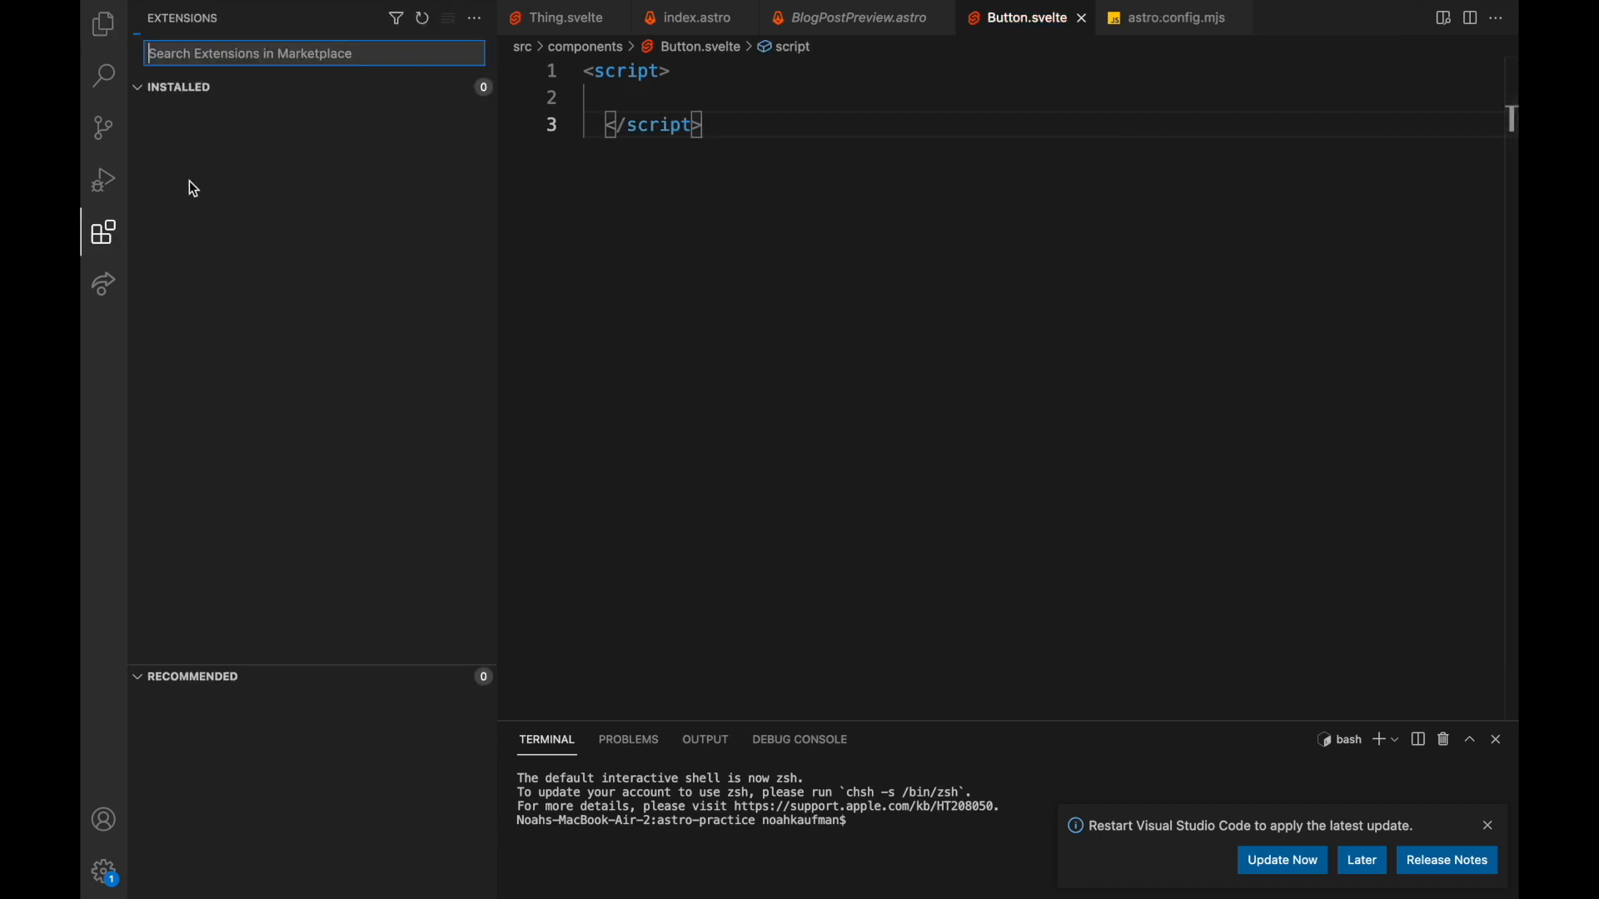
{"action": "type", "text": "Astro"}
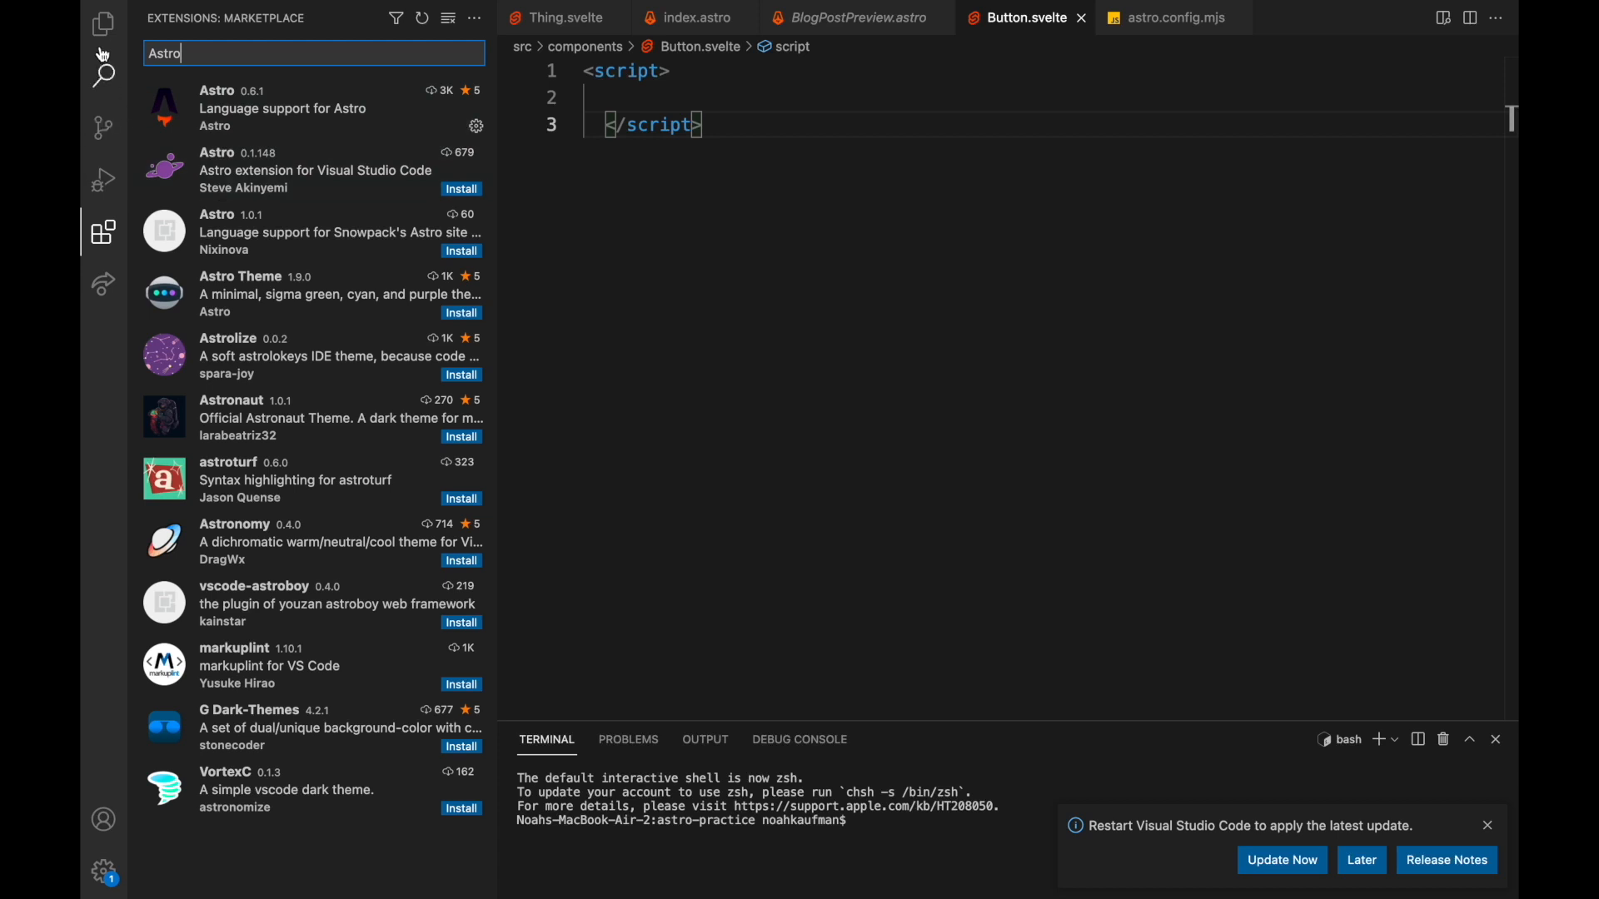
{"action": "left_click", "coordinate": [101, 22]}
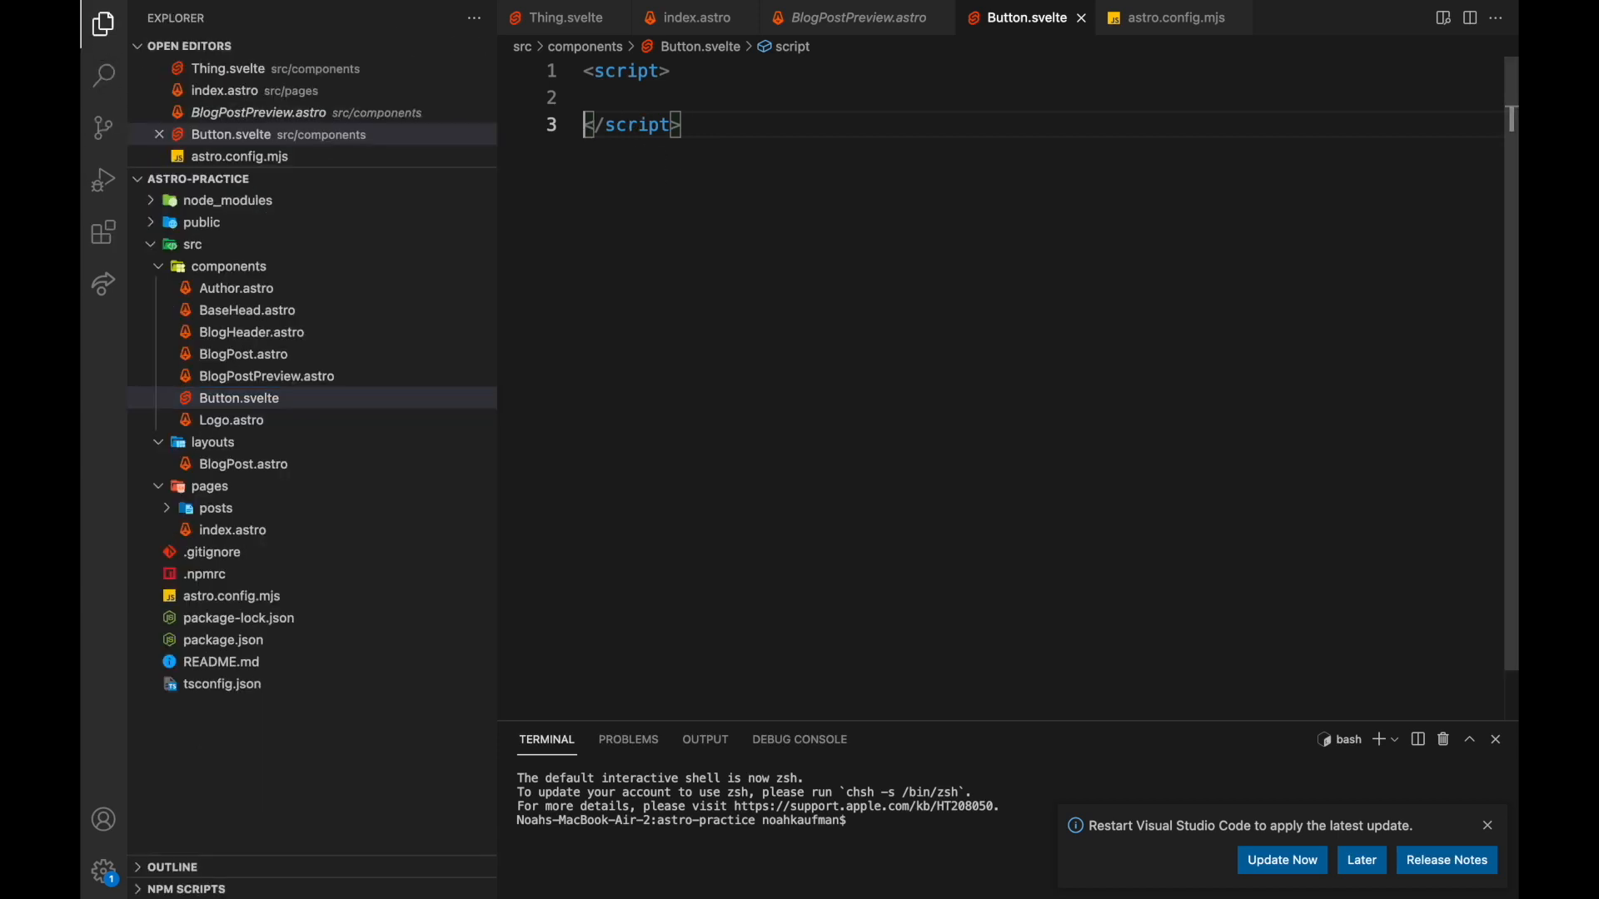
Add an exported color prop and a 'Say Hello!' button styled with background color and 1rem padding.
{"action": "type", "text": "export"}
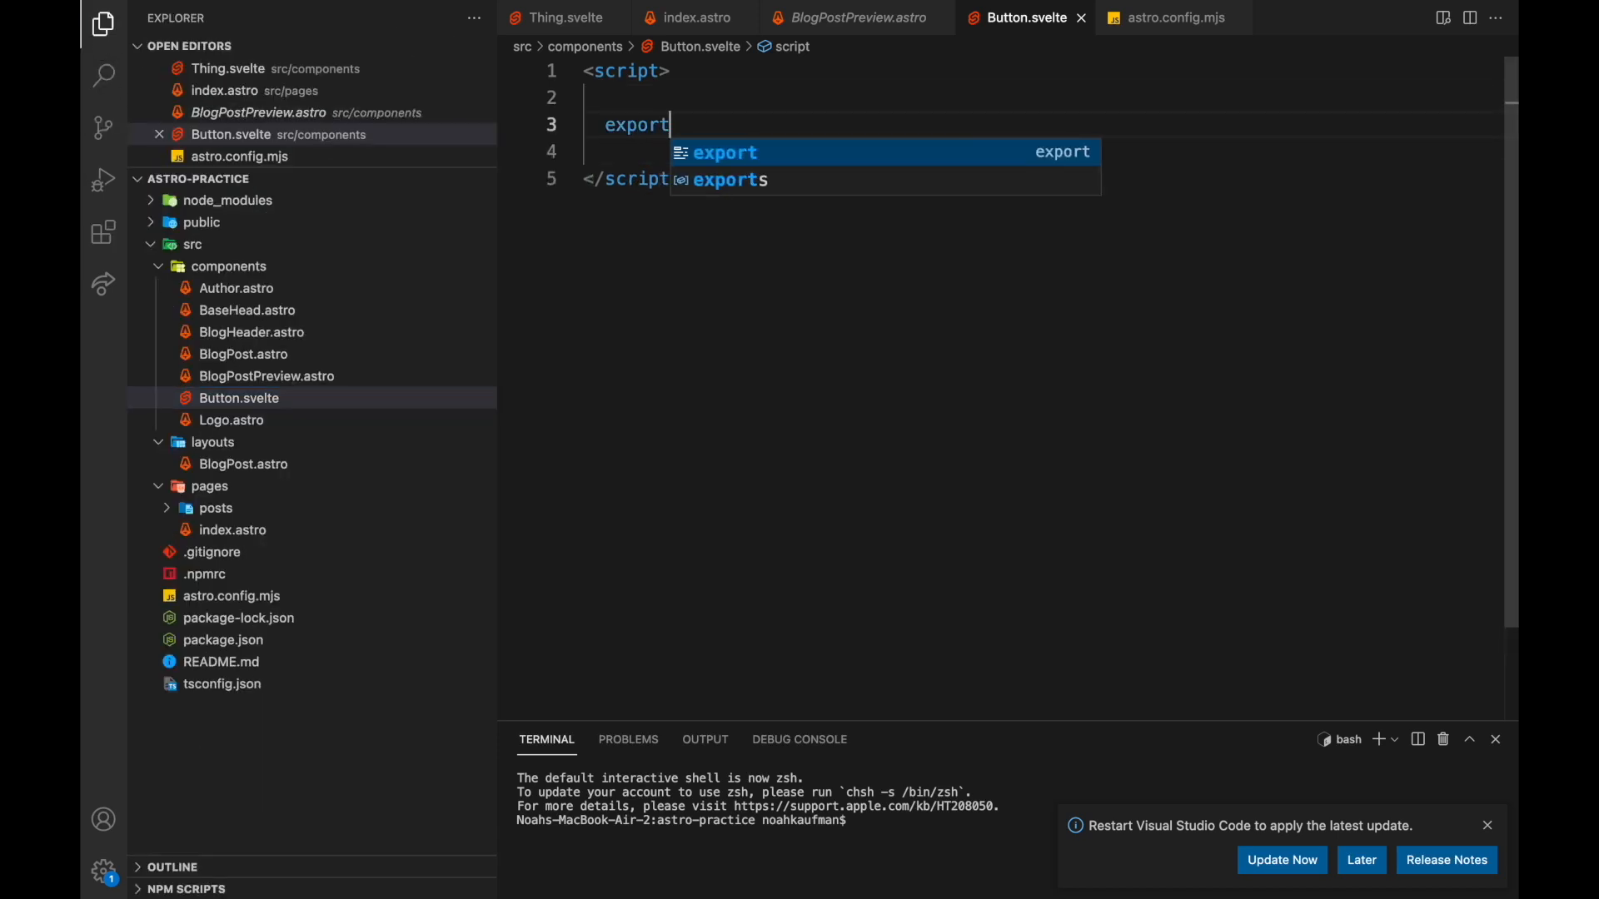
{"action": "type", "text": "let color"}
{"action": "type", "text": "<button s>"}
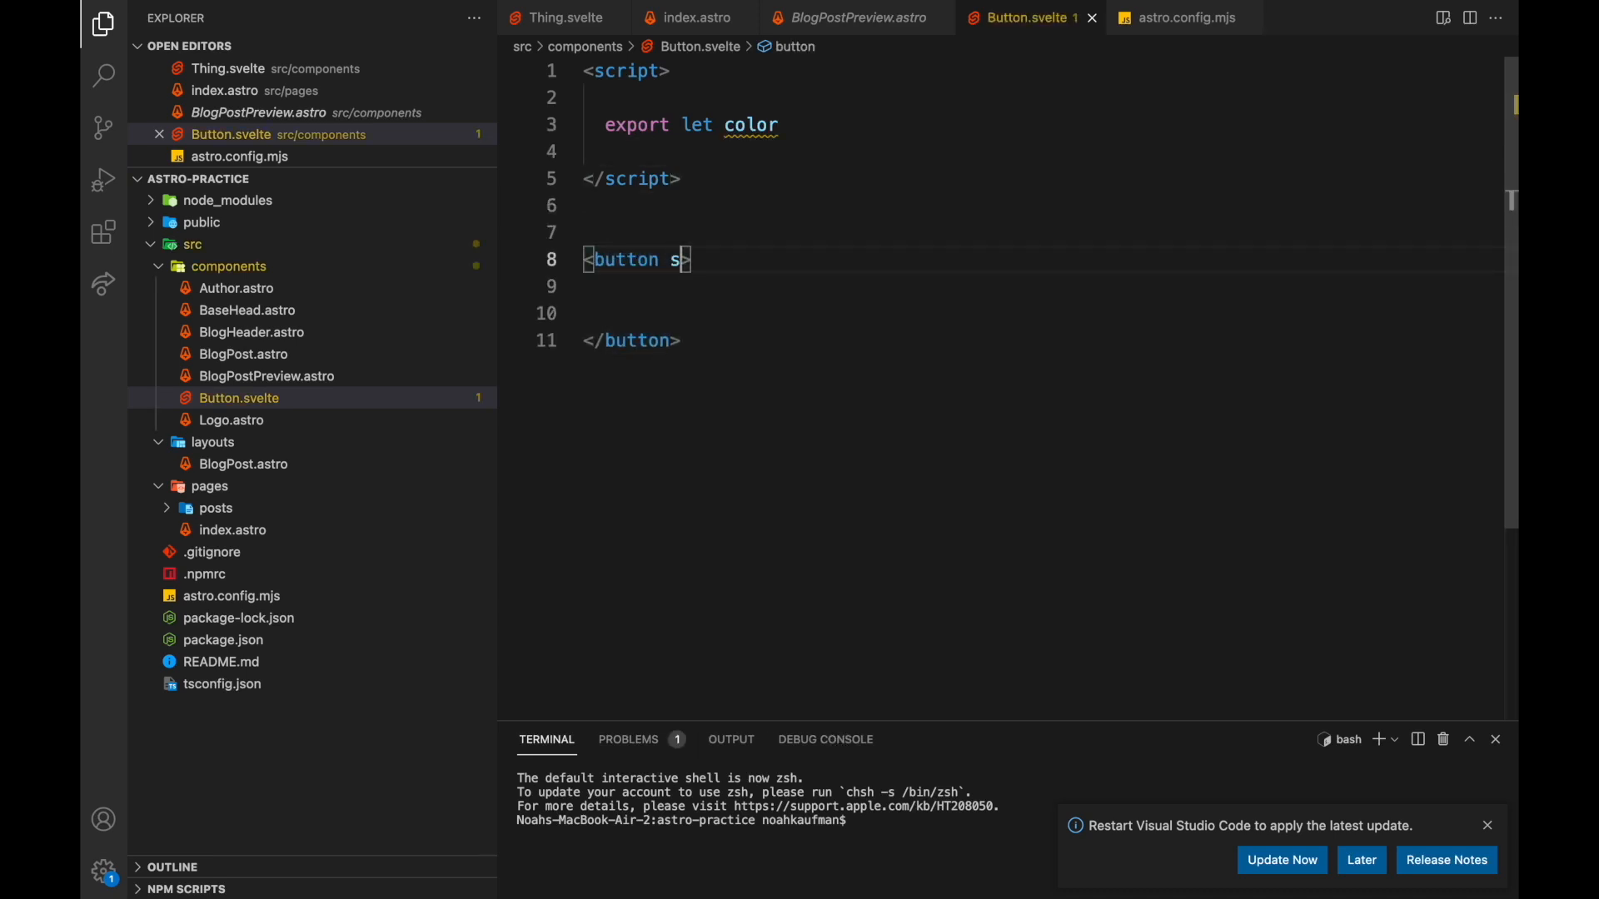
{"action": "type", "text": "tyle=\"background\""}
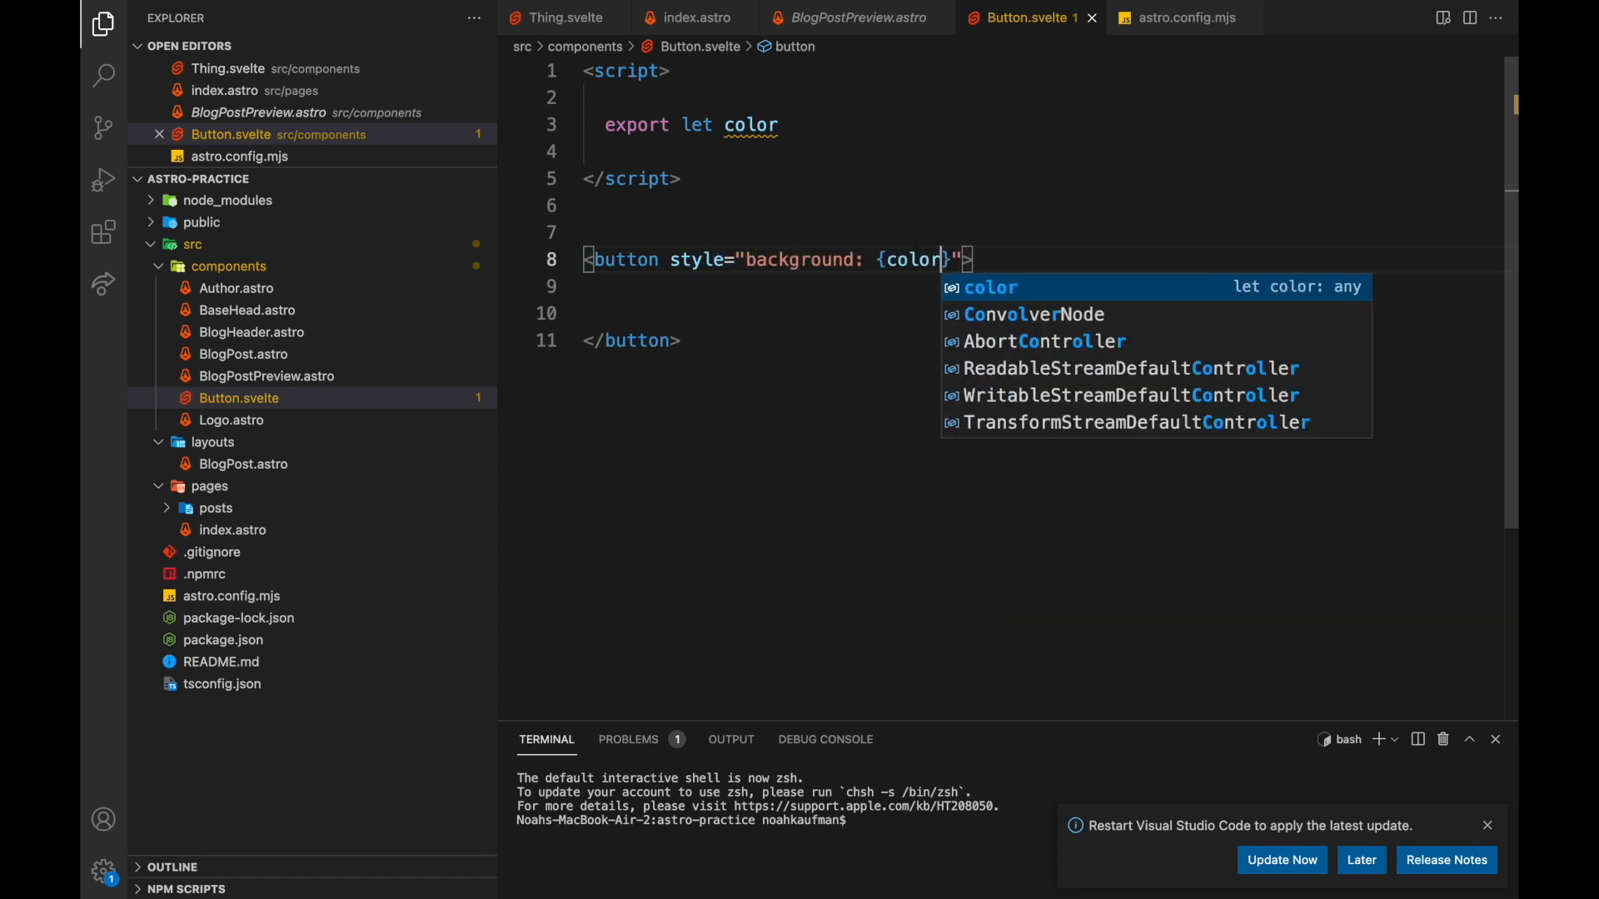
{"action": "type", "text": "; paddi"}
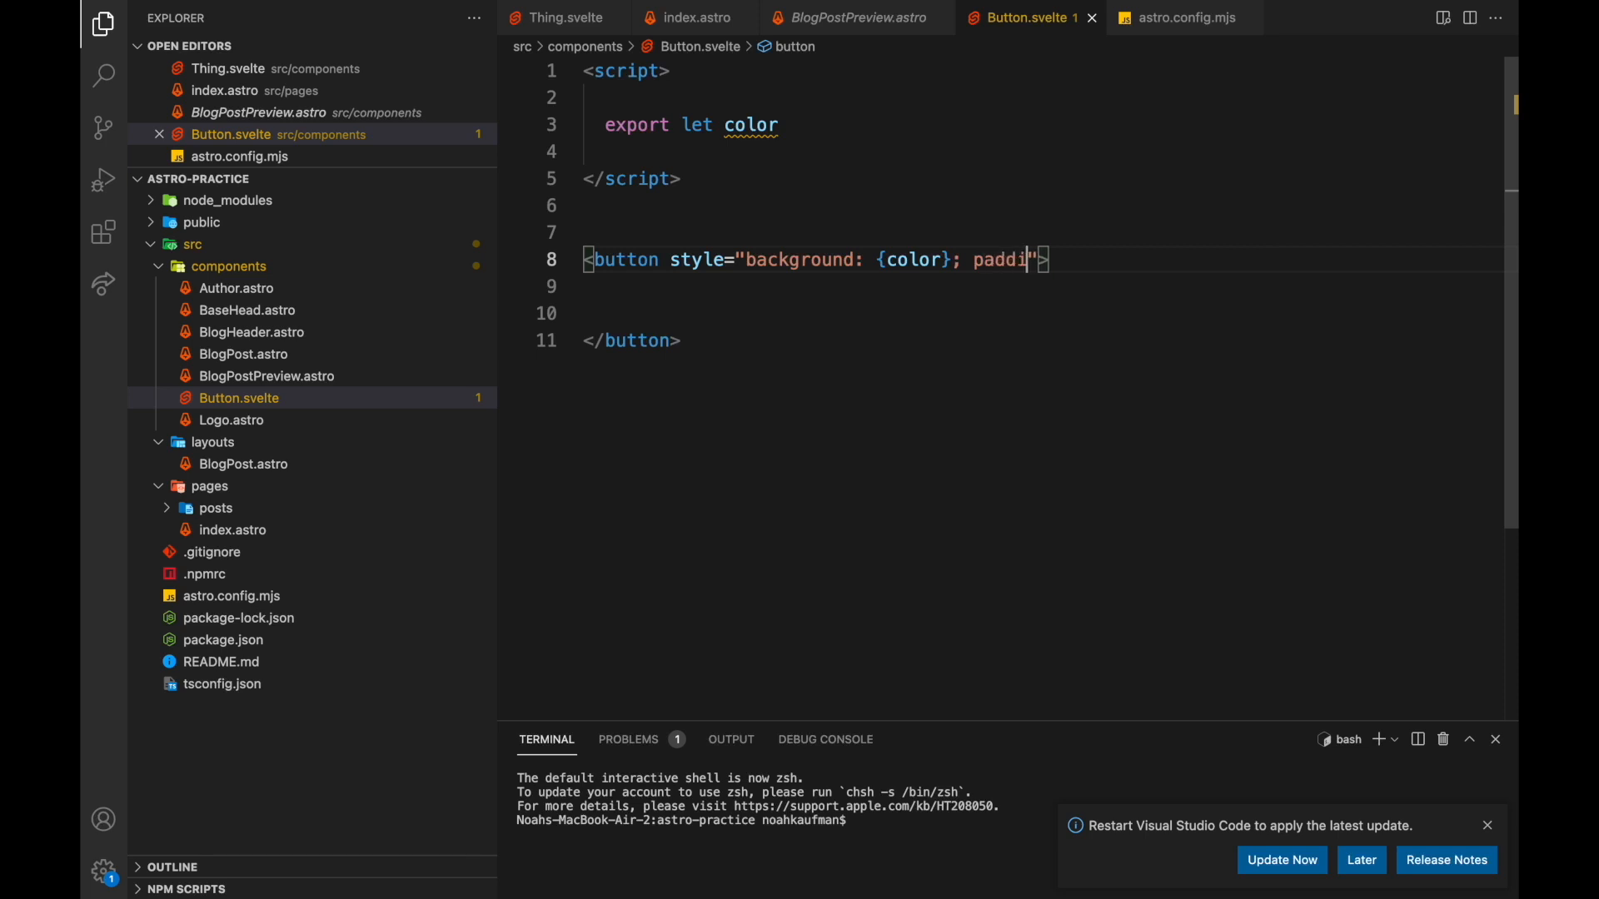
{"action": "type", "text": "ng: 1rem;"}
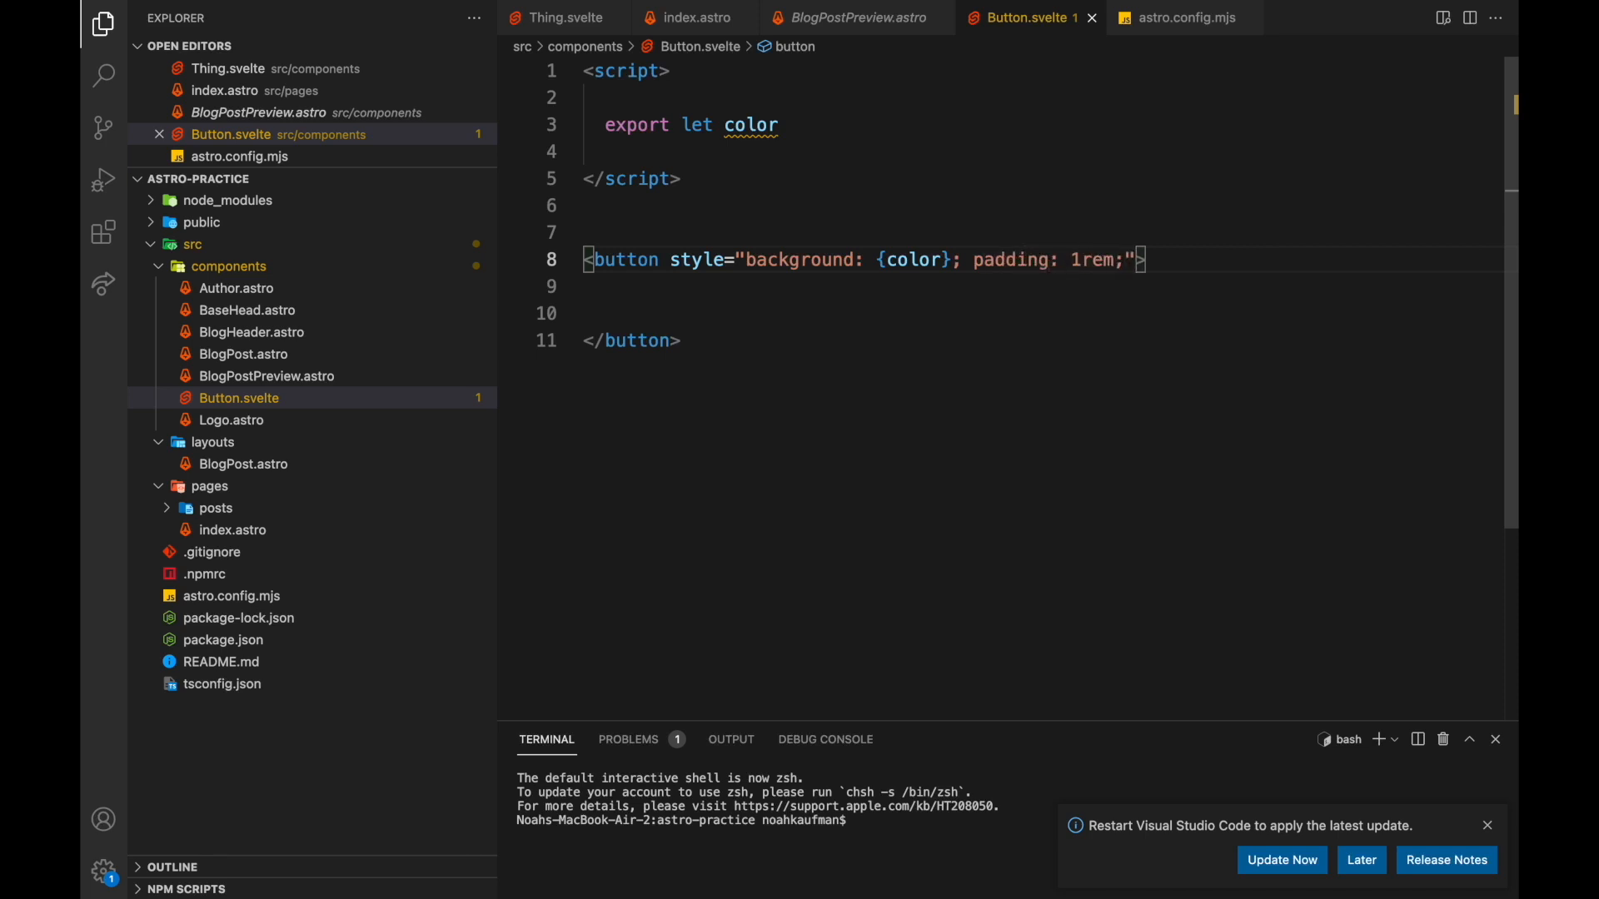
{"action": "type", "text": "{"}
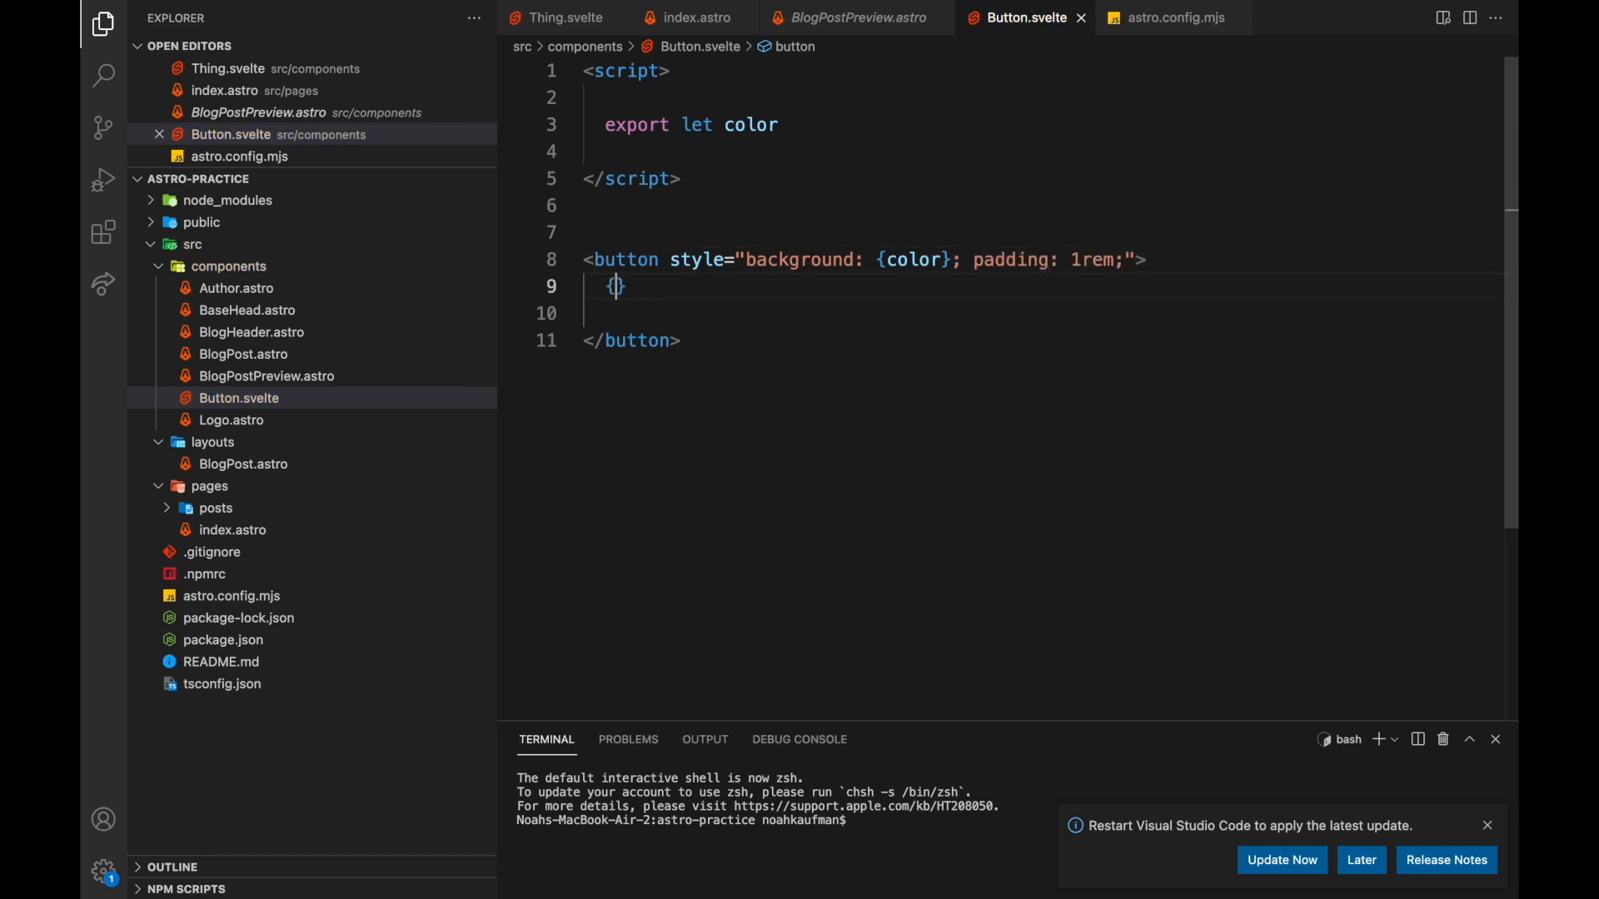
{"action": "type", "text": "Say Hel"}
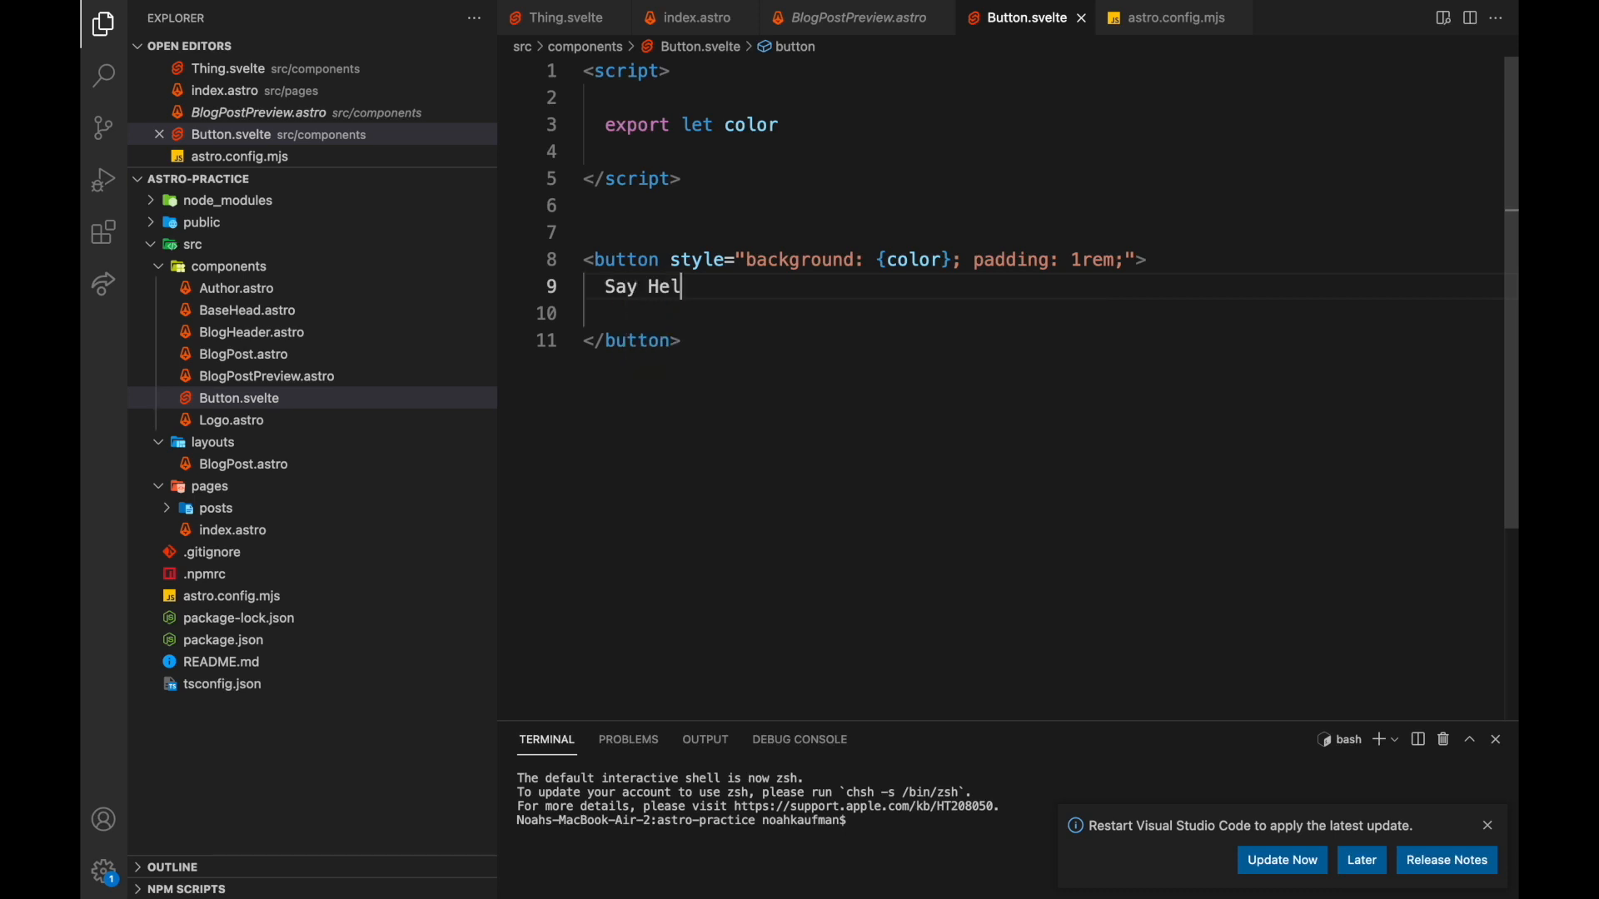
{"action": "type", "text": "lo!"}
{"action": "type", "text": "{"}
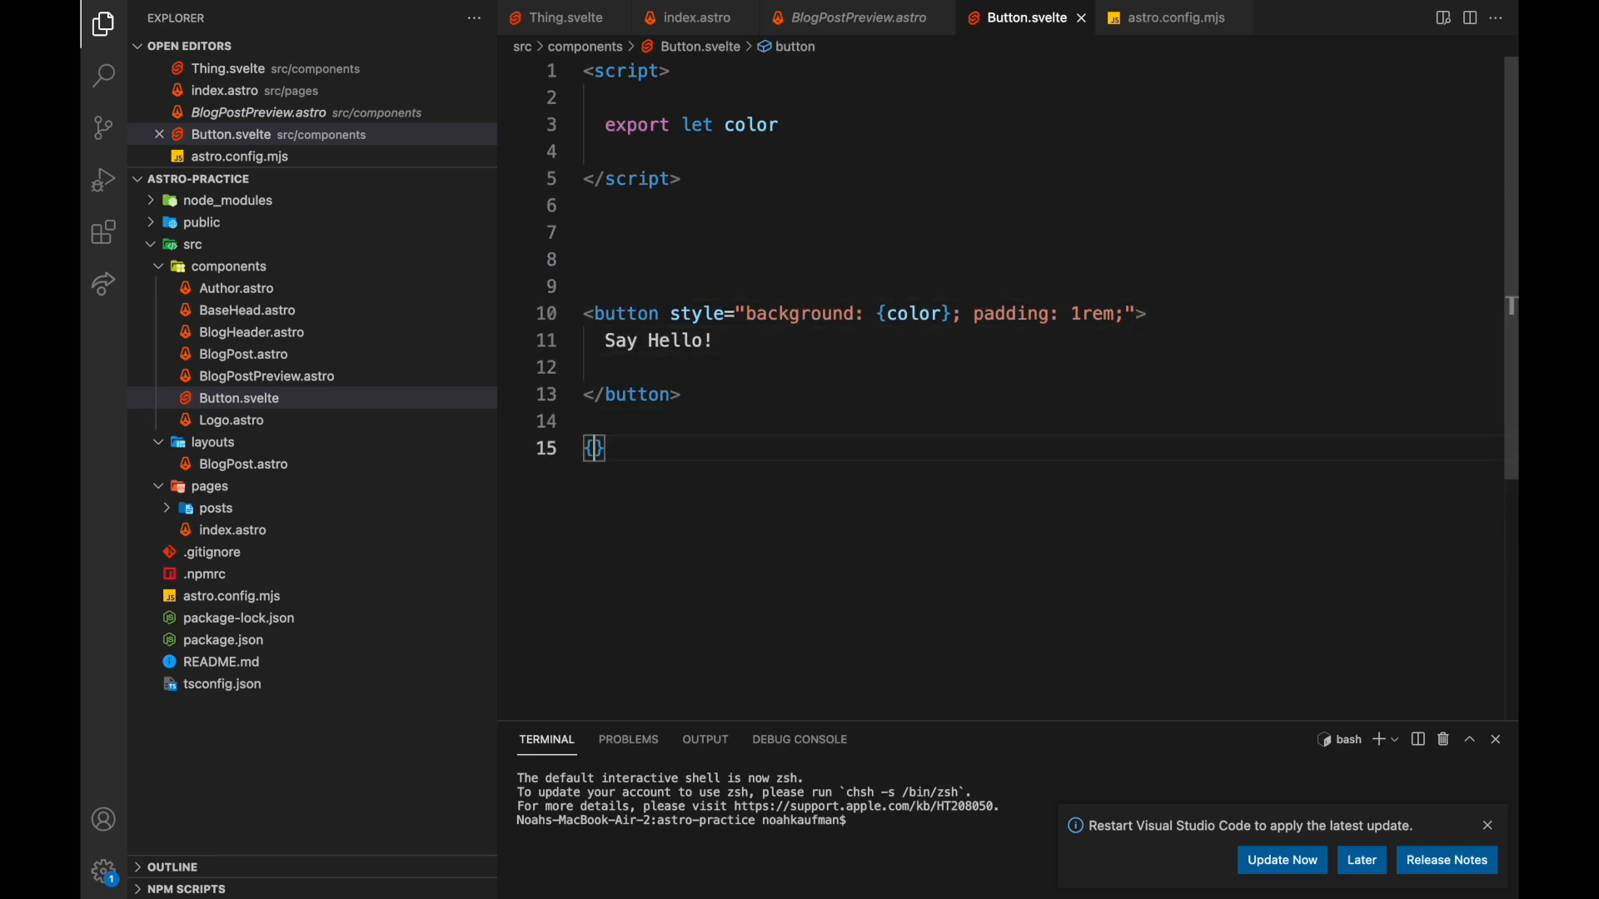
Show {message}, declare message = '', and add an on:click handler appending 'hello'.
{"action": "type", "text": "message"}
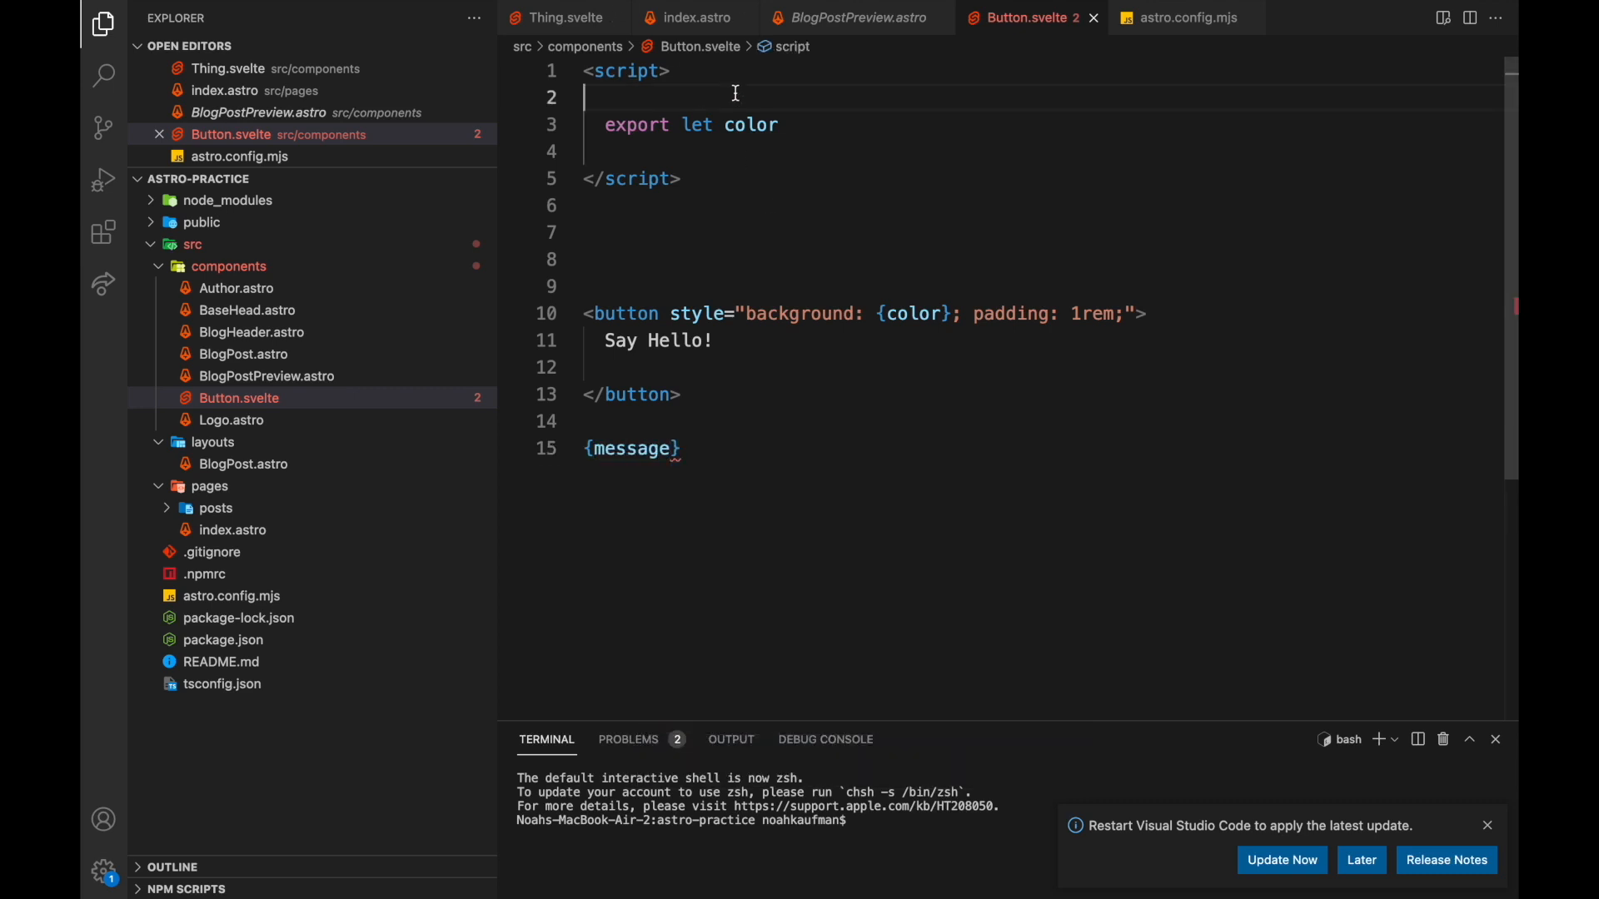
{"action": "type", "text": "let messa"}
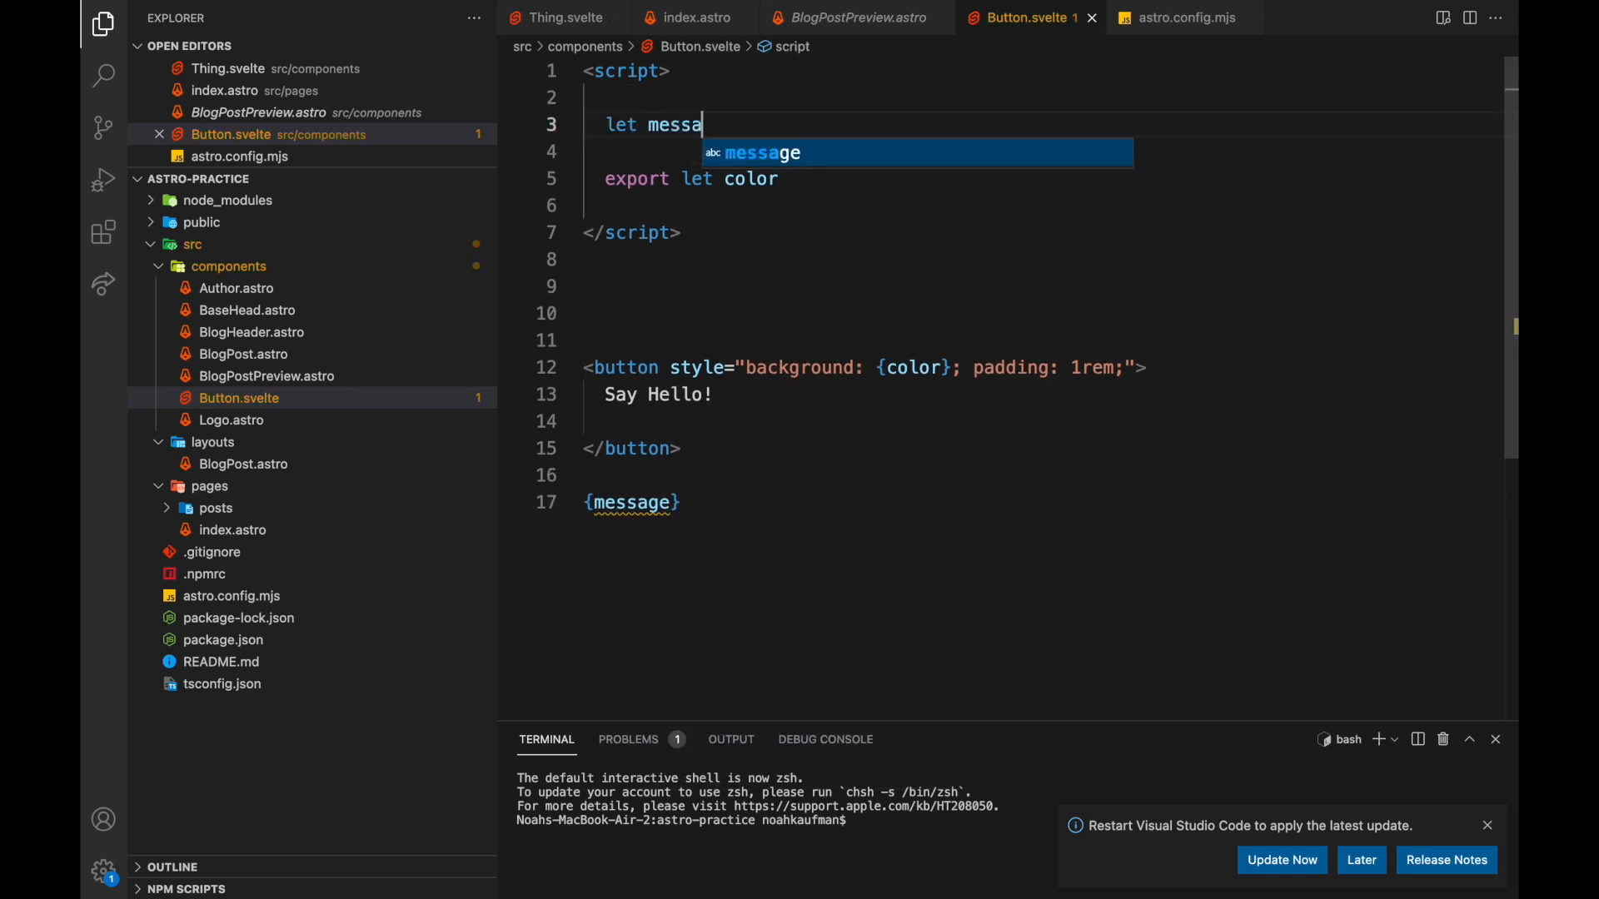
{"action": "type", "text": "e= ''"}
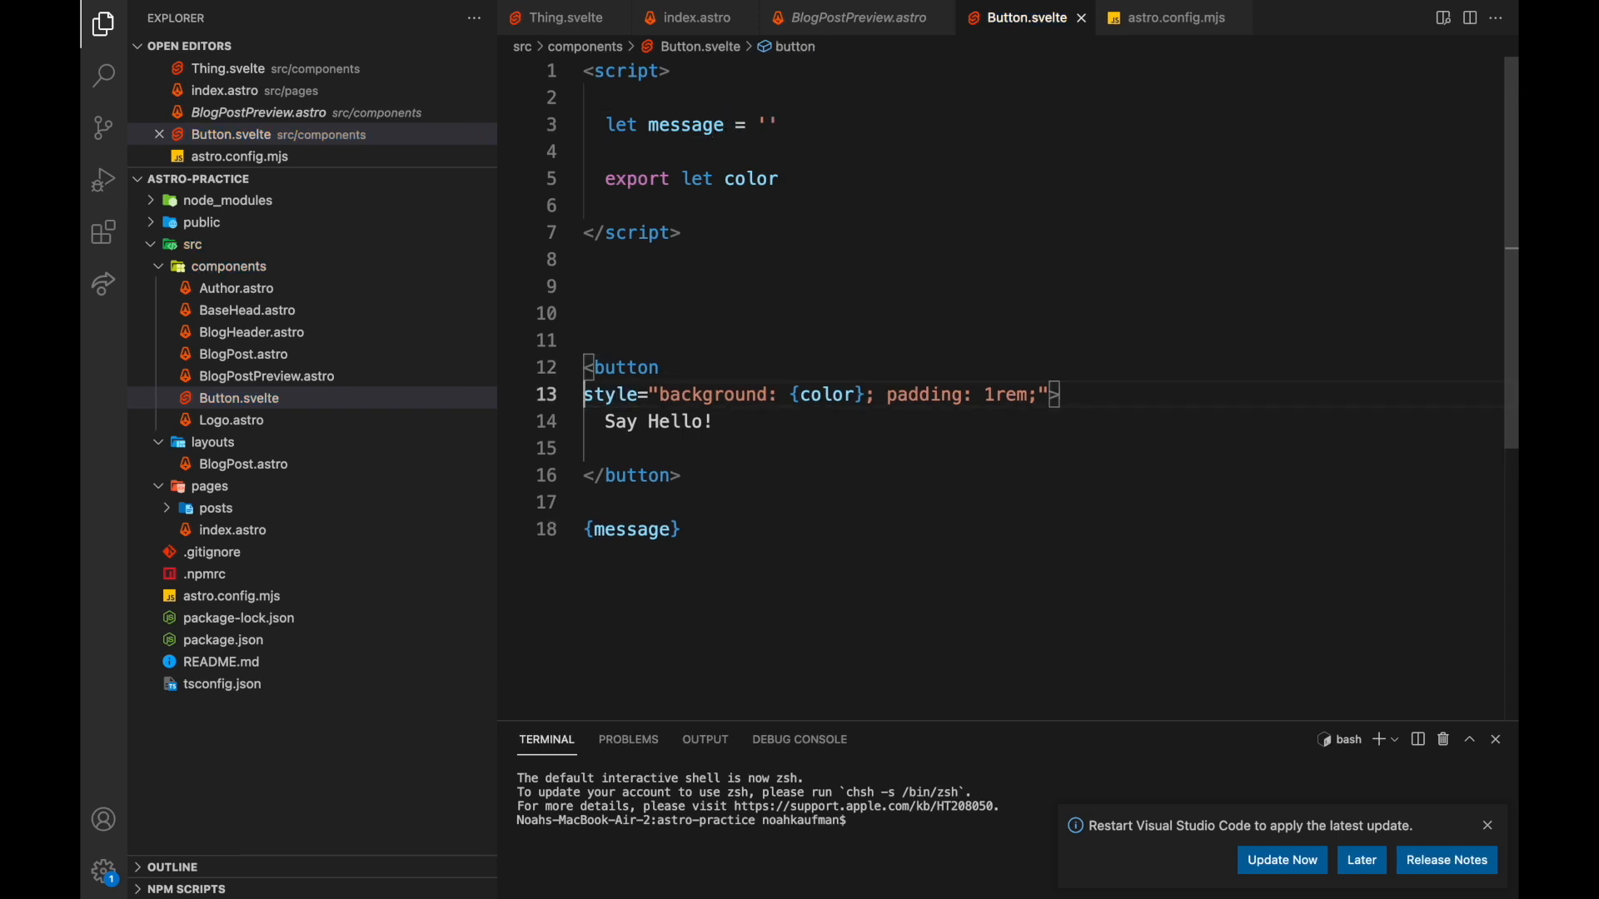
{"action": "type", "text": "on:click={() => message"}
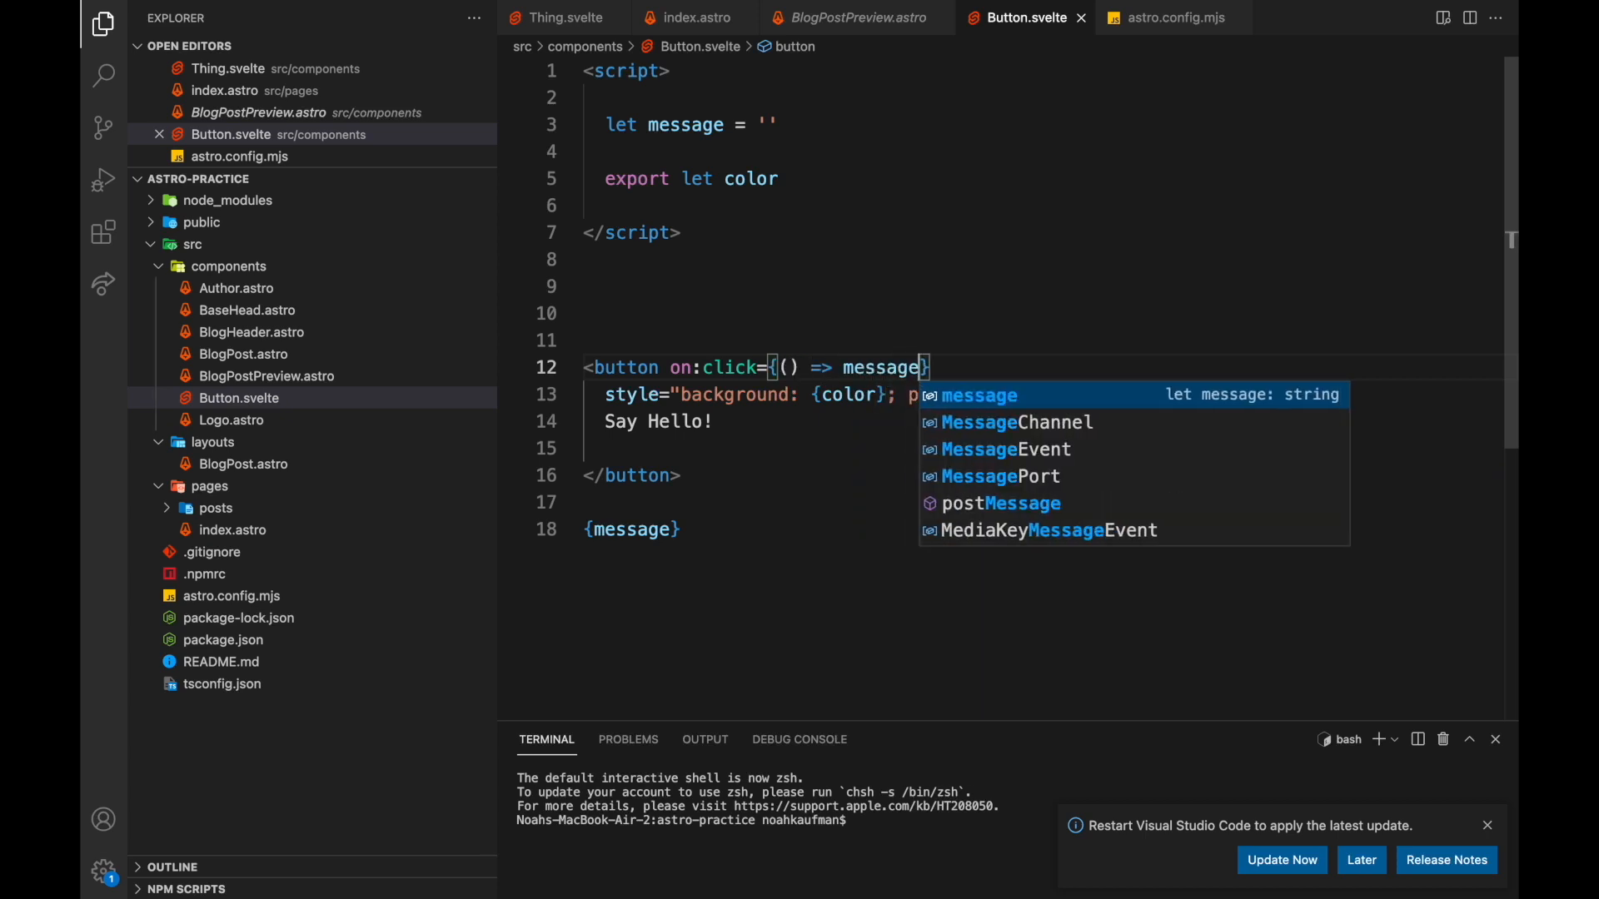
{"action": "type", "text": "+= 'hello'"}
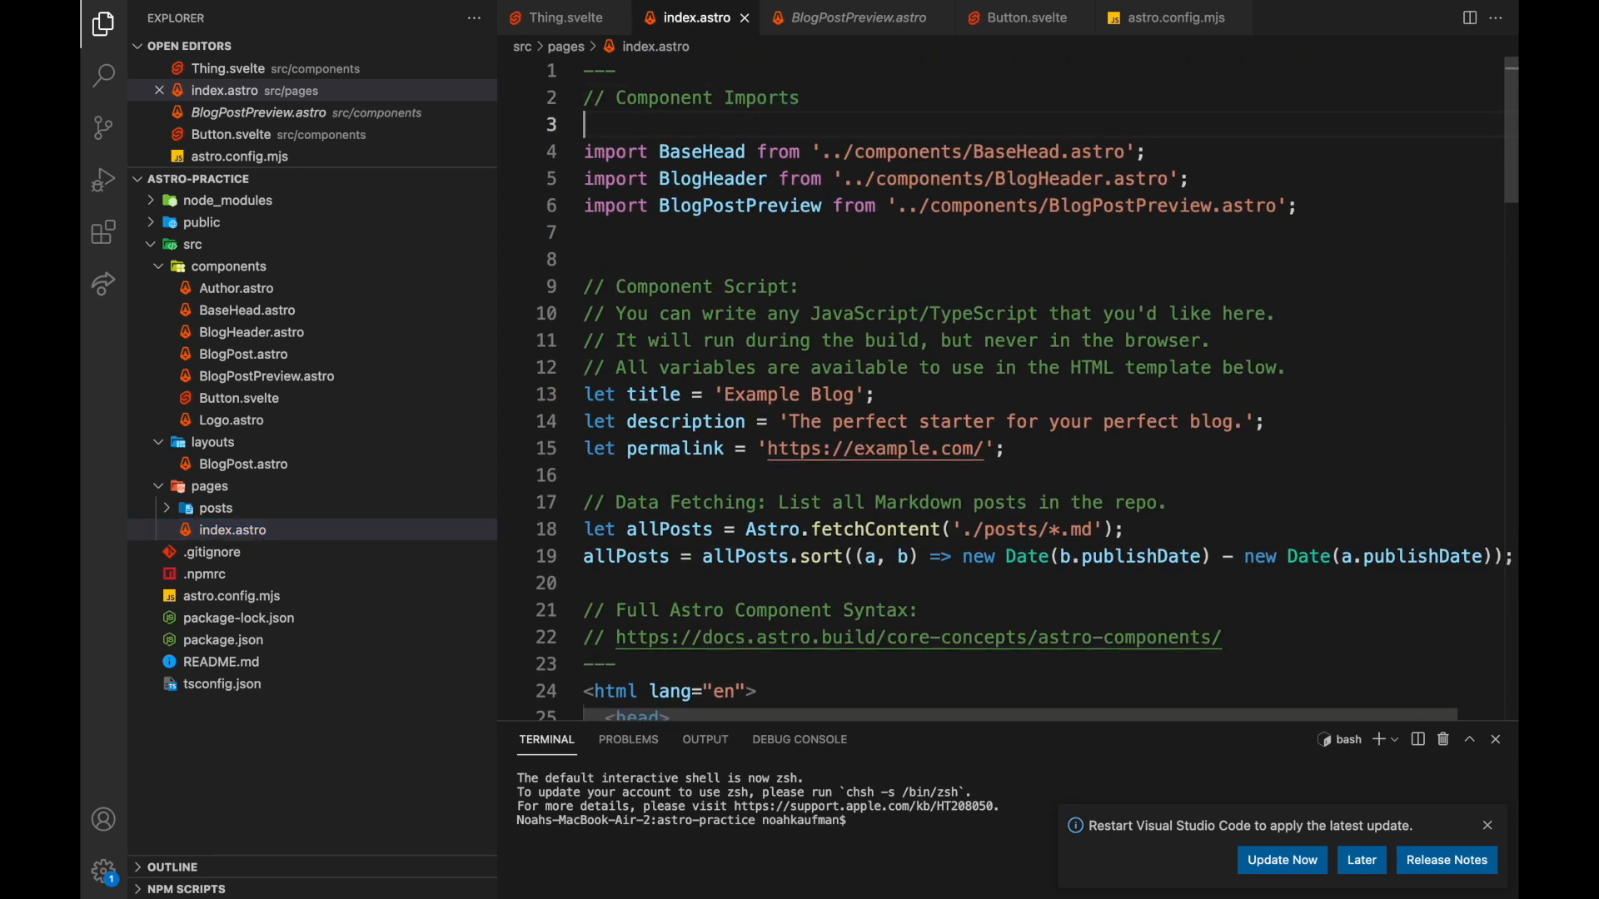
Import Button from '../components/Button.svelte' and add <Button color="blue" /> below <BlogHeader />.
{"action": "type", "text": "import Button f"}
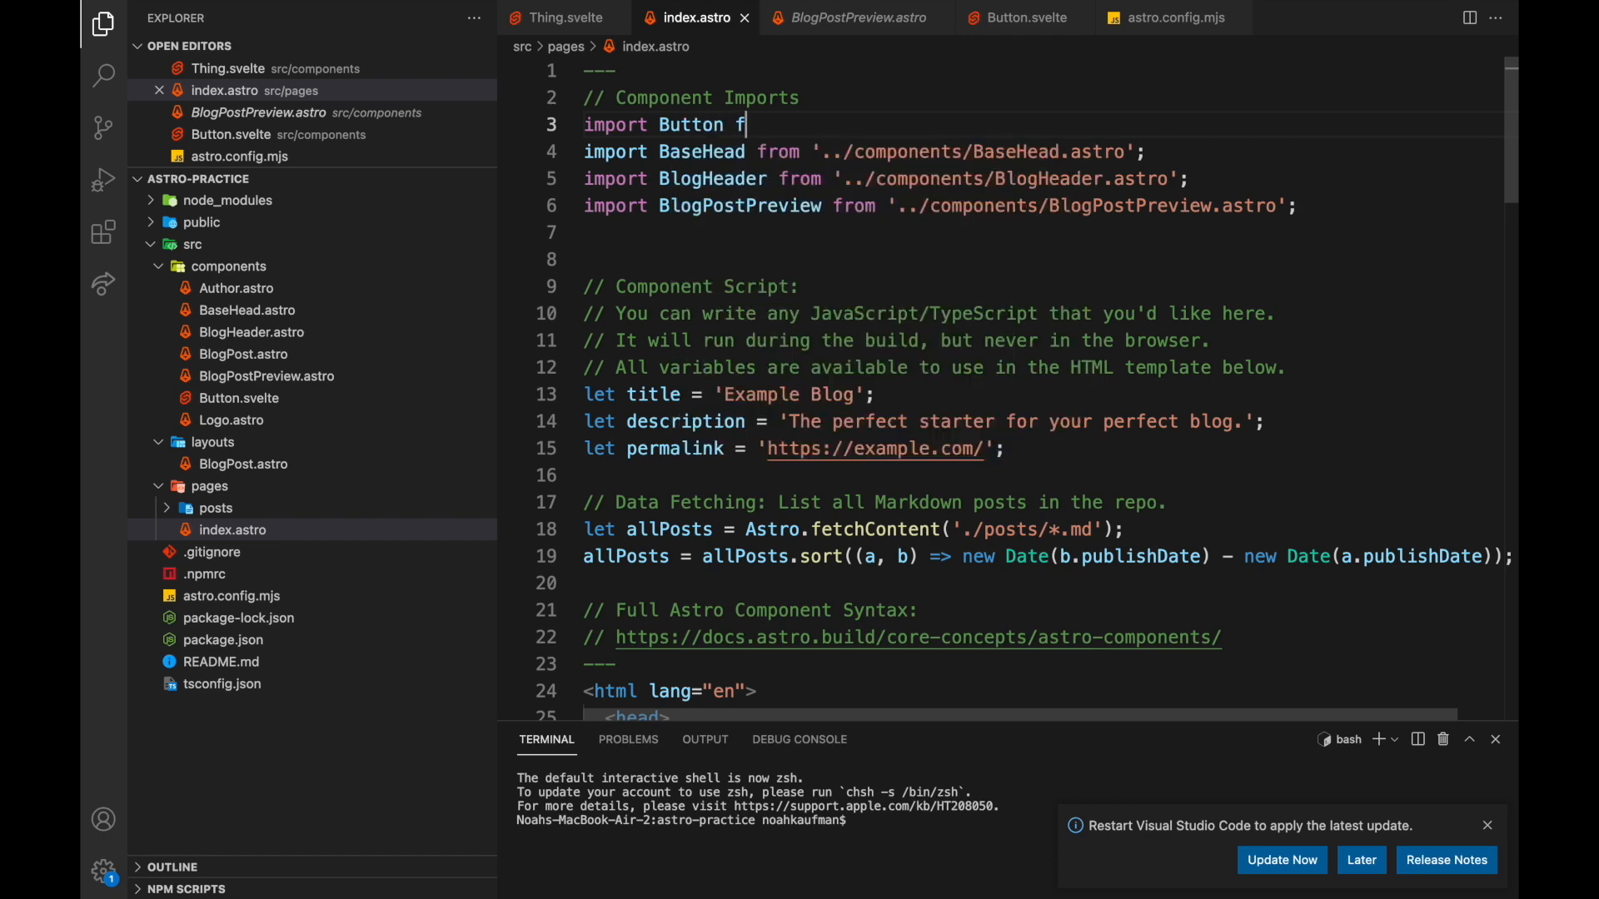
{"action": "type", "text": "rom '../components/Button.svelte"}
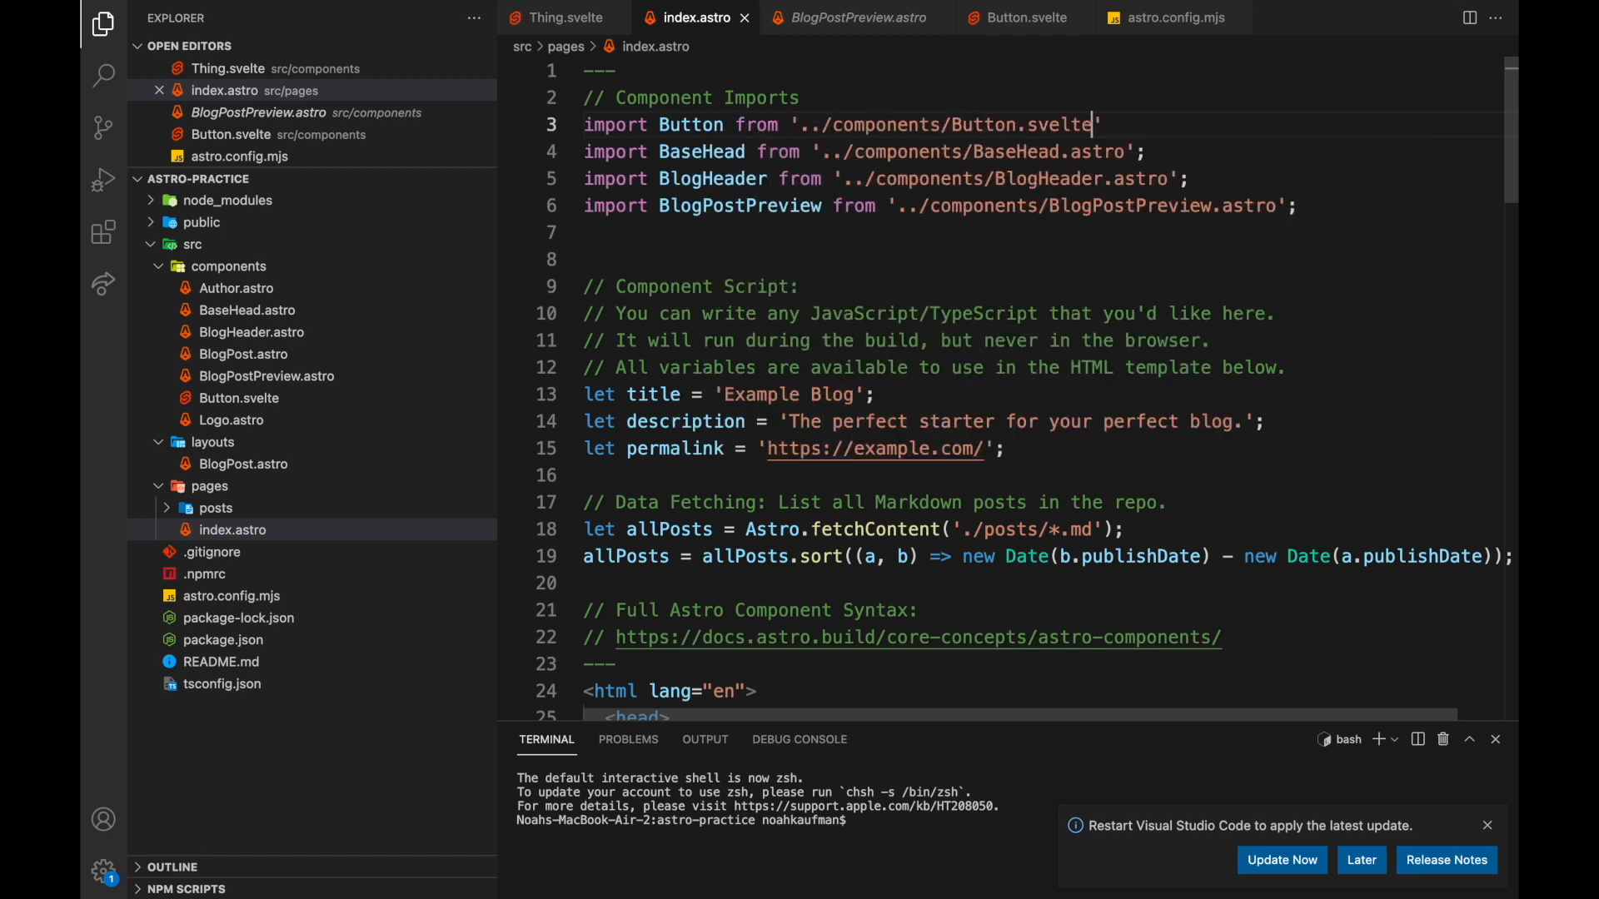
{"action": "scroll", "scroll_direction": "down", "scroll_amount": 3}
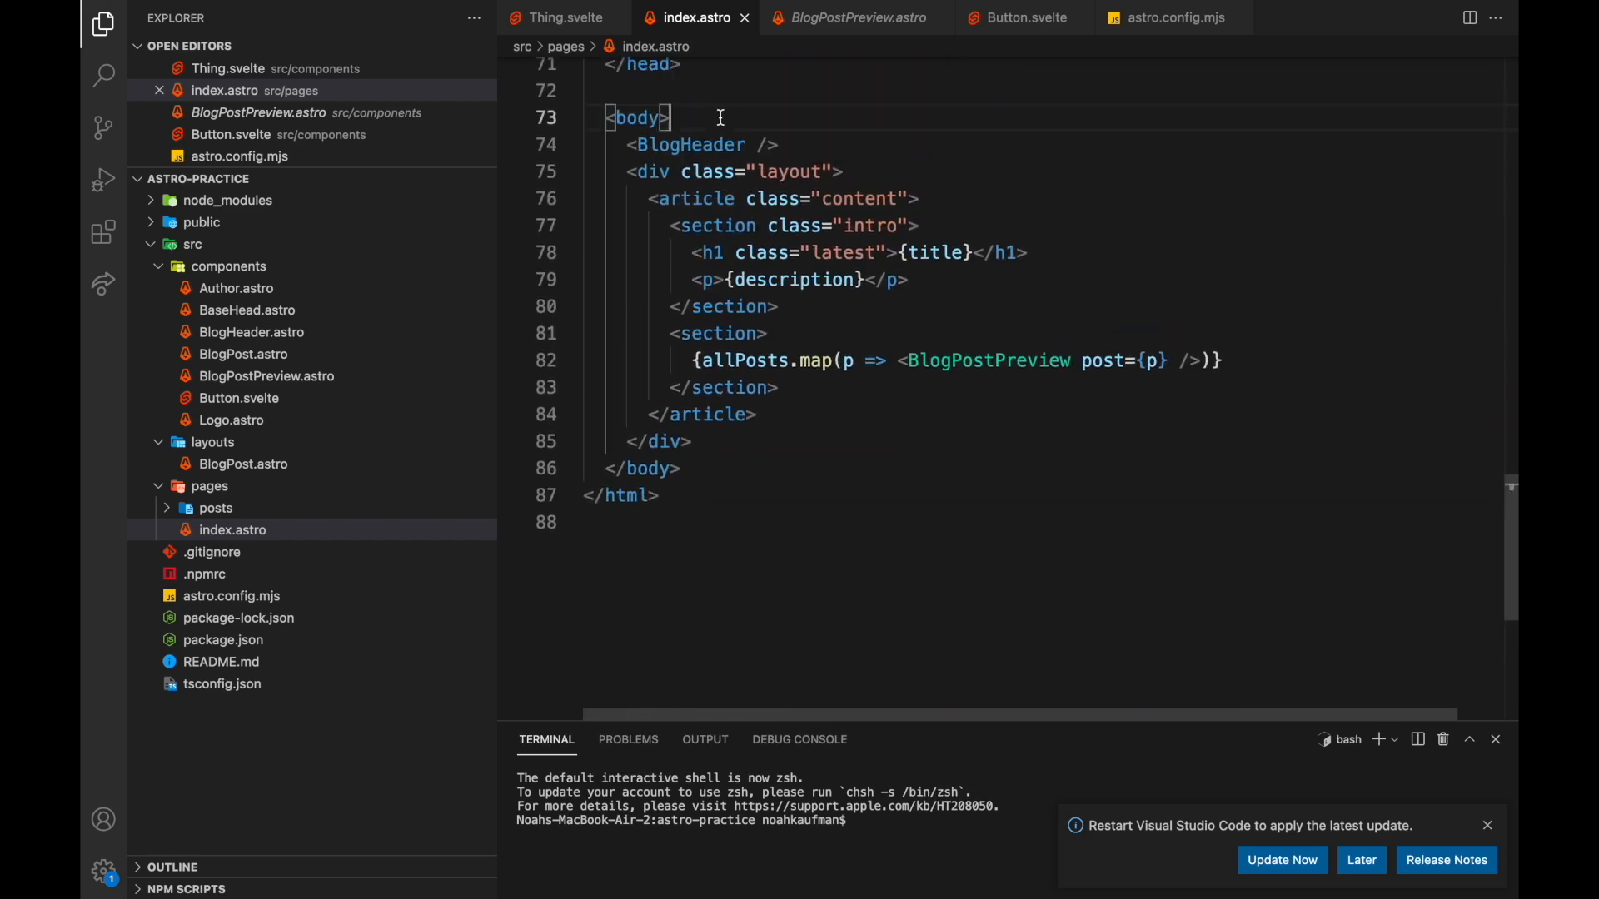
{"action": "left_click", "coordinate": [767, 144]}
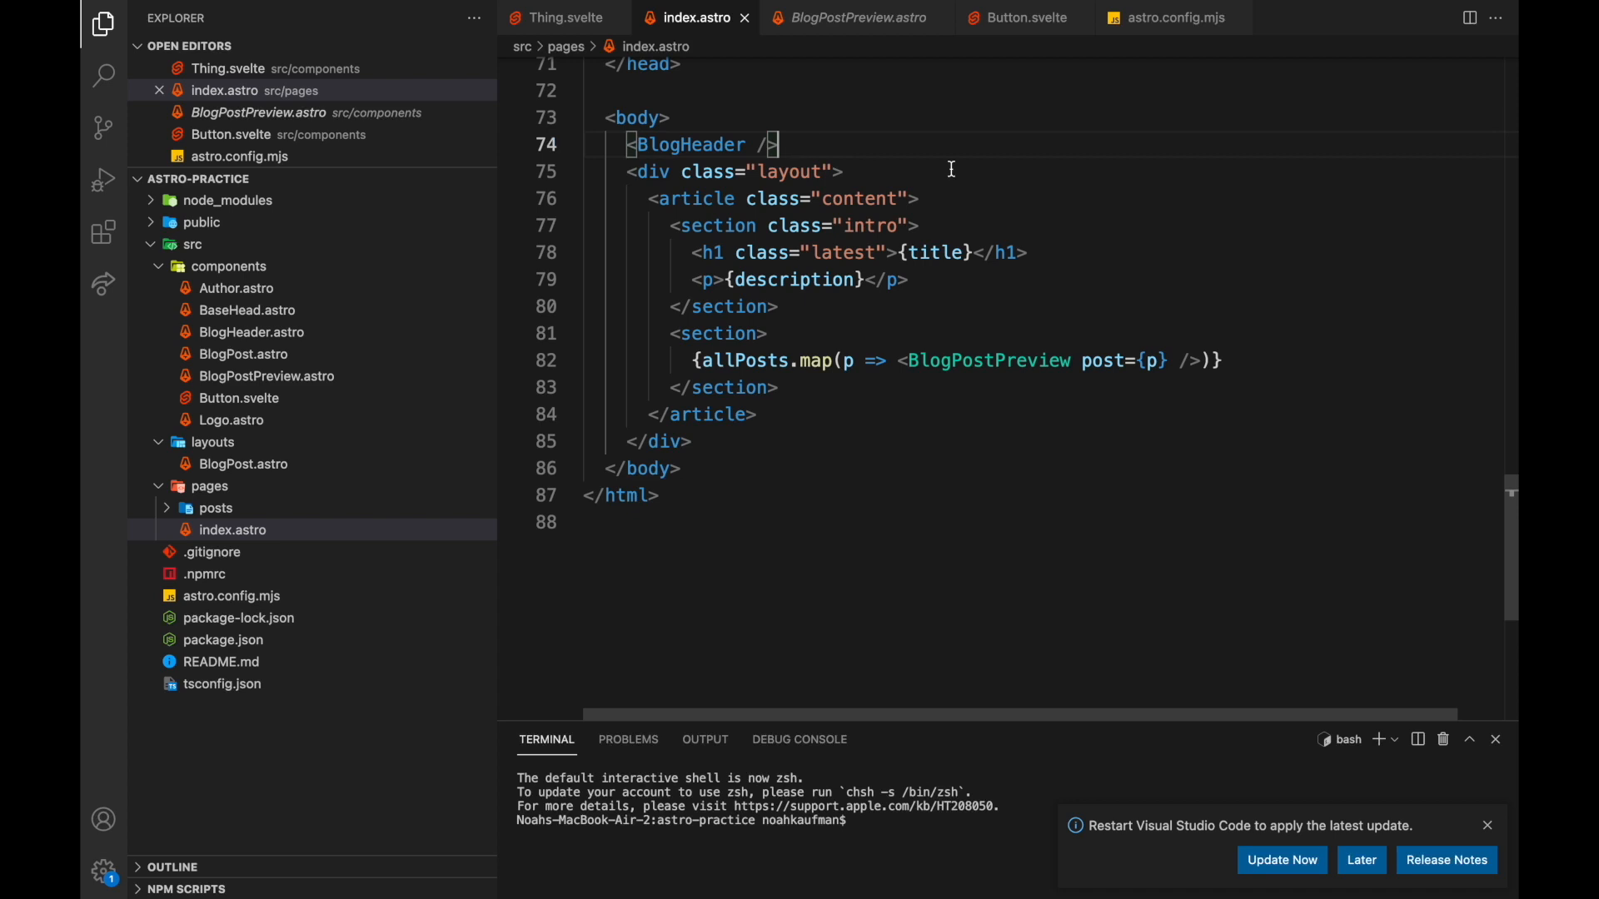
{"action": "type", "text": "<Button color=\"blue\" />"}
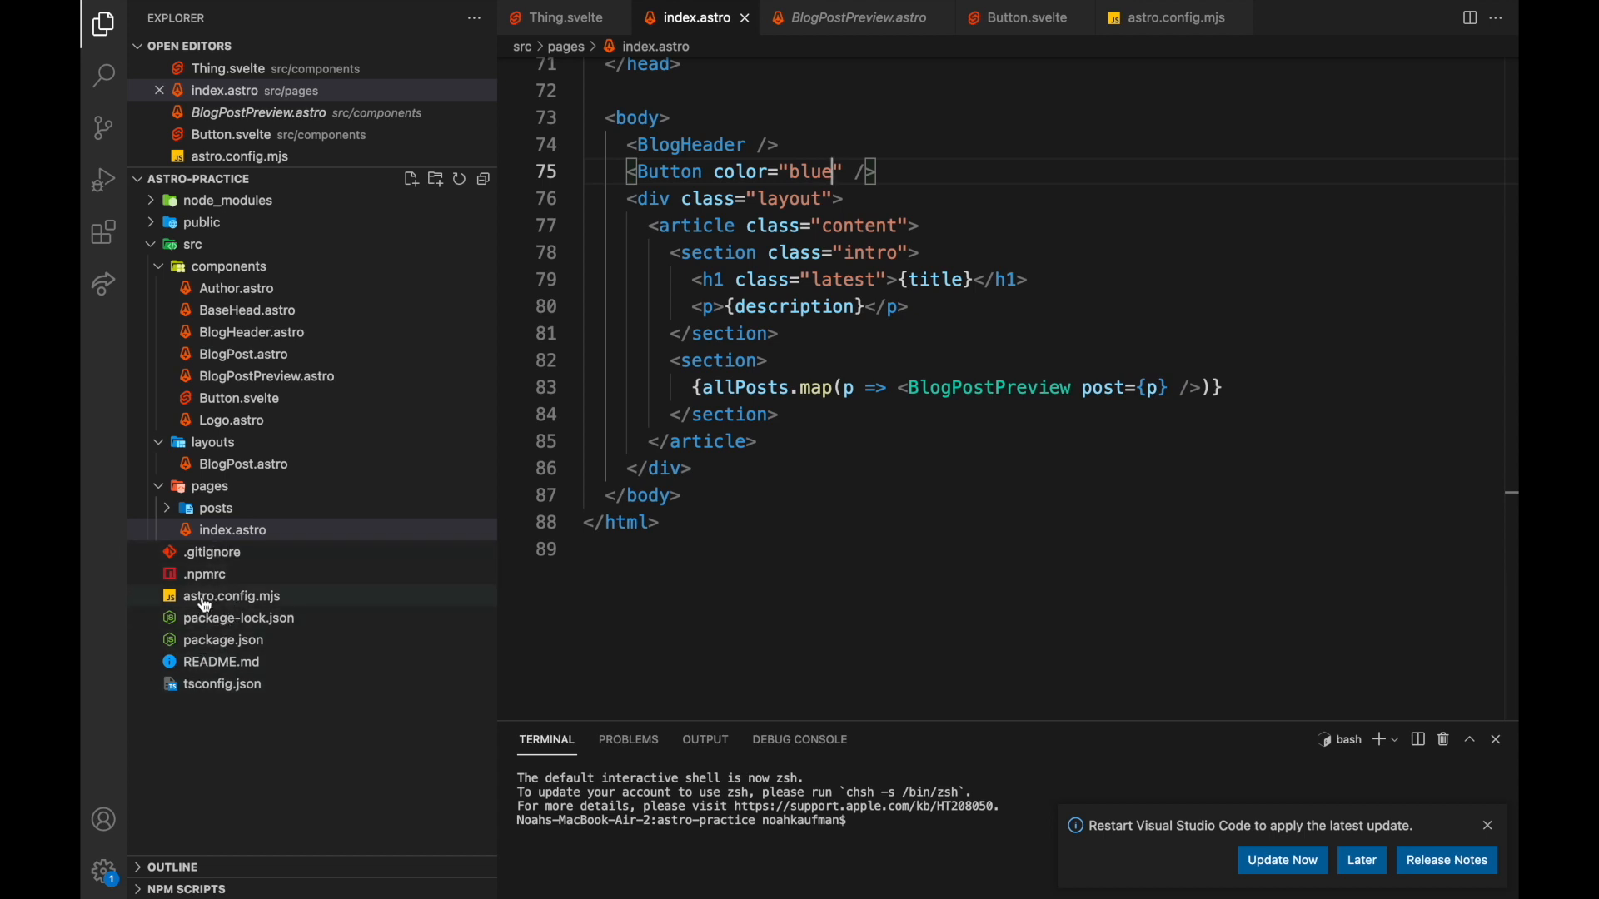
{"action": "left_click", "coordinate": [230, 596]}
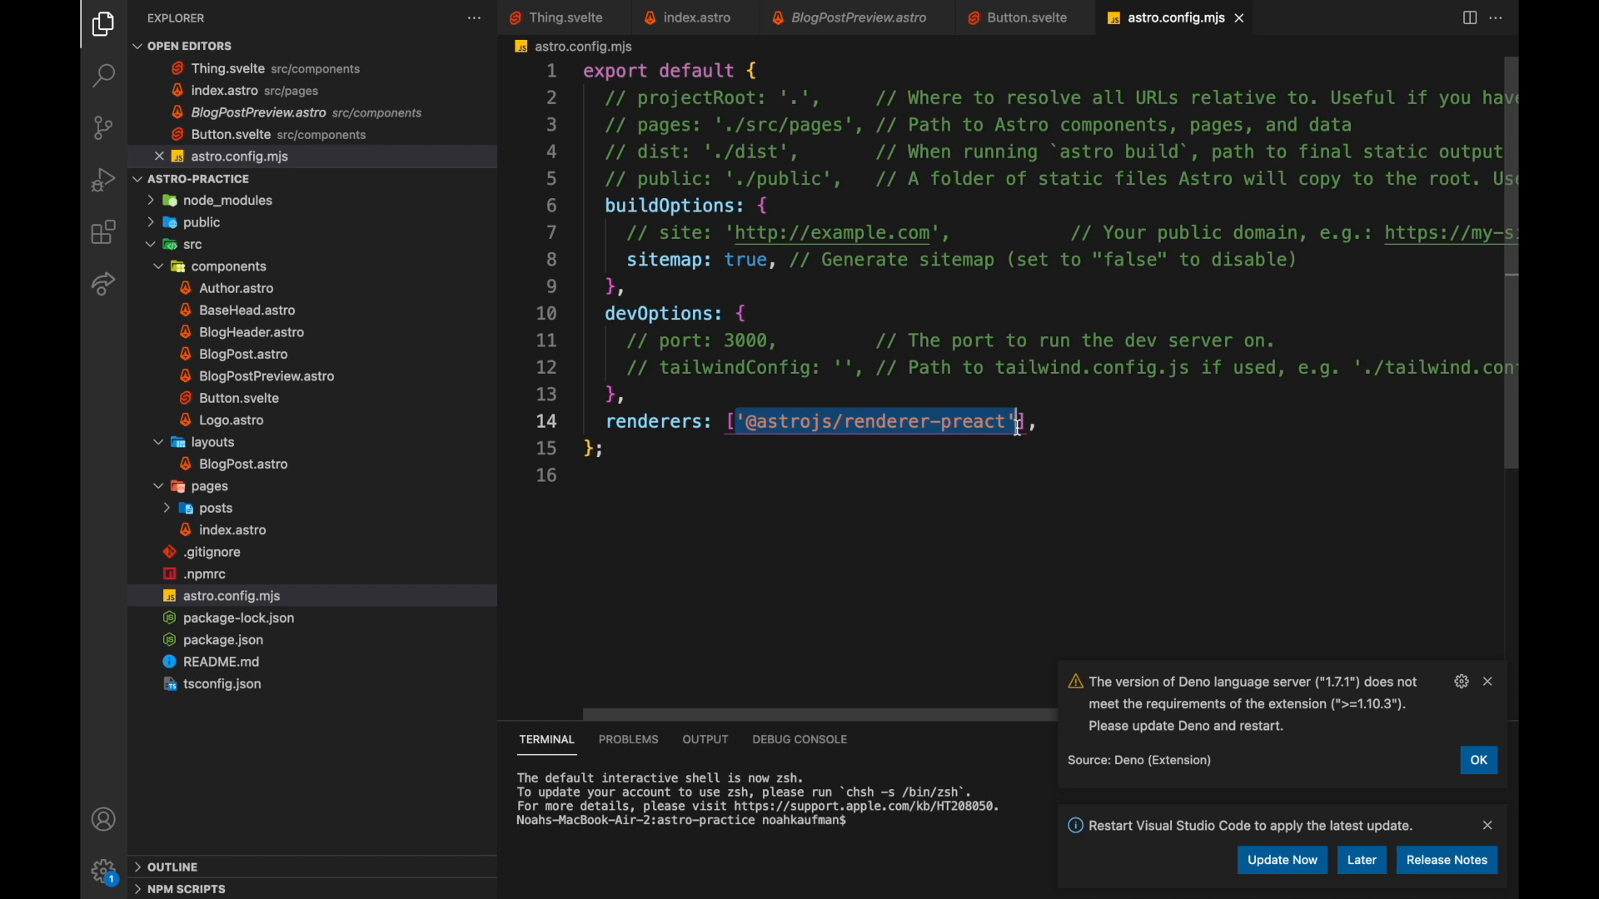
{"action": "type", "text": ", '@astrojs/renderer-preact'"}
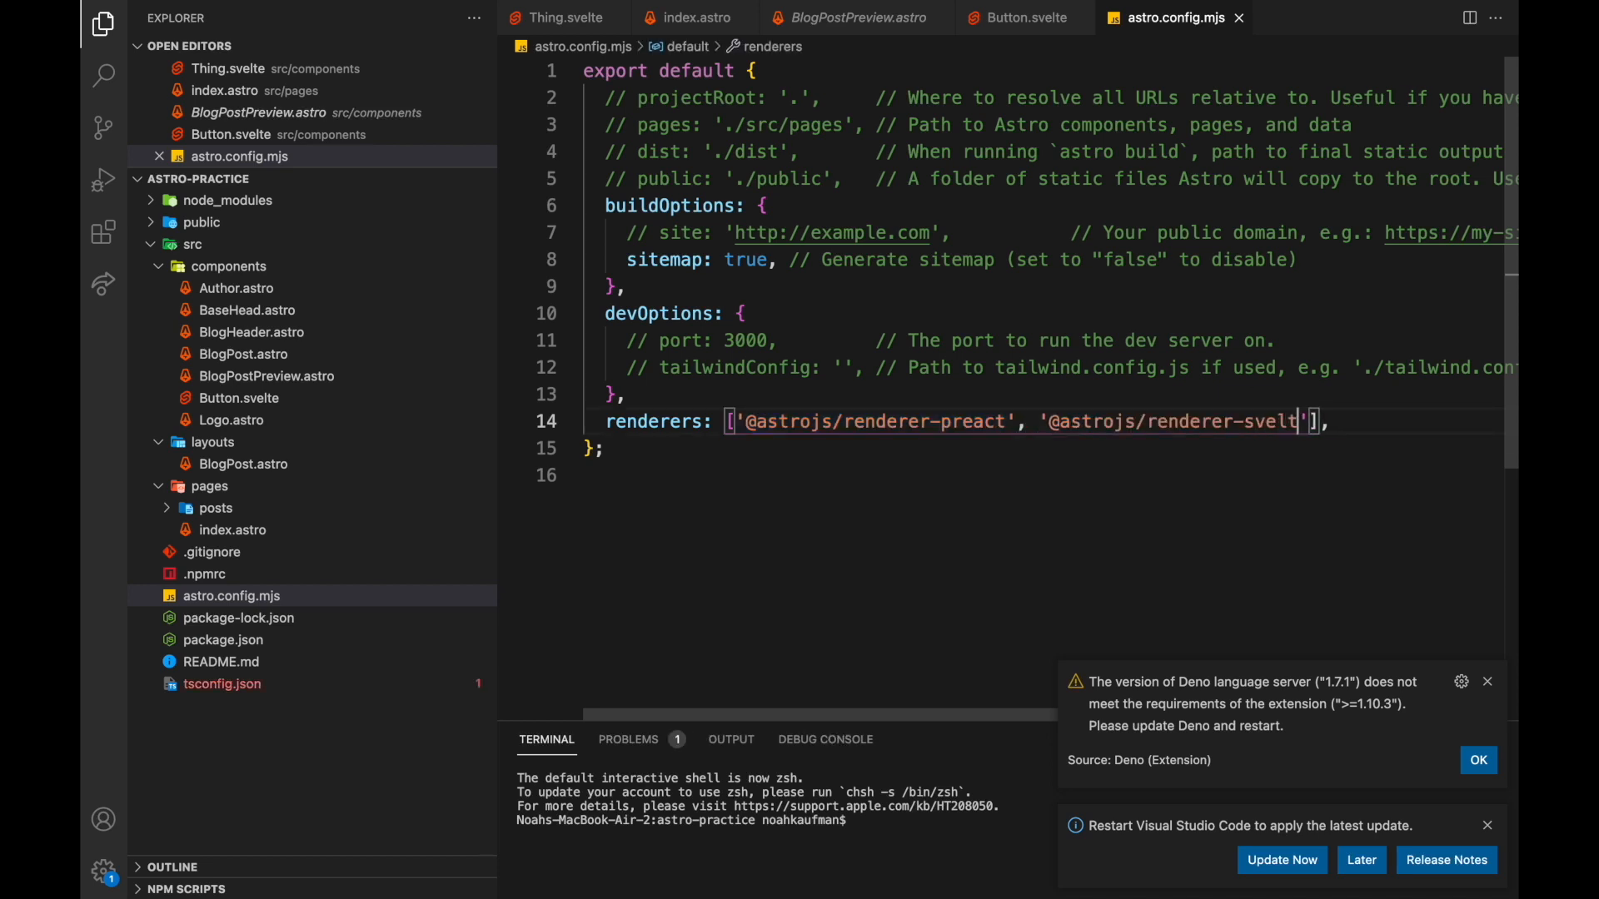
{"action": "type", "text": "npm i -D '@astrojs/renderer-p"}
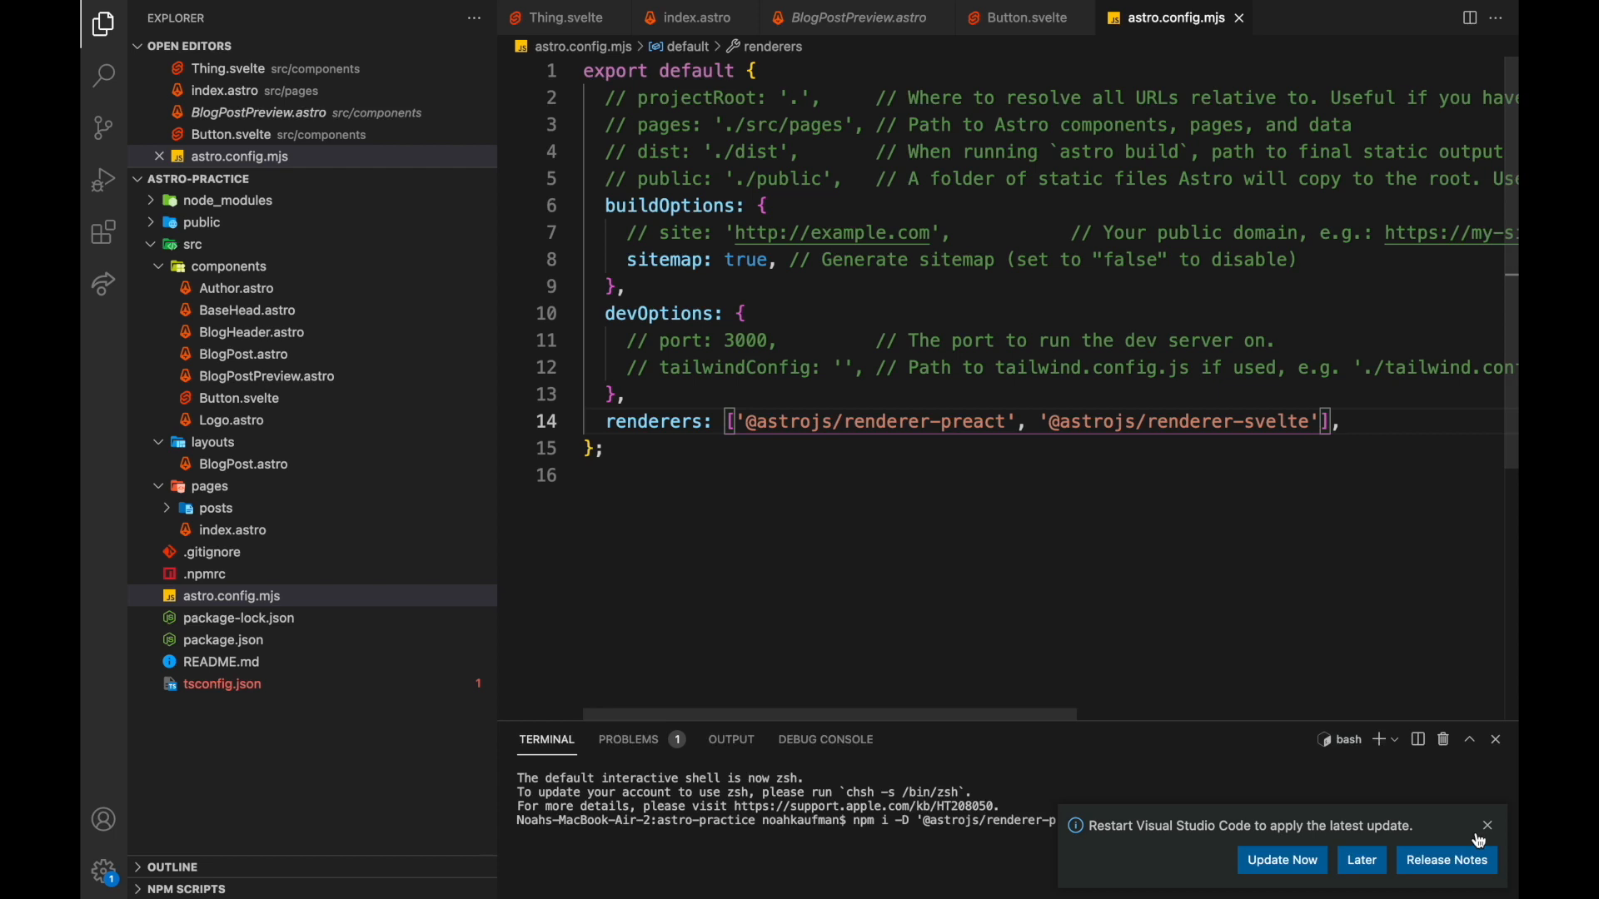
{"action": "left_click", "coordinate": [1485, 825]}
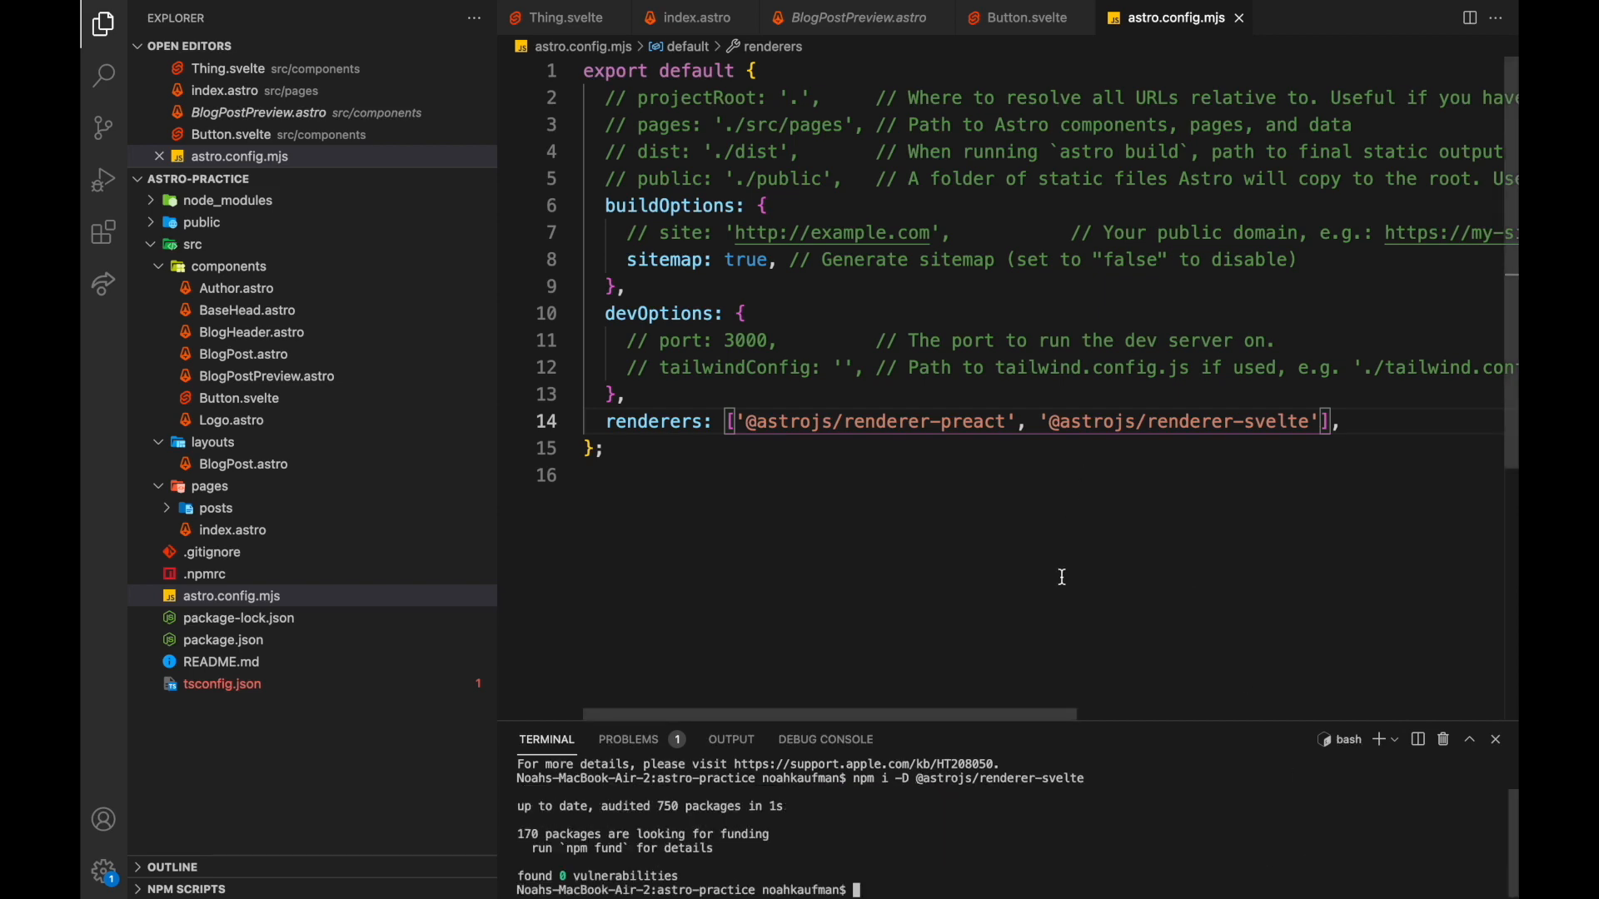
{"action": "left_click", "coordinate": [721, 859]}
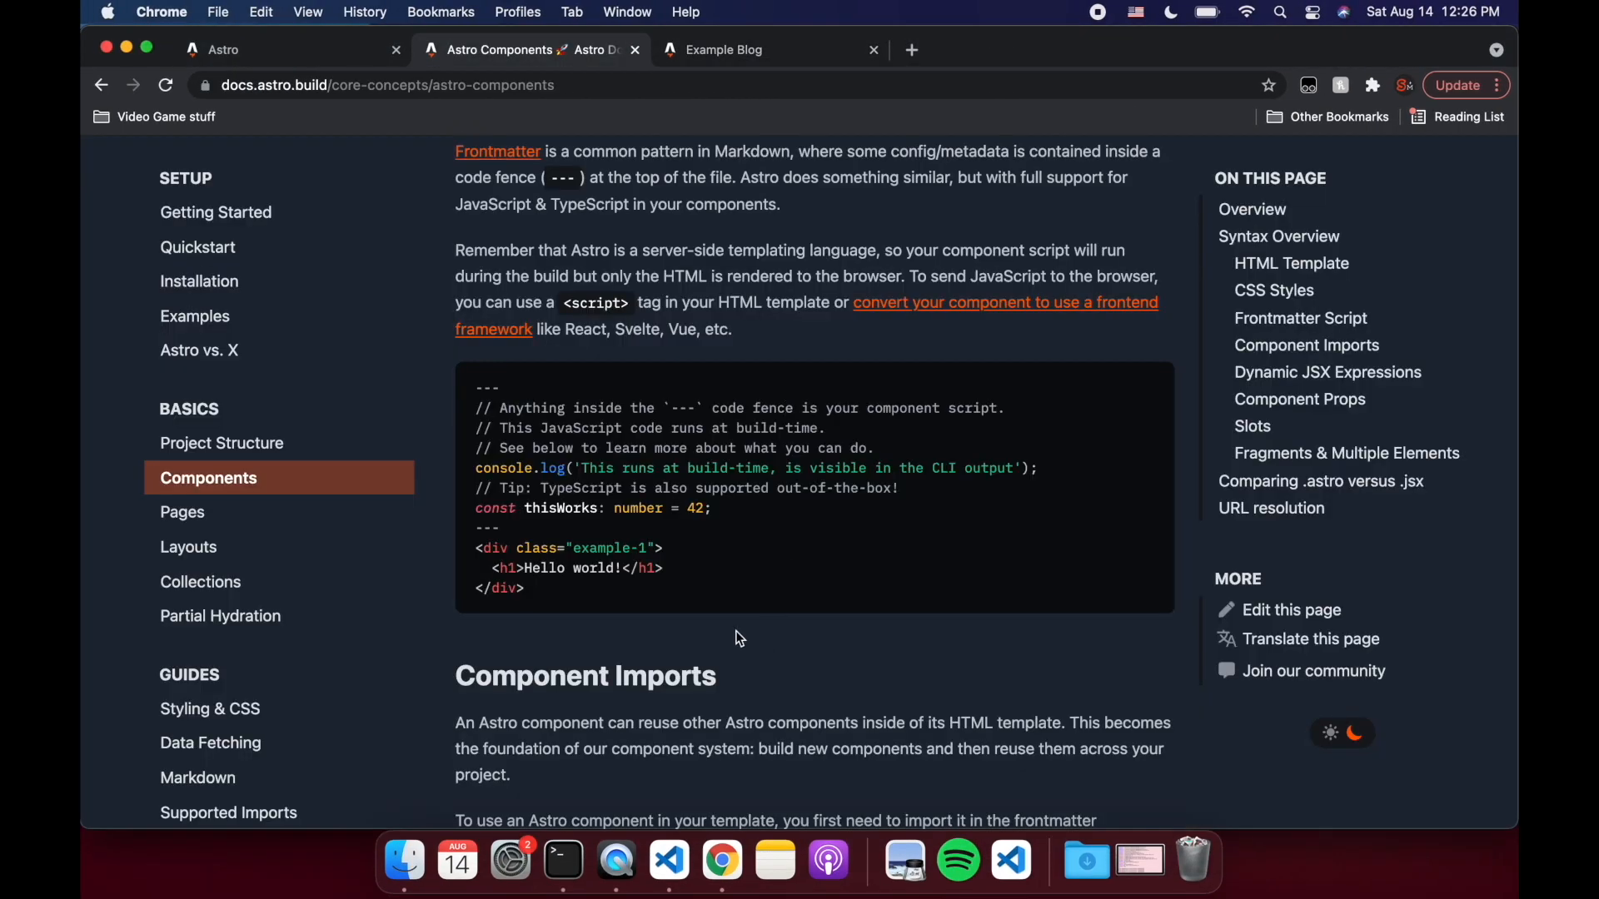
Check the Say Hello! button on the Example Blog, then scroll through the Partial Hydration docs.
{"action": "left_click", "coordinate": [725, 49]}
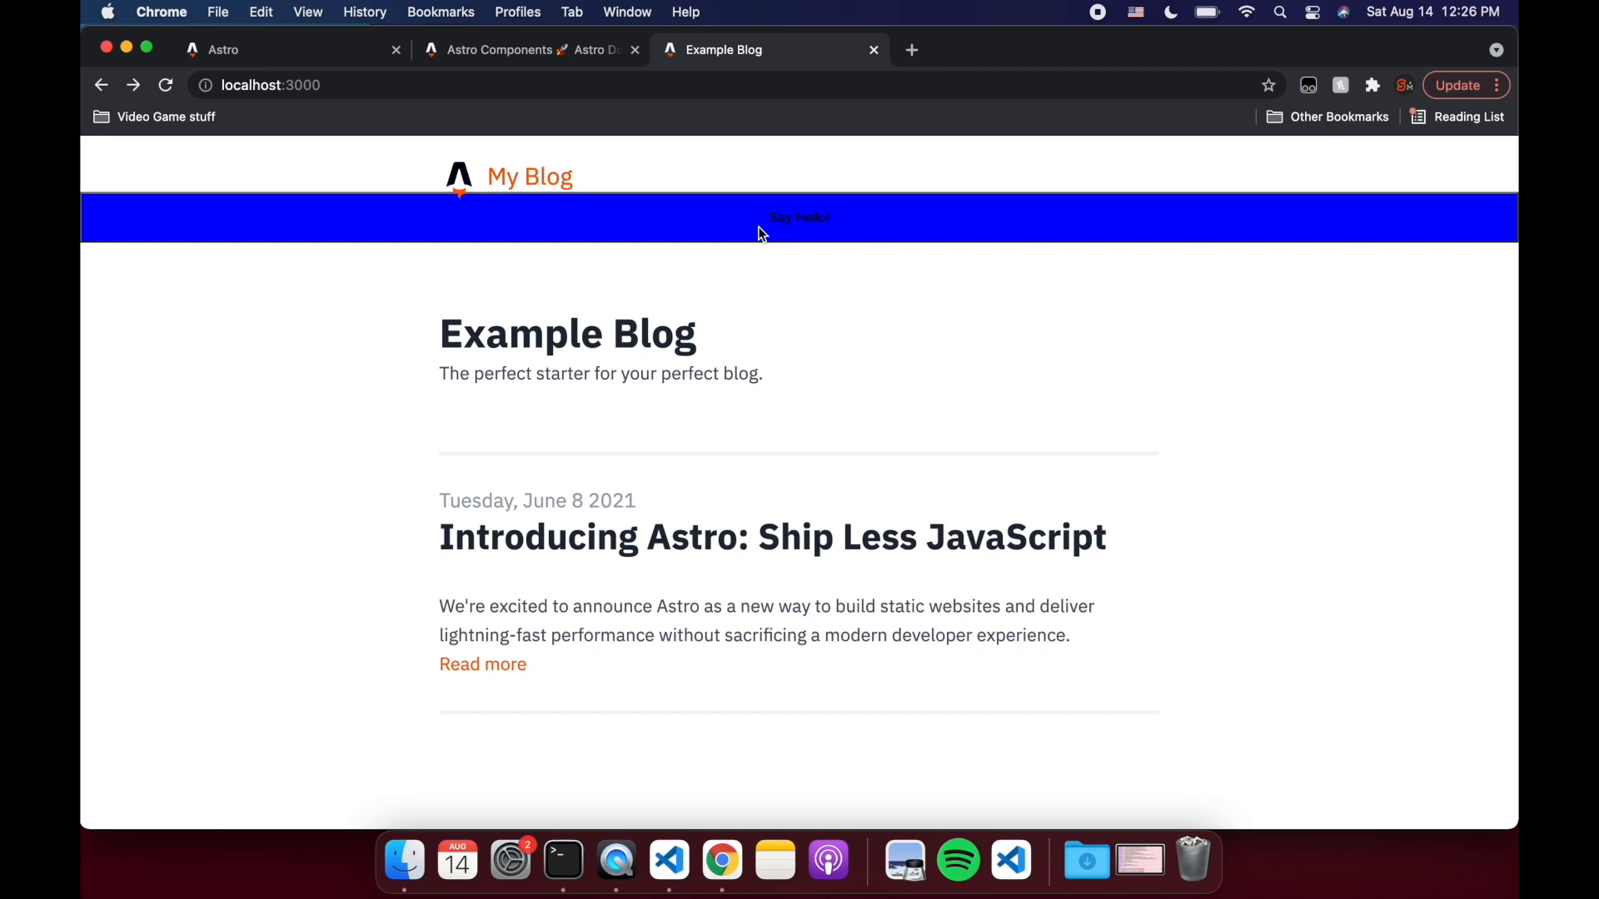
{"action": "left_click", "coordinate": [499, 49]}
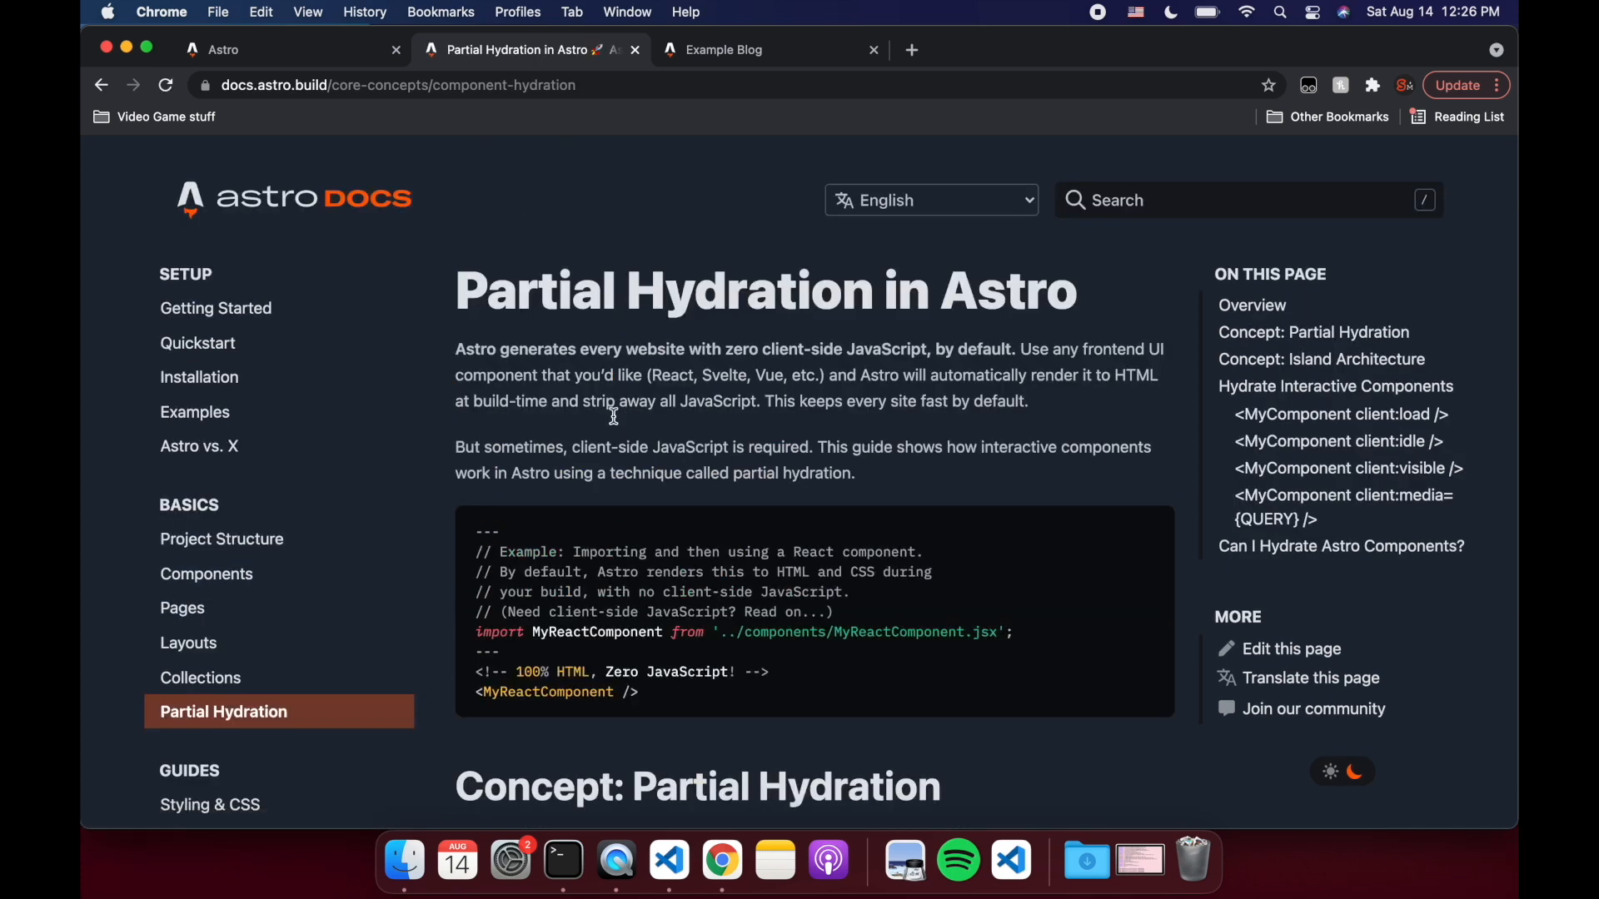
{"action": "mouse_move", "coordinate": [1122, 313]}
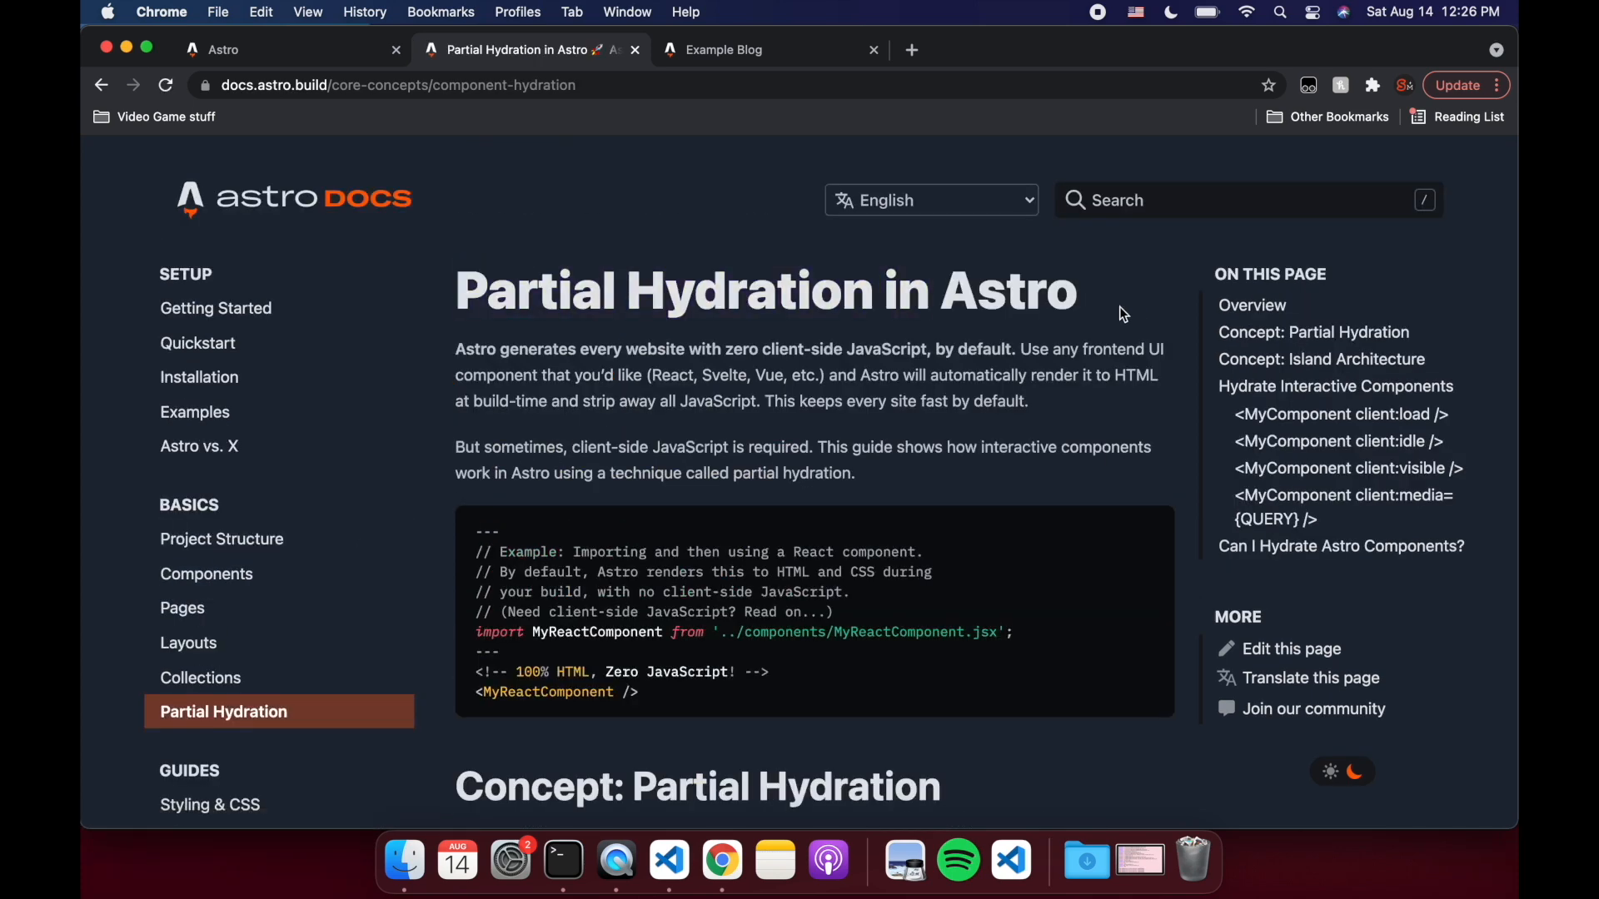
{"action": "left_click", "coordinate": [723, 49]}
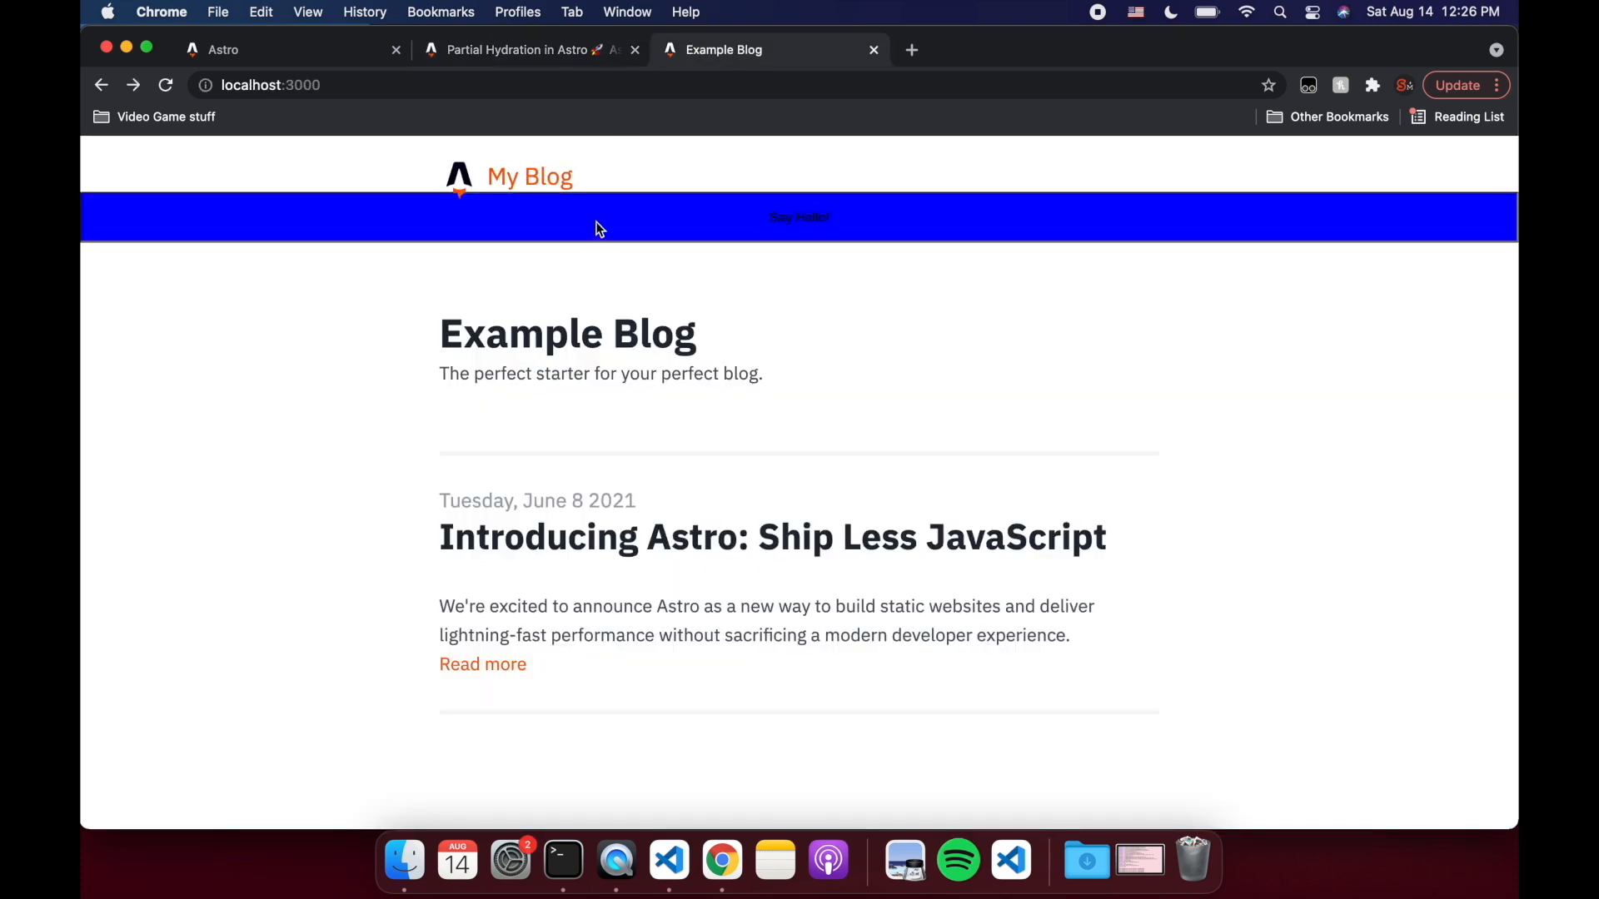
{"action": "left_click", "coordinate": [520, 49]}
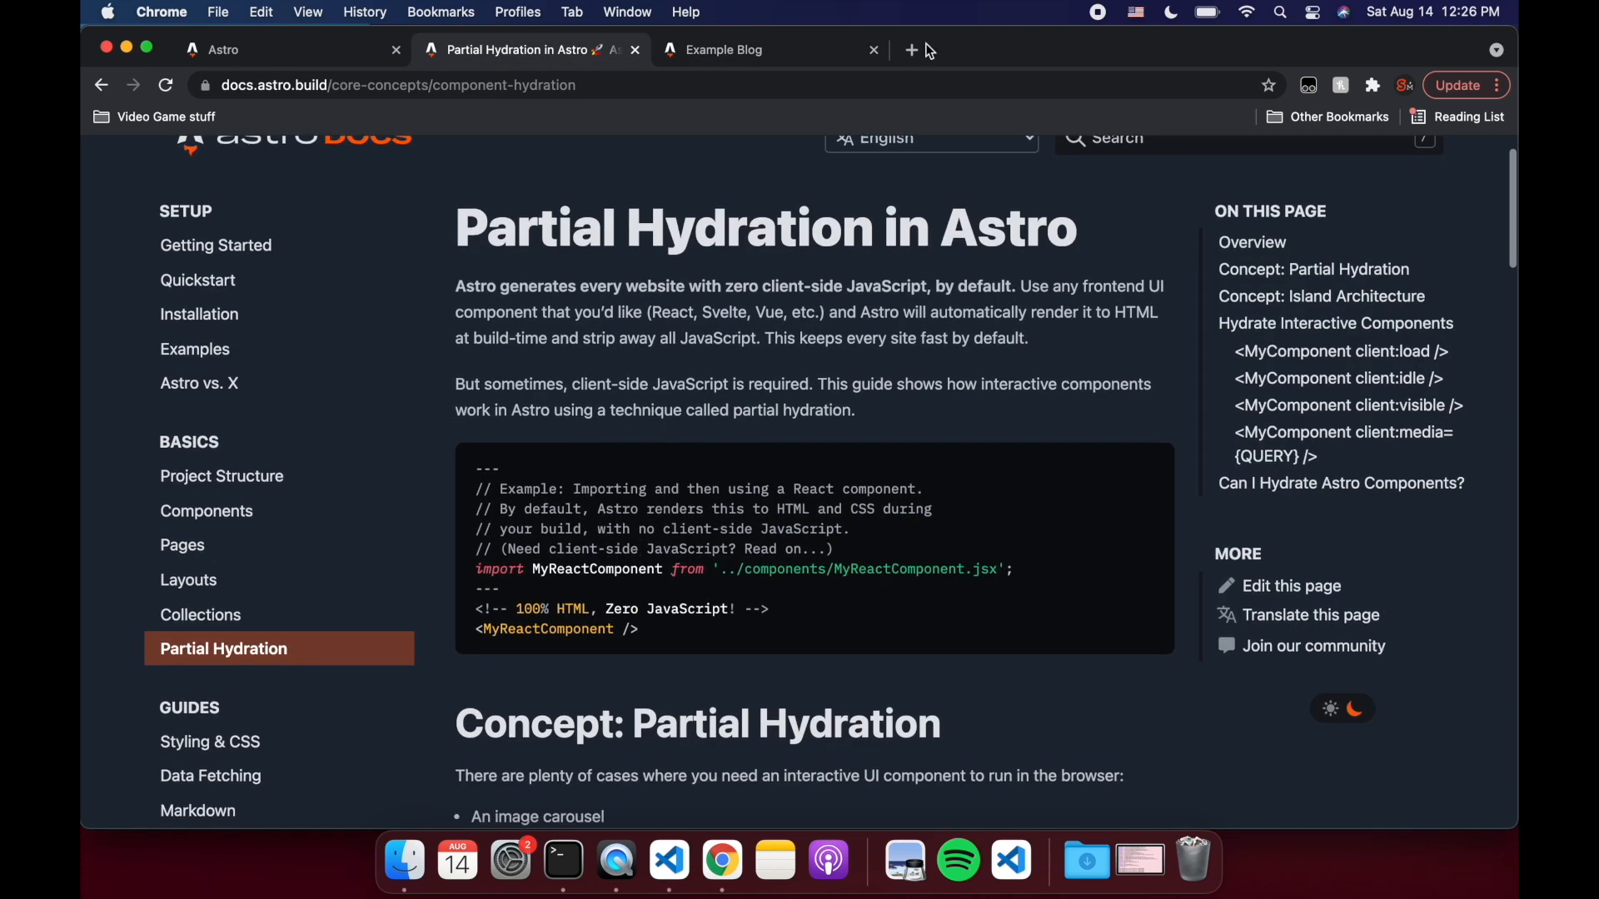
{"action": "scroll", "scroll_direction": "down", "scroll_amount": 3}
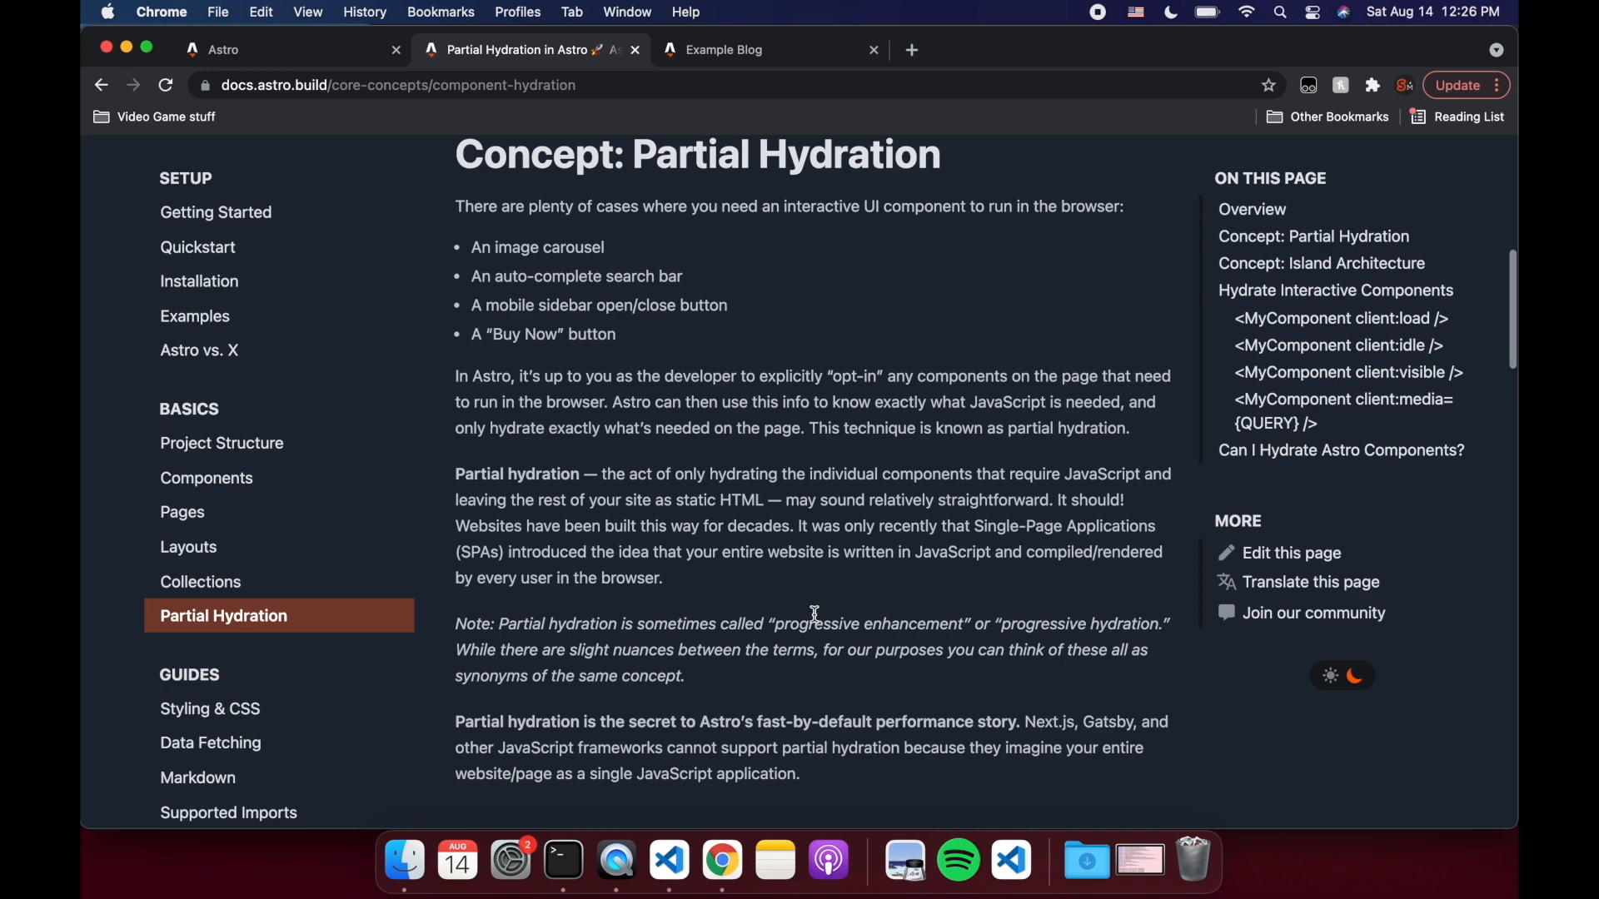
{"action": "scroll", "scroll_direction": "down", "scroll_amount": 3}
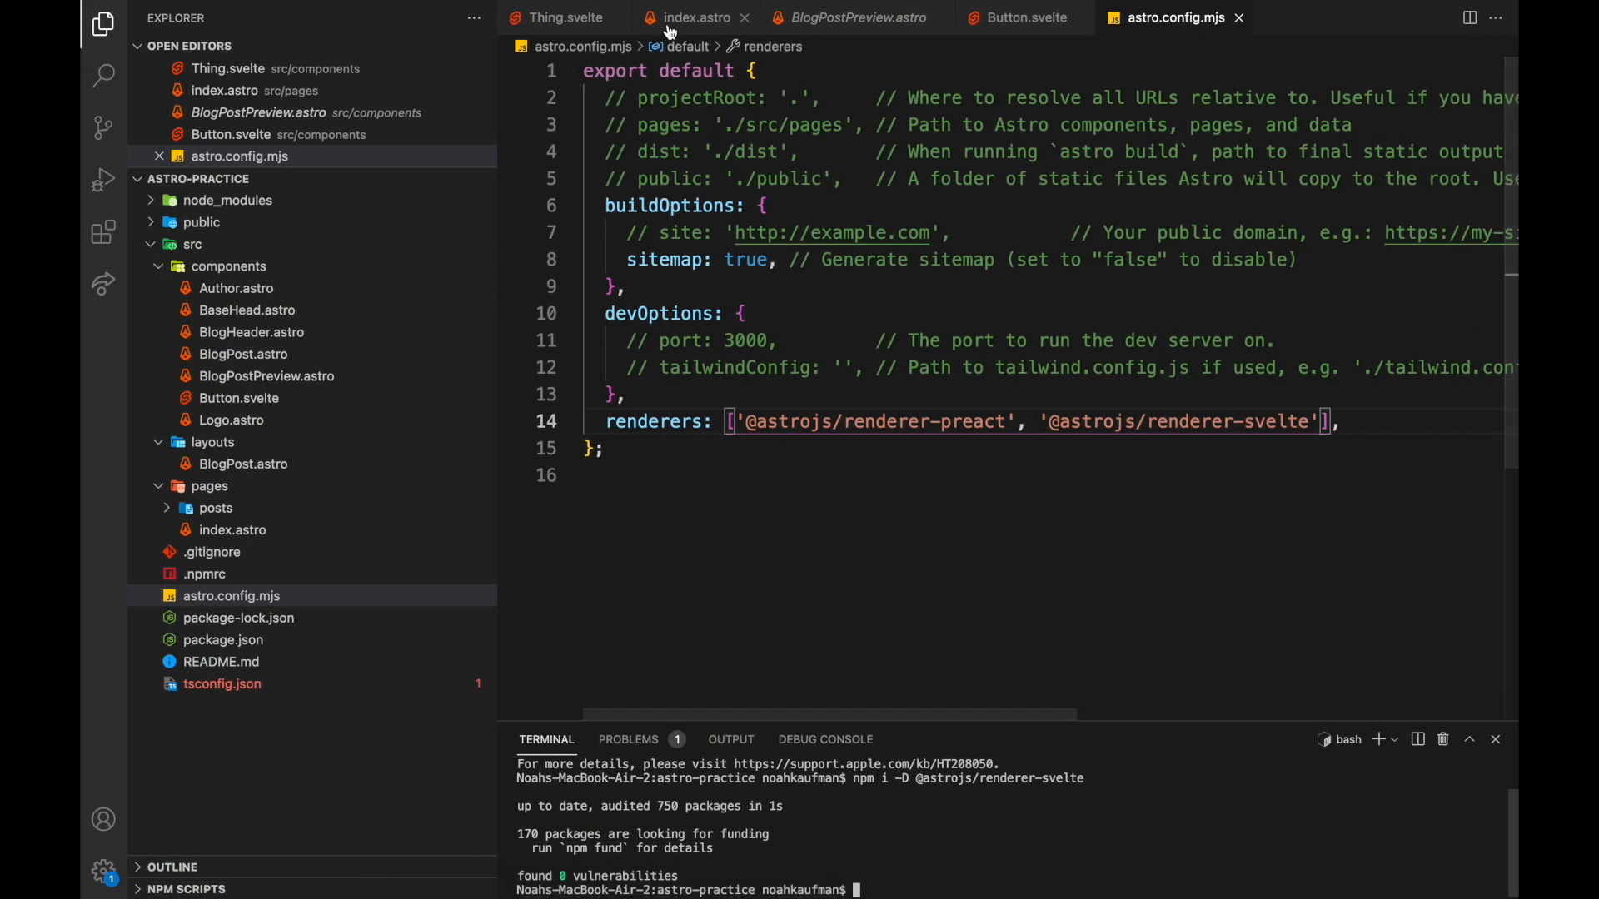
Check index.astro and Button.svelte, then add client:load to the blue Button tag.
{"action": "left_click", "coordinate": [692, 17]}
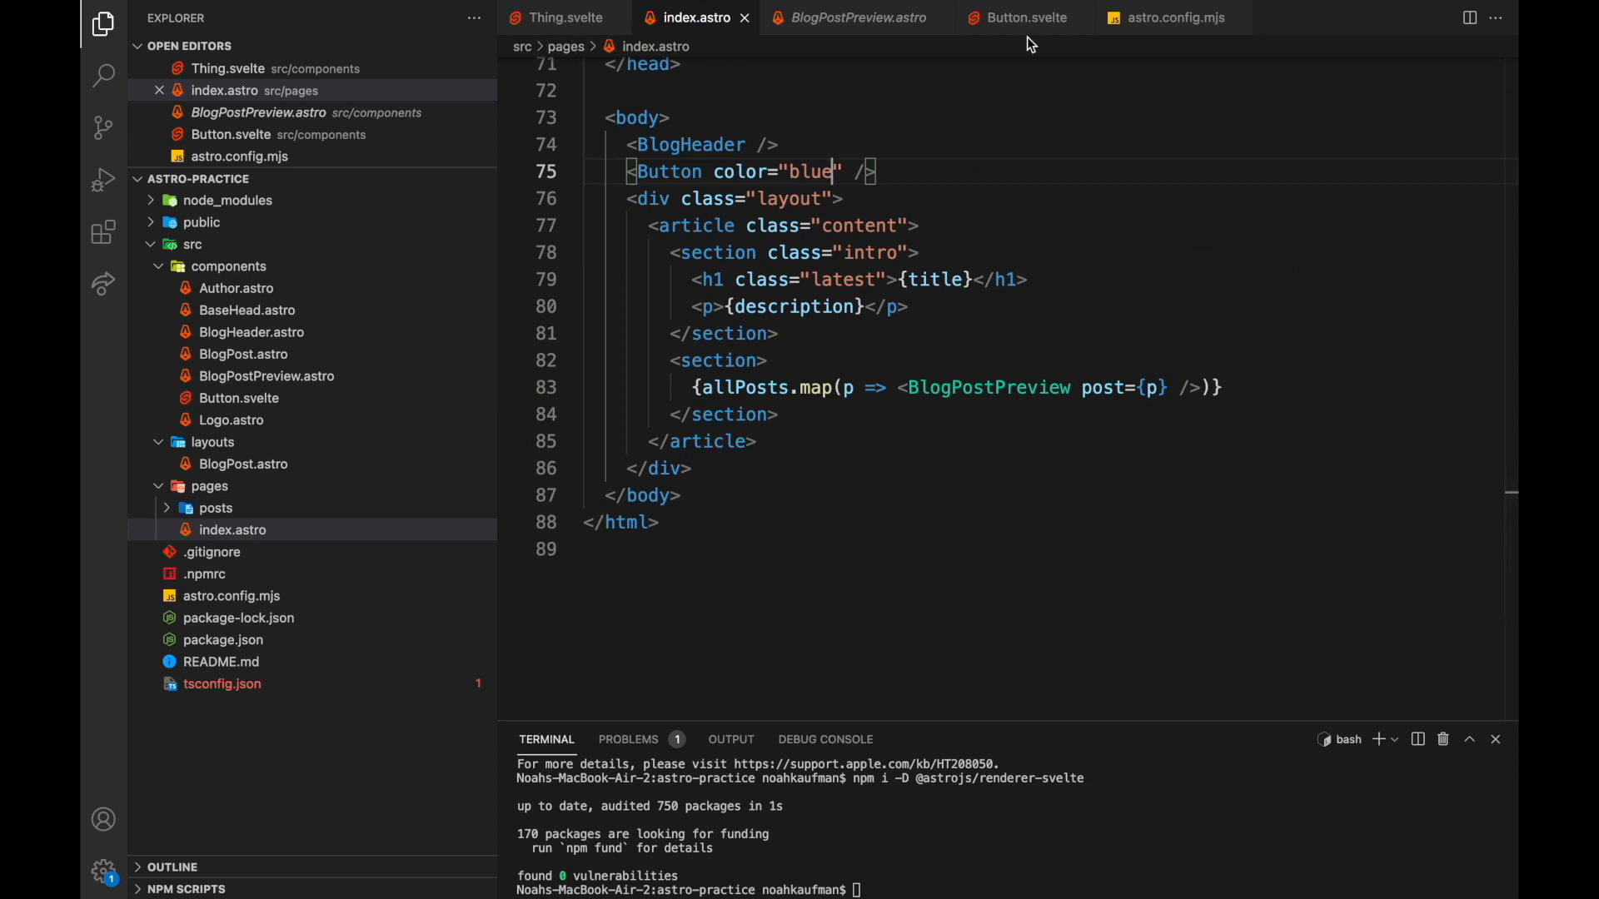
{"action": "left_click", "coordinate": [1019, 17]}
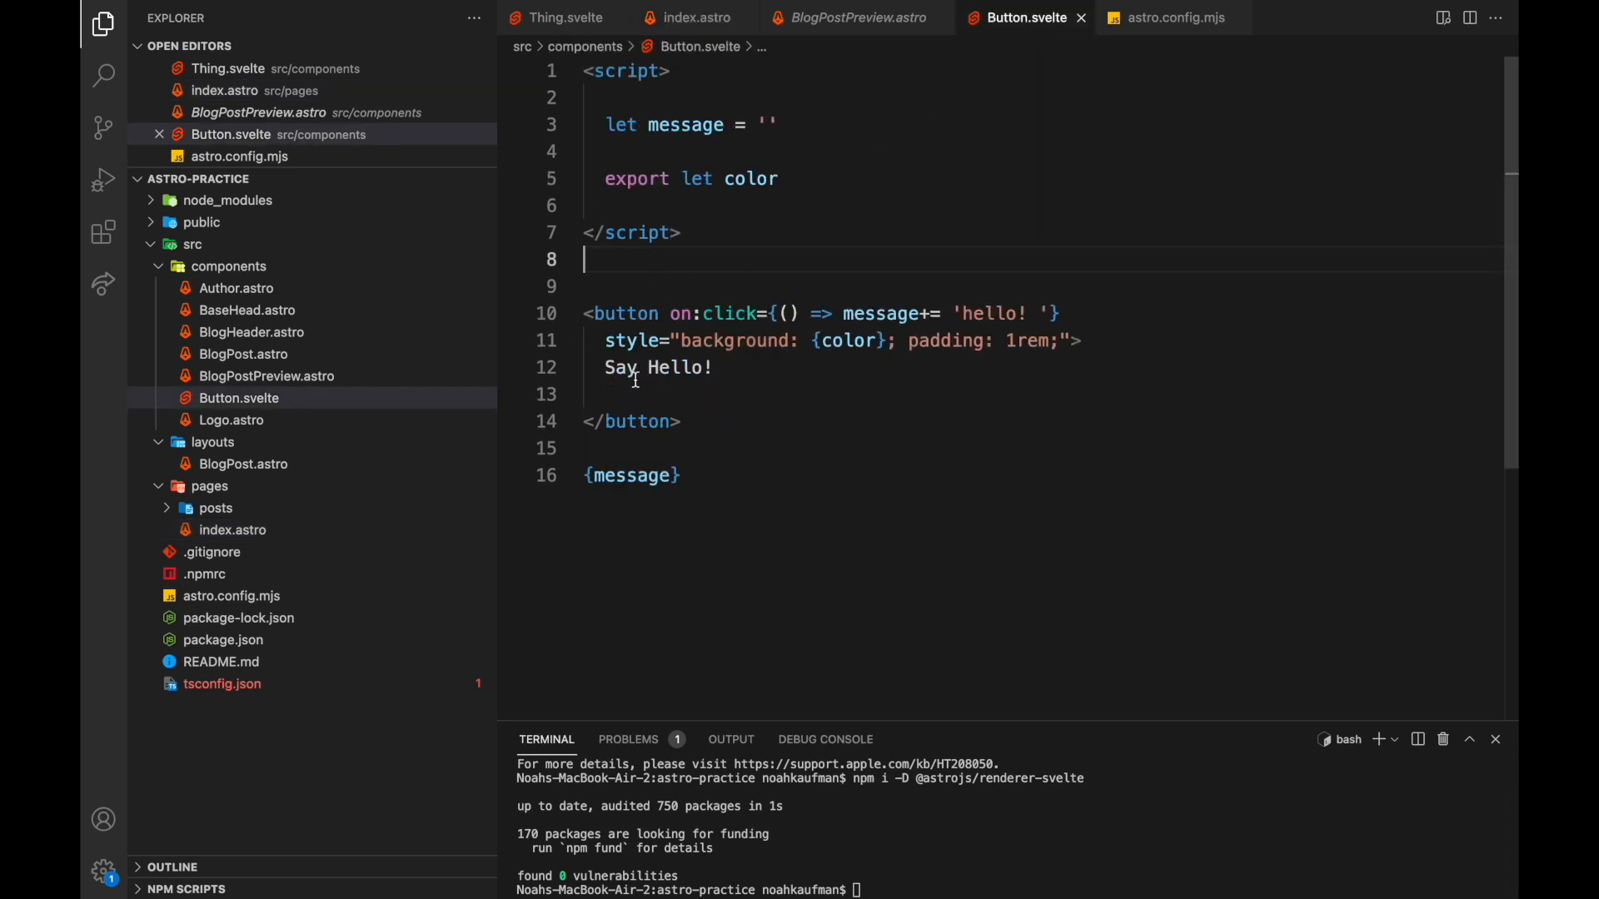
{"action": "mouse_move", "coordinate": [728, 202]}
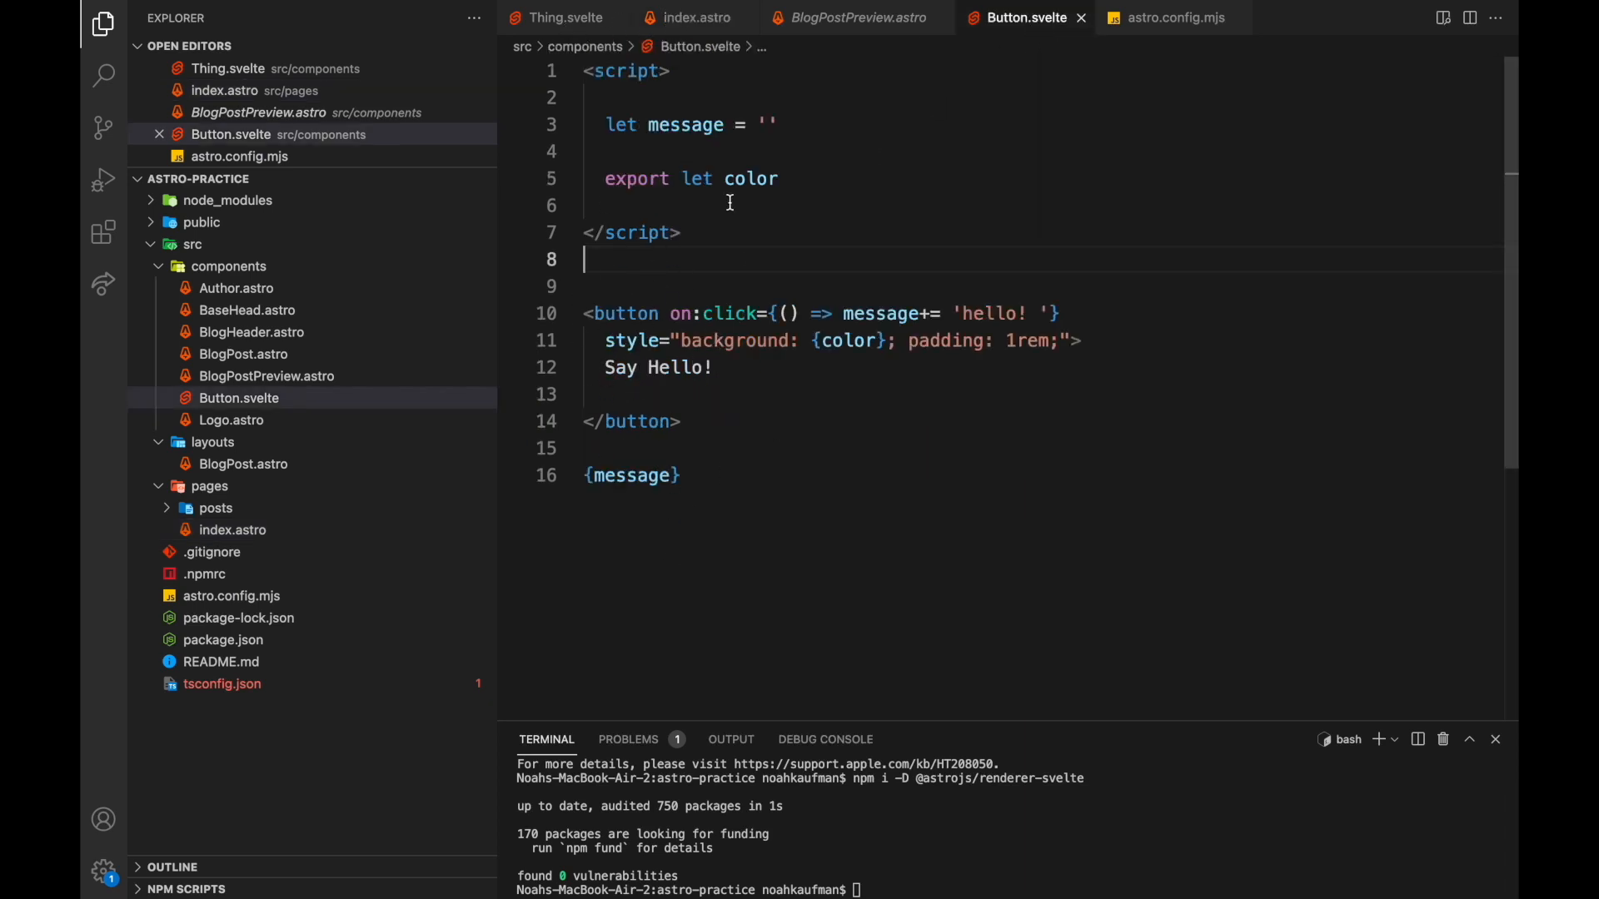
{"action": "mouse_move", "coordinate": [853, 17]}
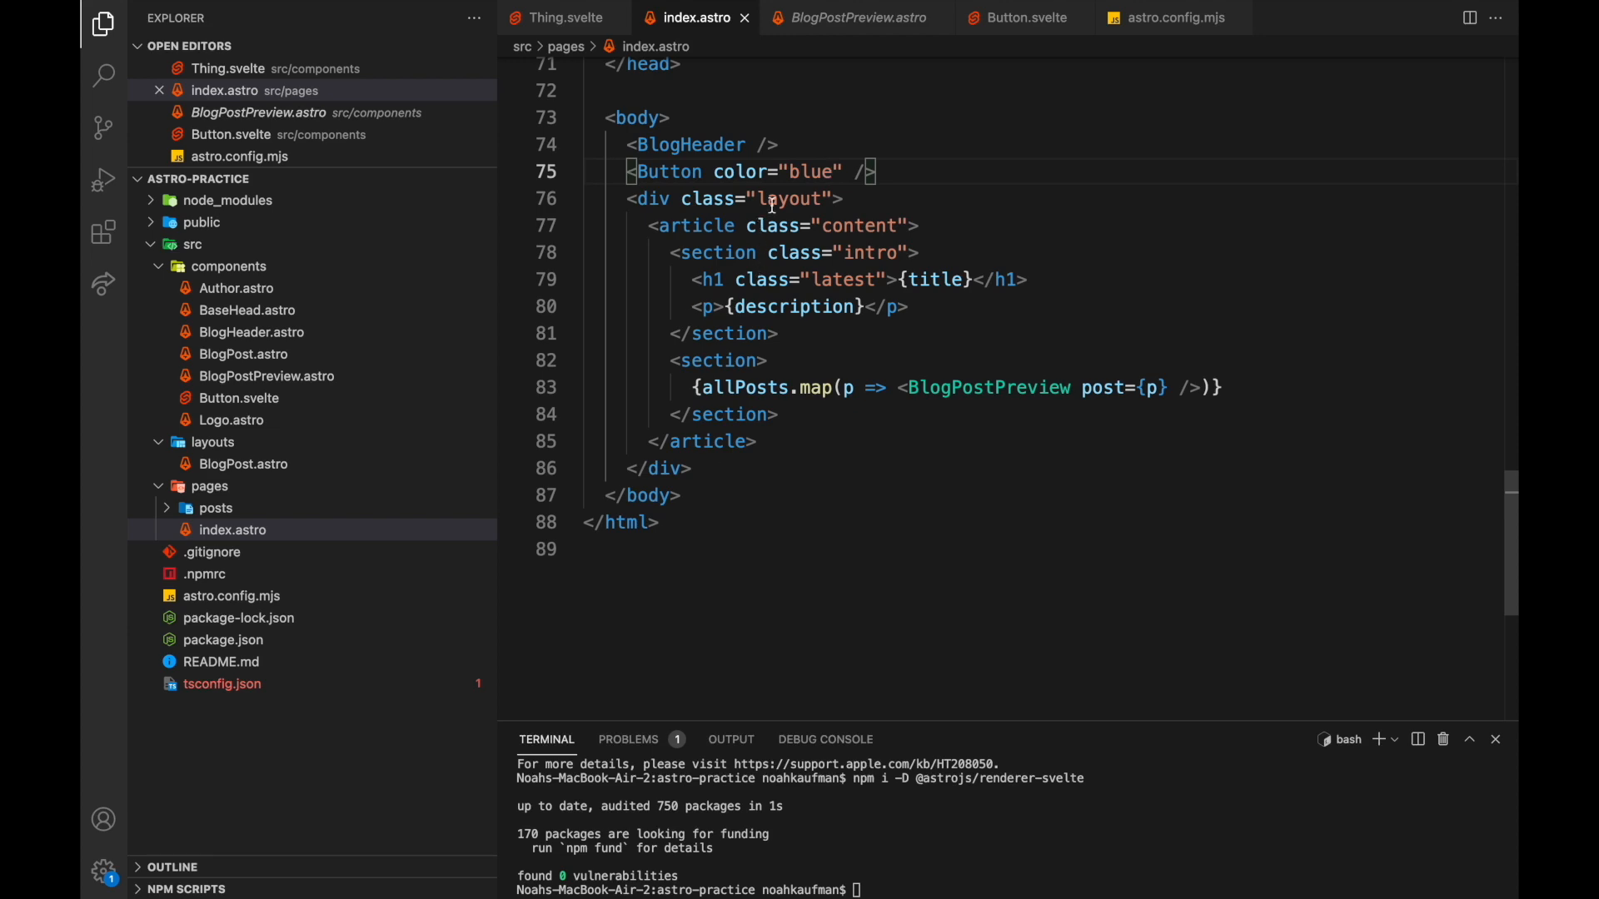
{"action": "type", "text": "cl"}
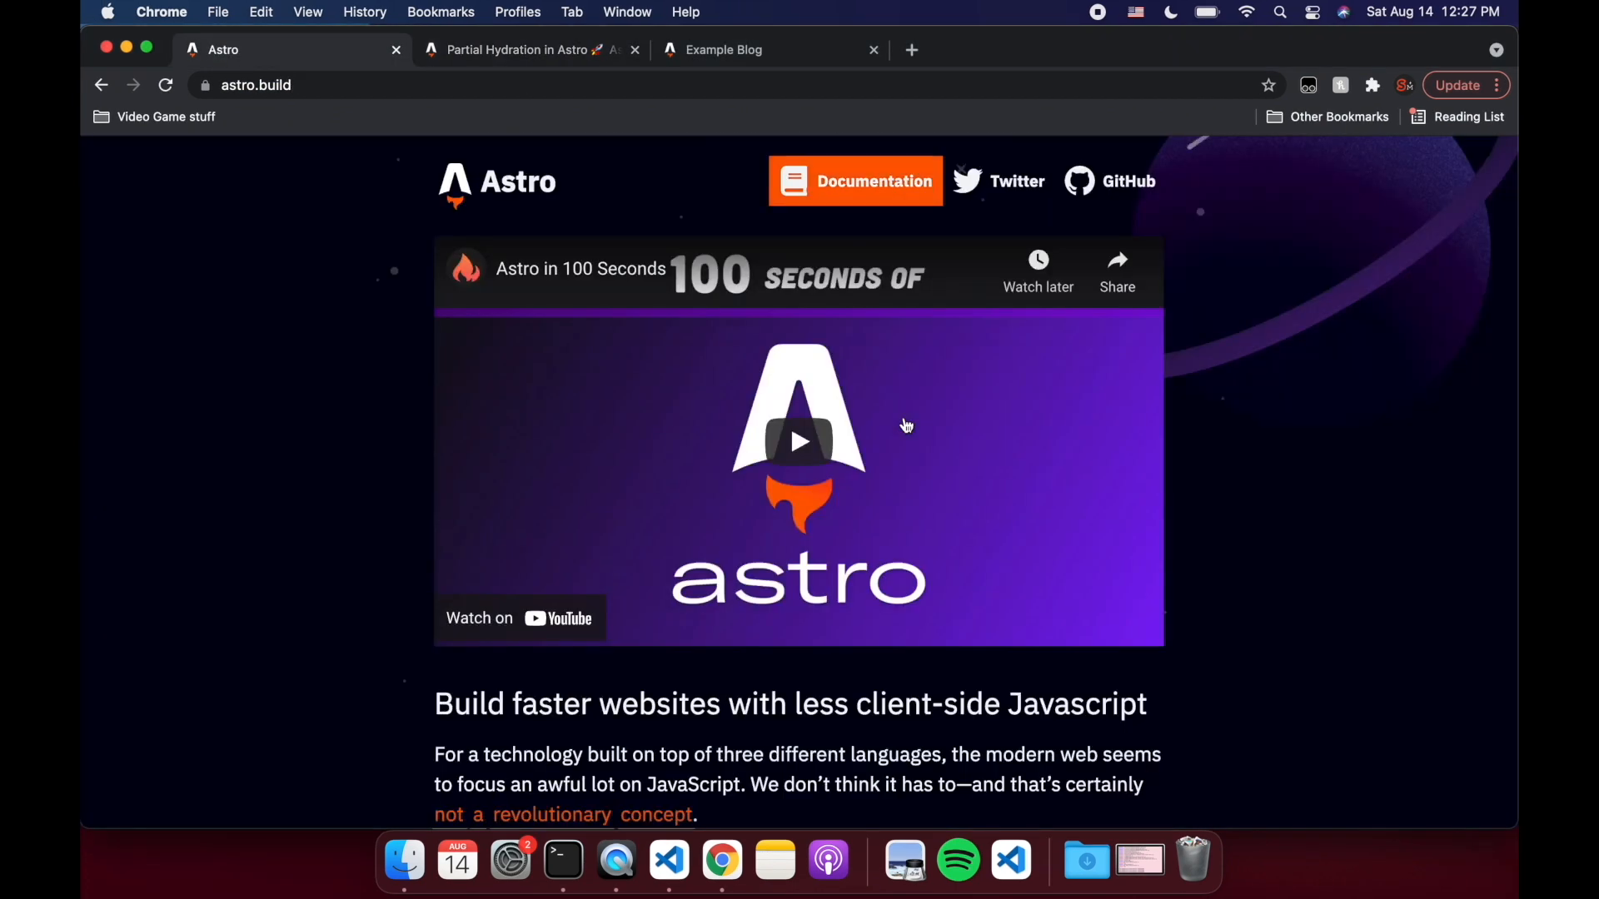
On the localhost:3000 blog, click Say Hello! to append hello! text.
{"action": "left_click", "coordinate": [724, 49]}
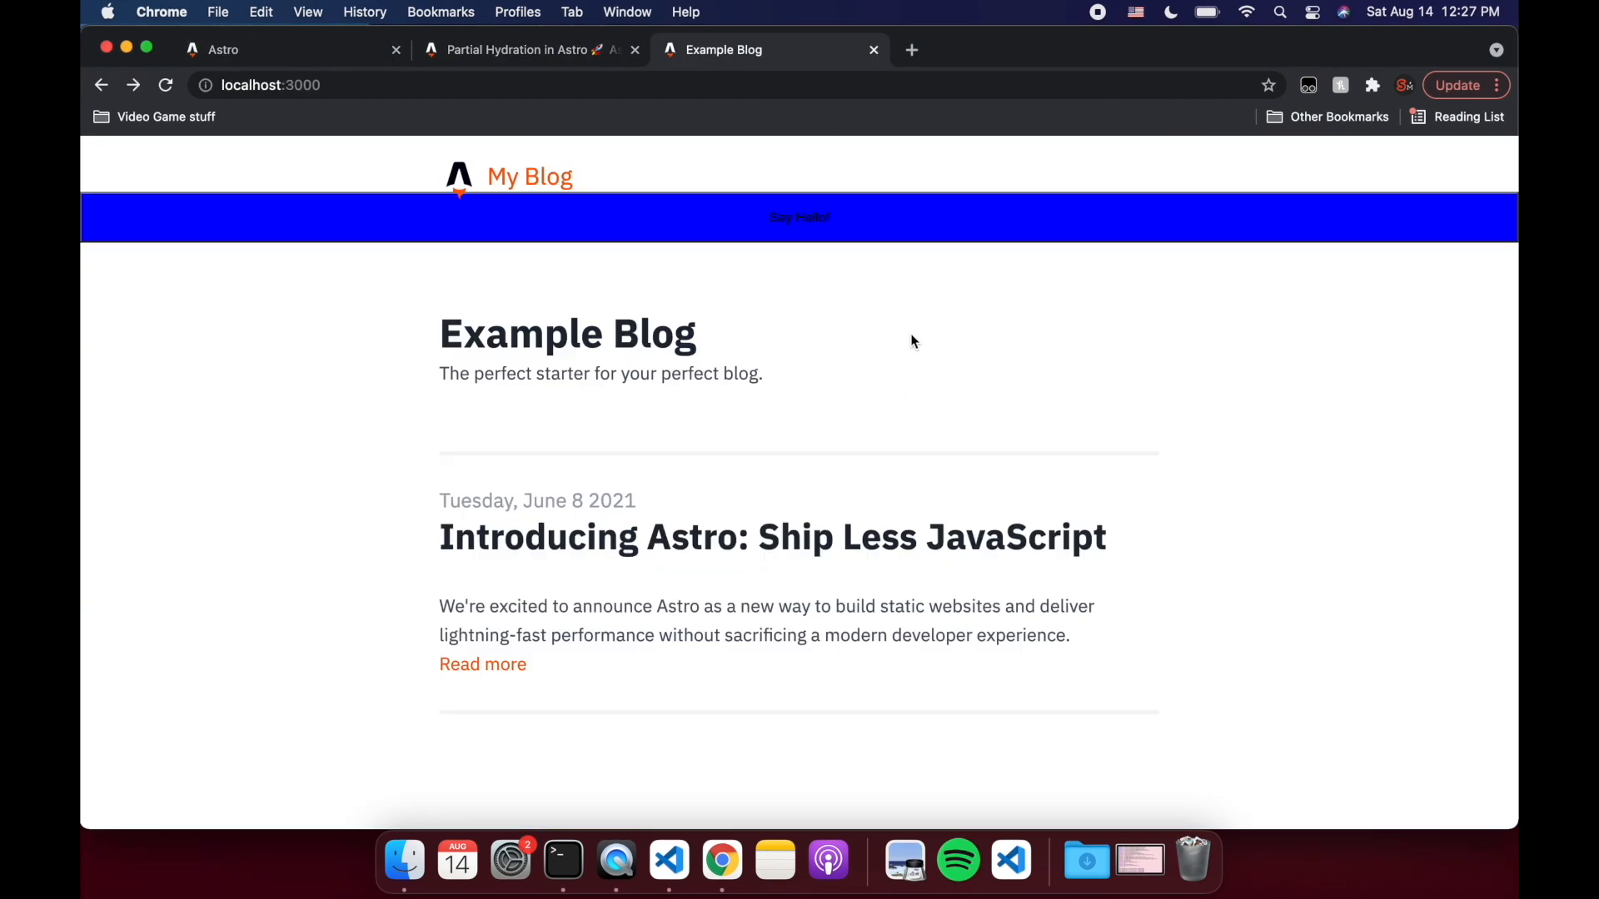
{"action": "left_click", "coordinate": [799, 217]}
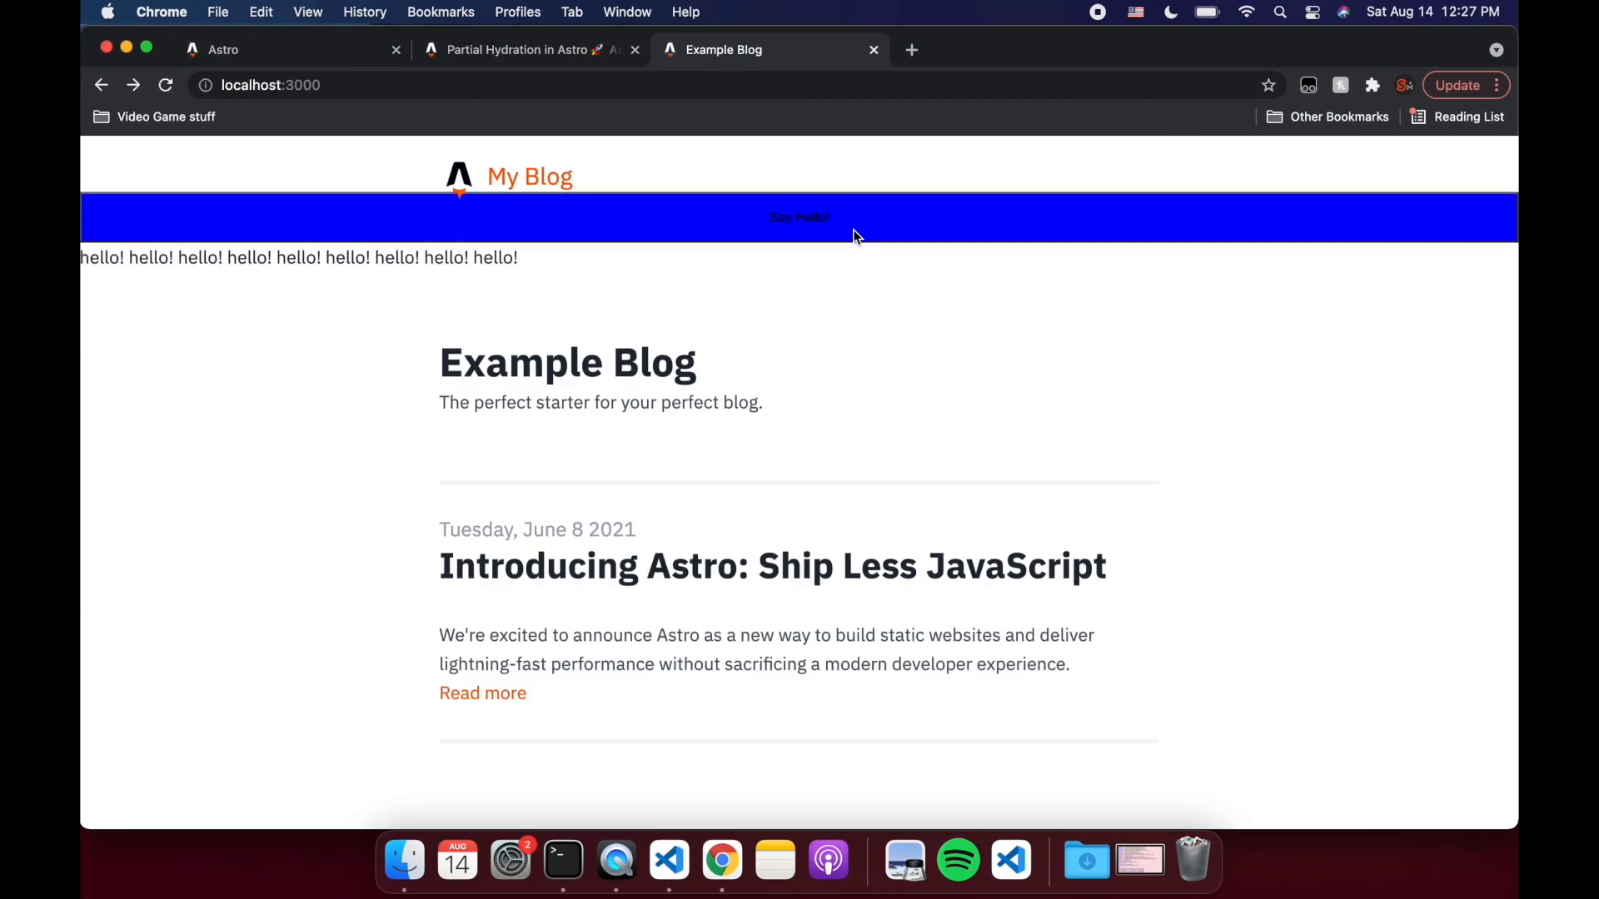
{"action": "left_click", "coordinate": [519, 50]}
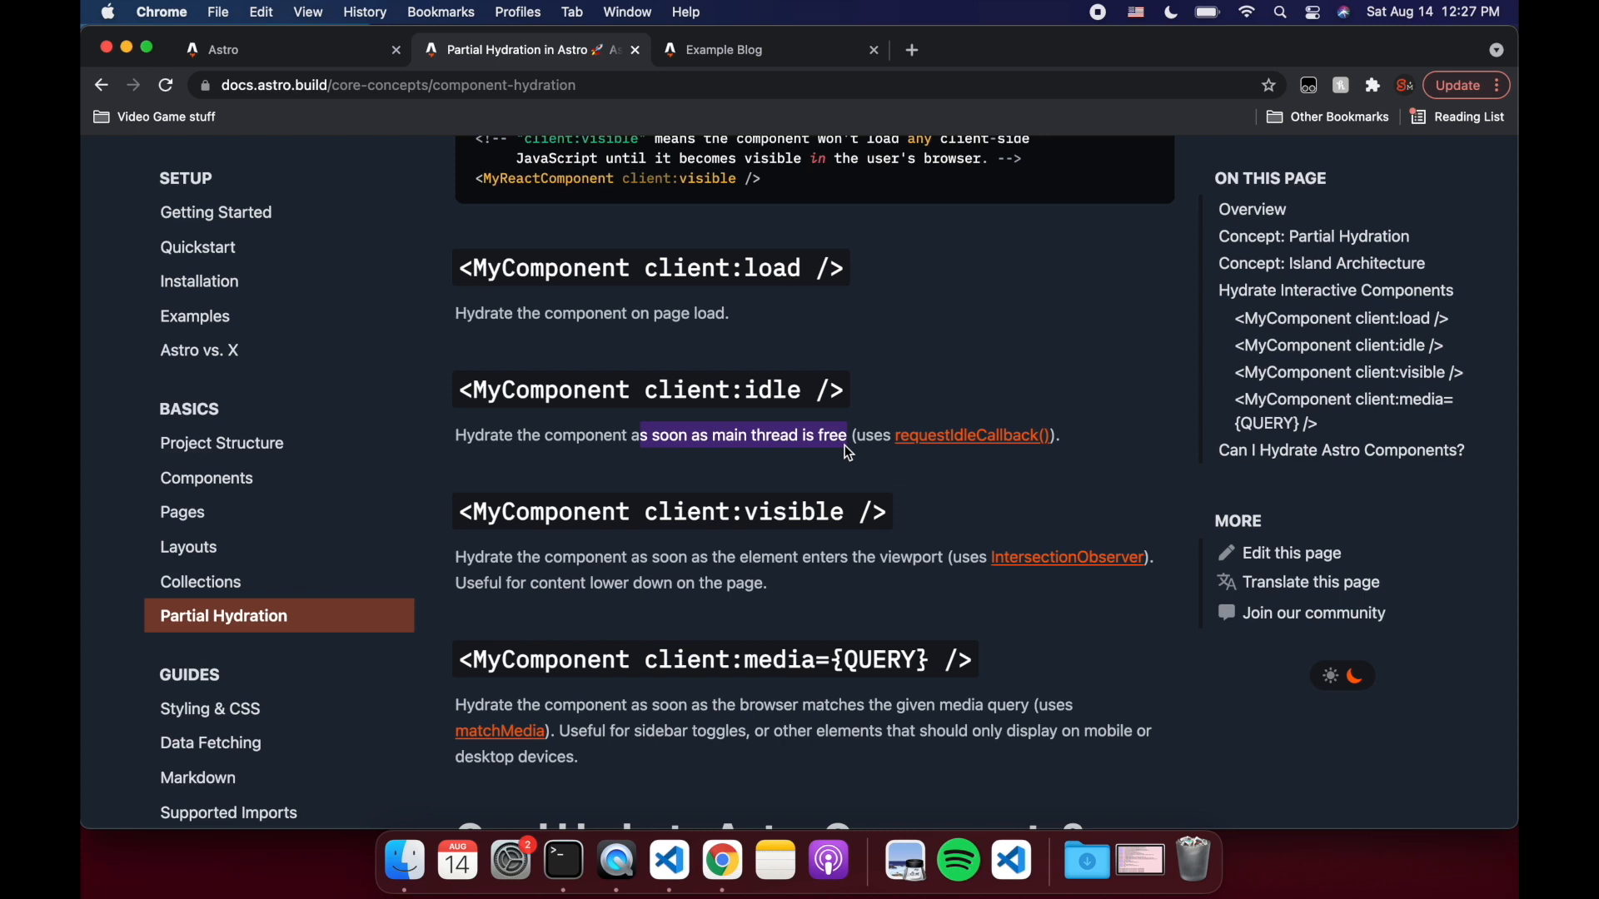
{"action": "mouse_move", "coordinate": [844, 560]}
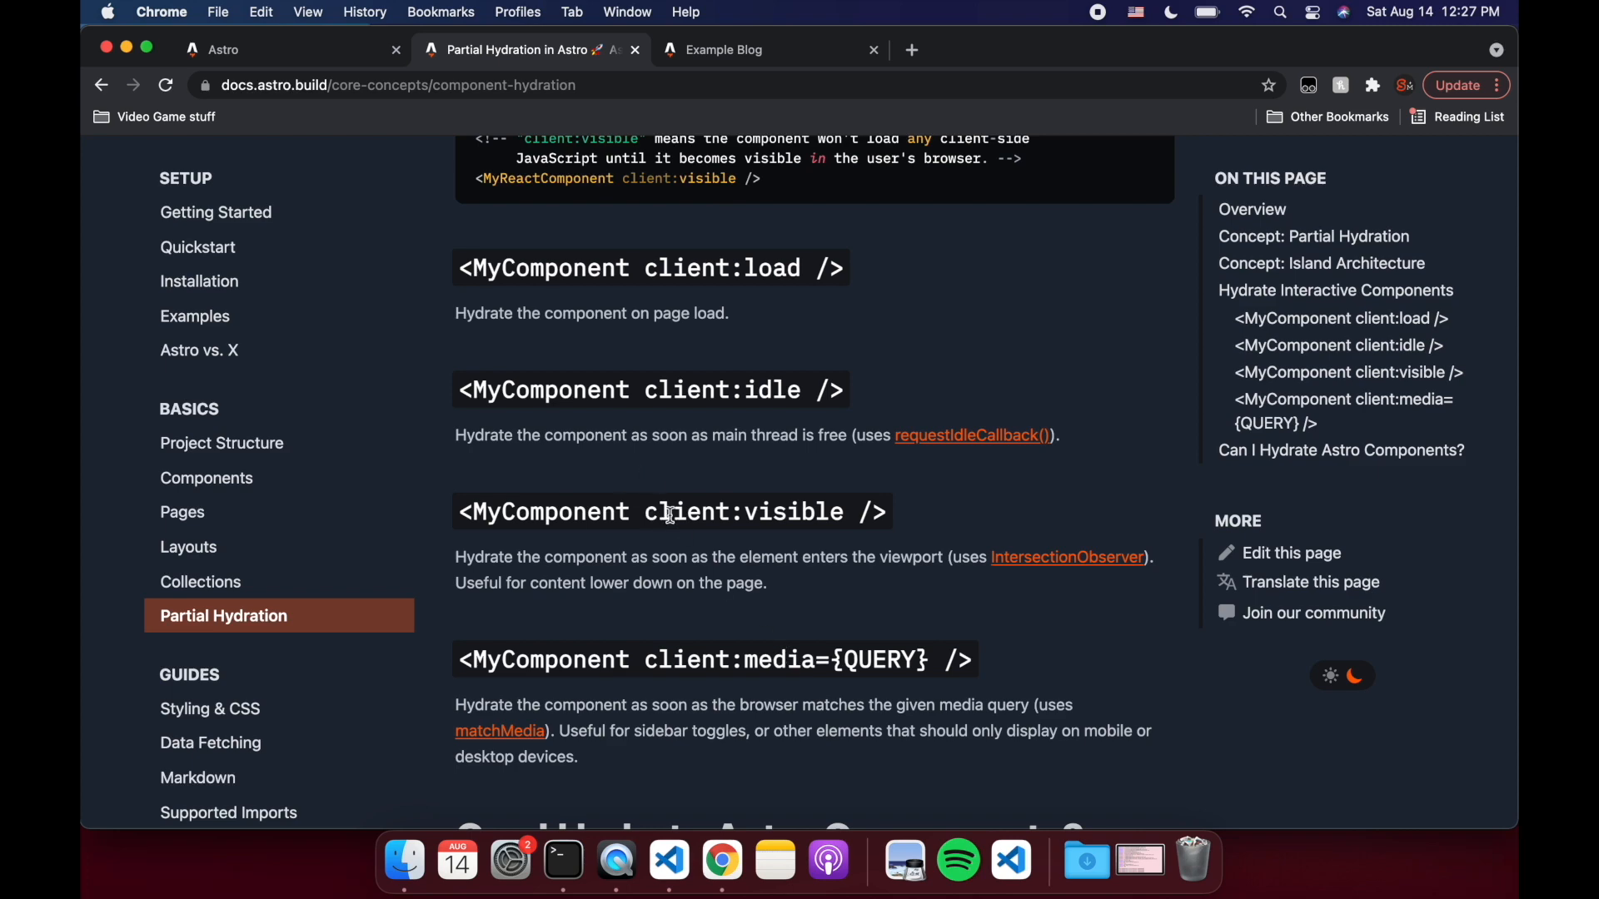
Compare the blog with the client directives in the Partial Hydration docs.
{"action": "left_click", "coordinate": [727, 49]}
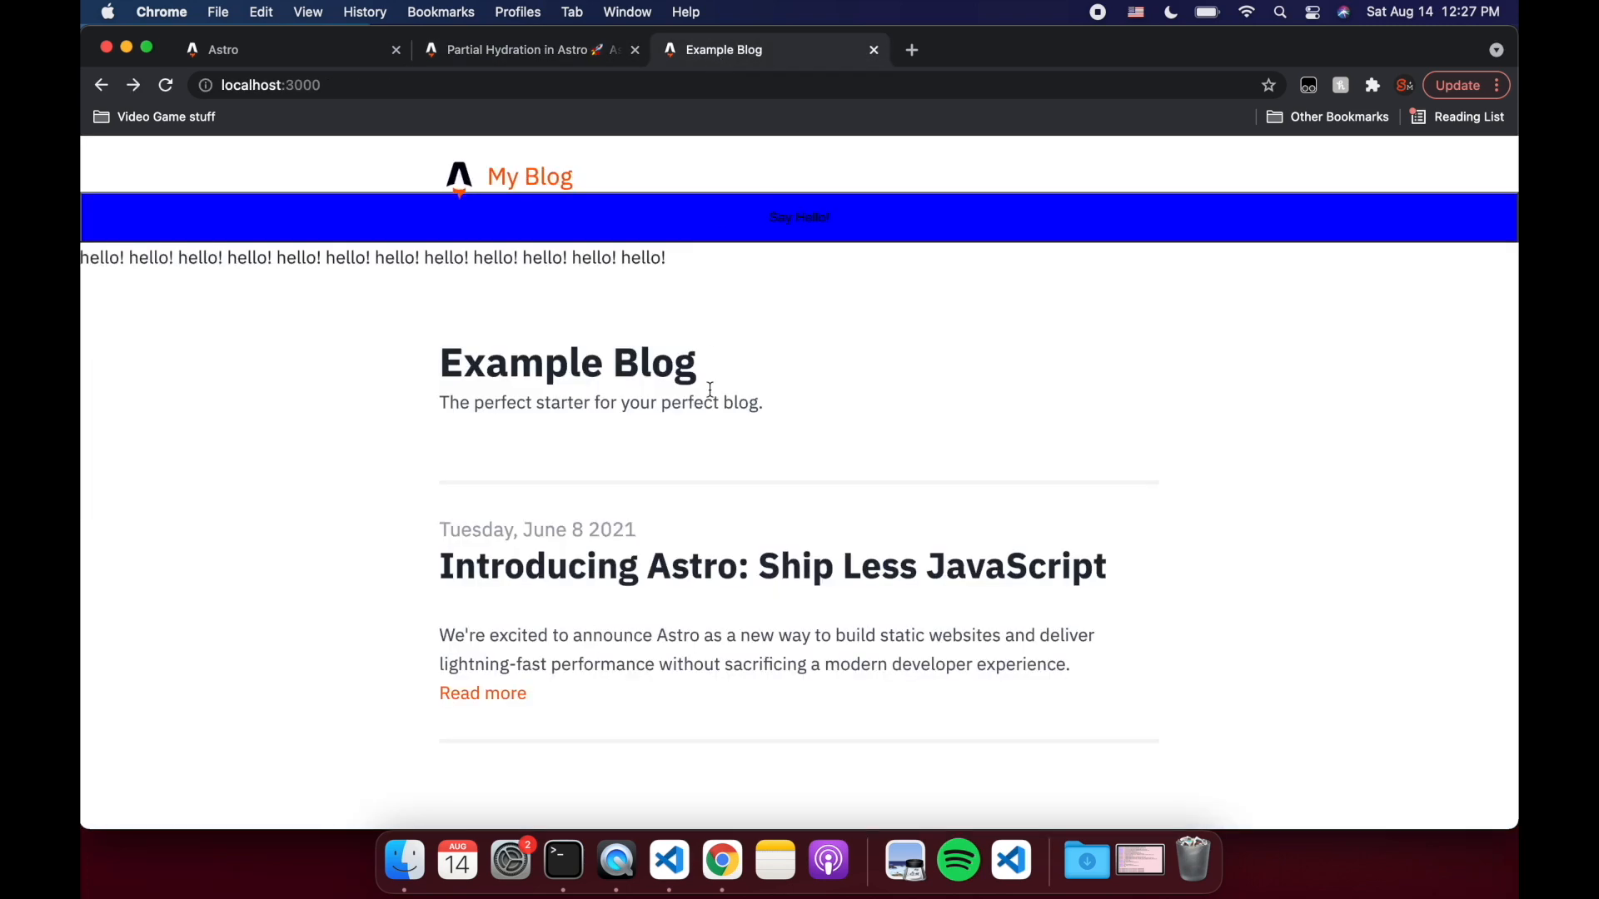
{"action": "left_click", "coordinate": [520, 49]}
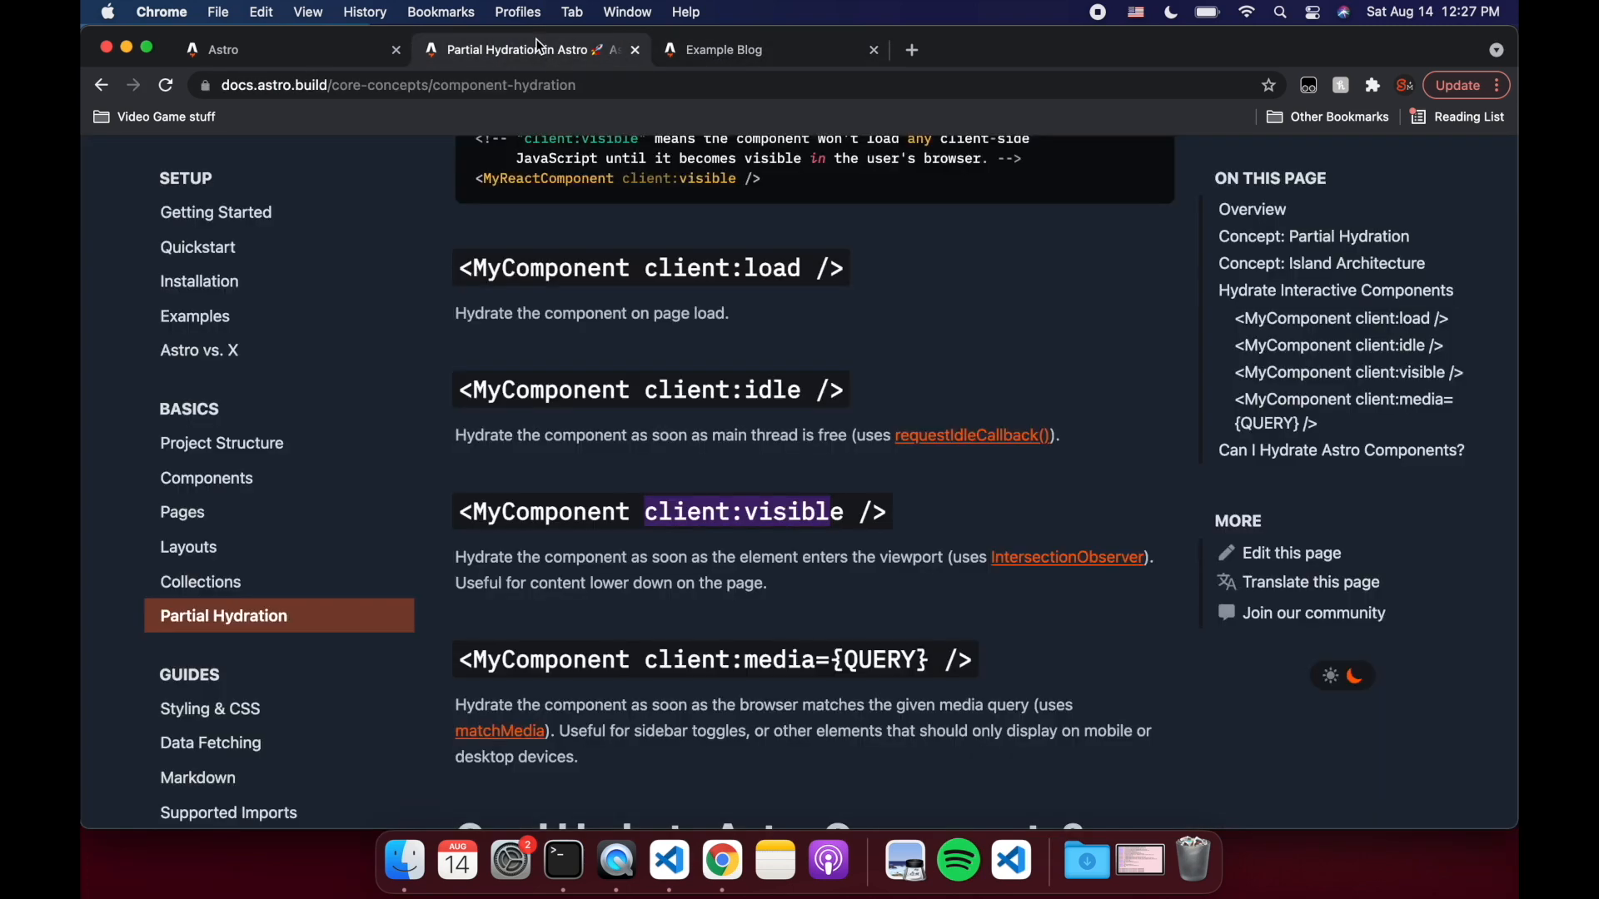
{"action": "scroll", "scroll_direction": "down", "scroll_amount": 3}
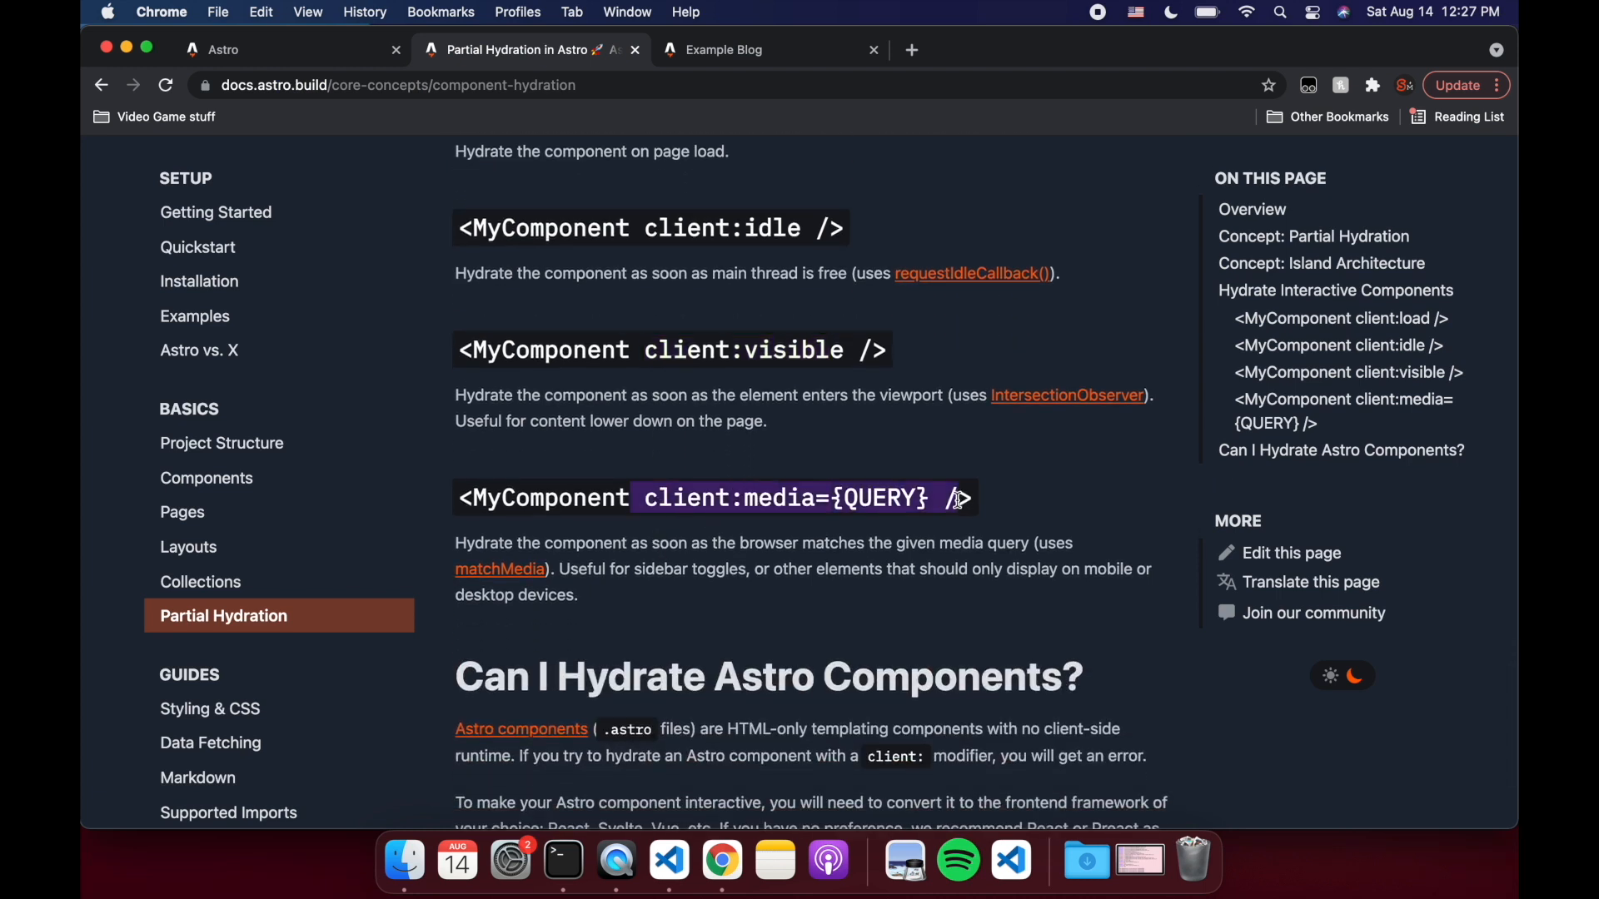
{"action": "mouse_move", "coordinate": [573, 480]}
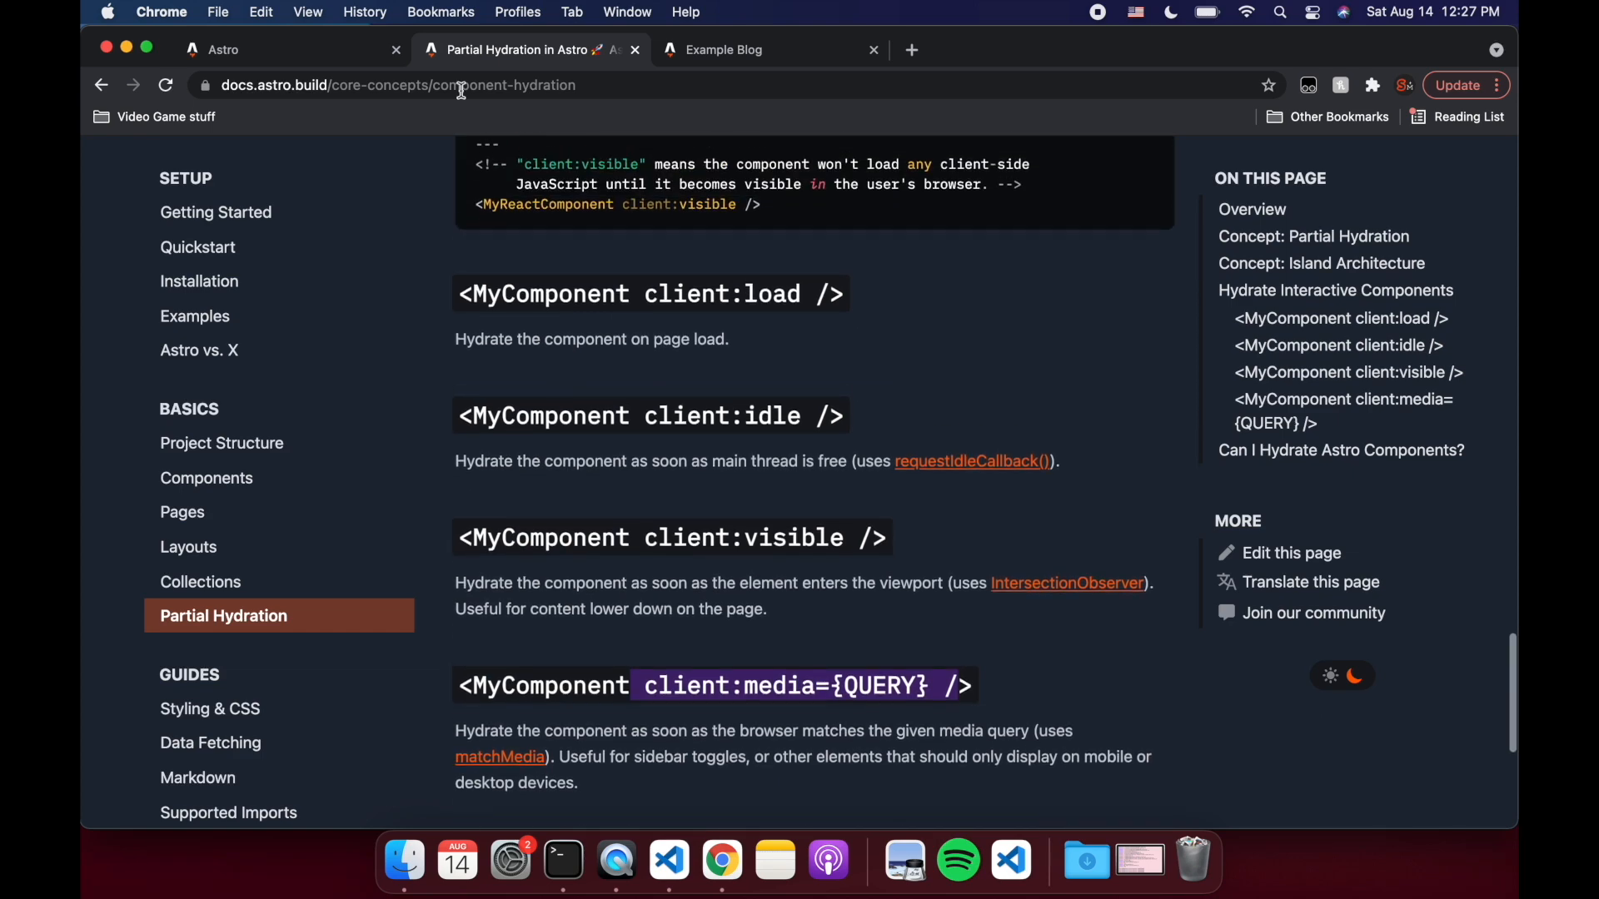
{"action": "left_click", "coordinate": [723, 49]}
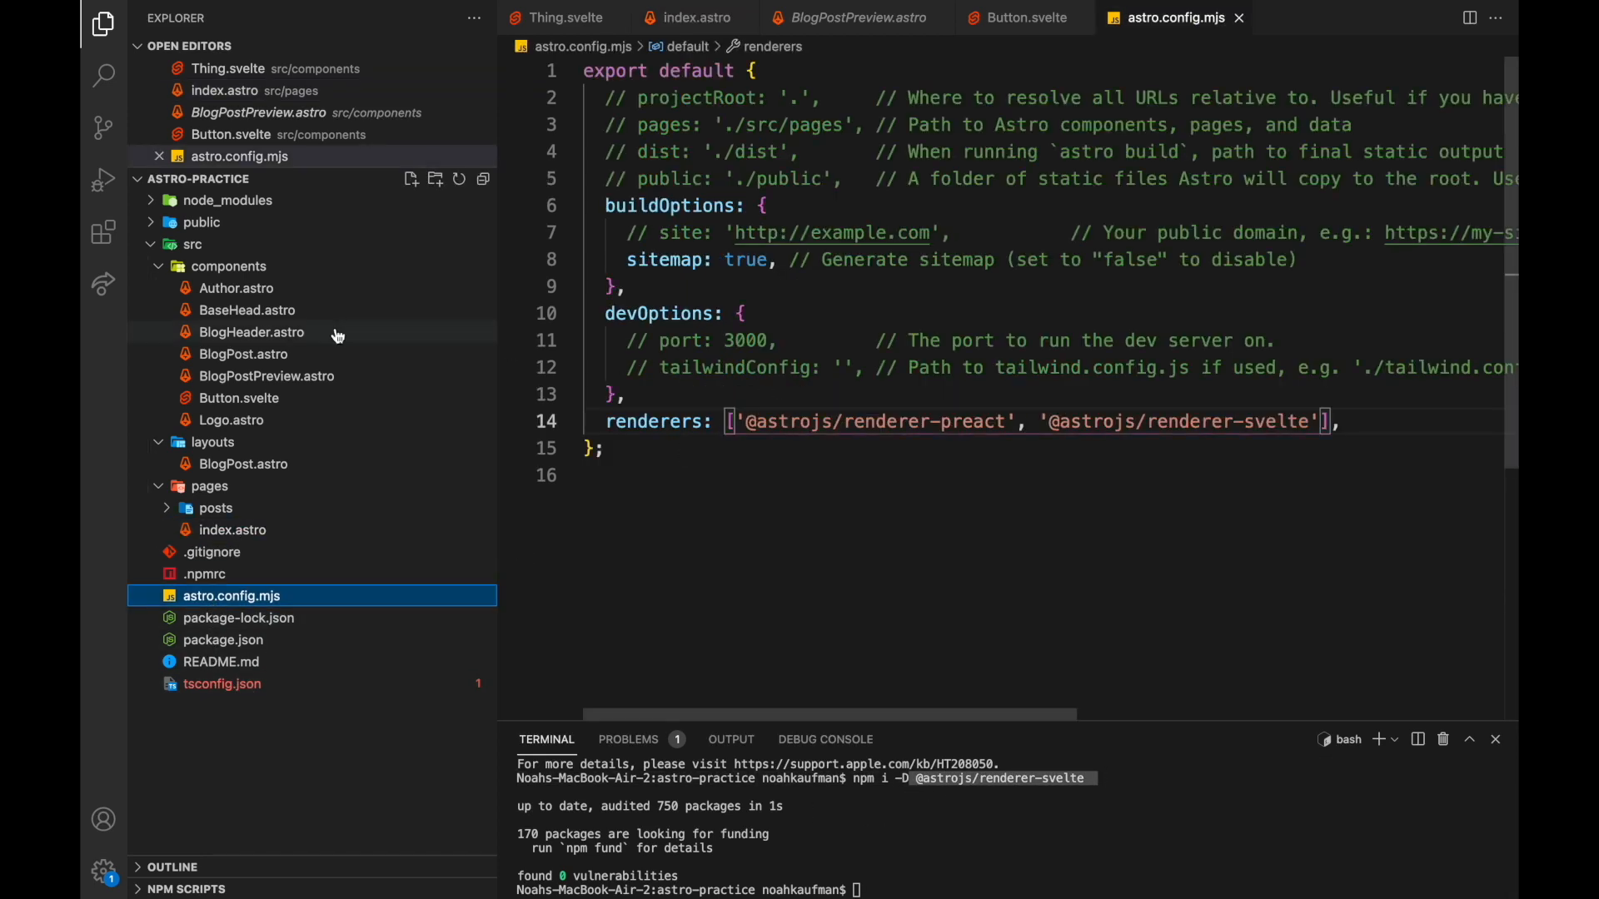
Reopen index.astro and select the client:load attribute on the blue Button.
{"action": "left_click", "coordinate": [695, 17]}
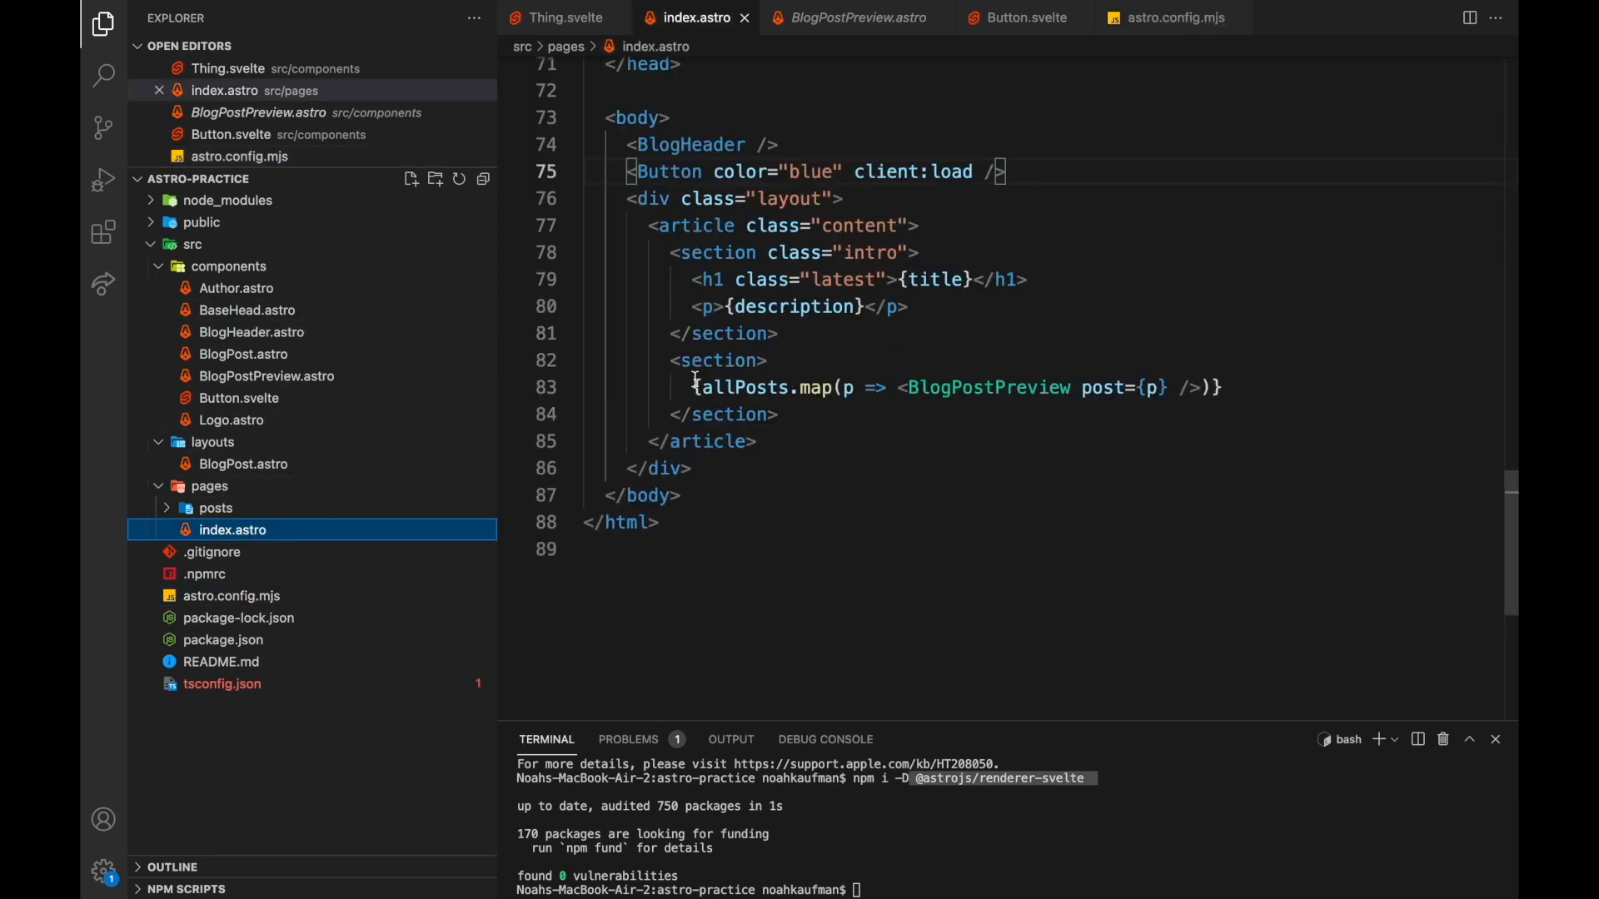
{"action": "double_click", "coordinate": [913, 171]}
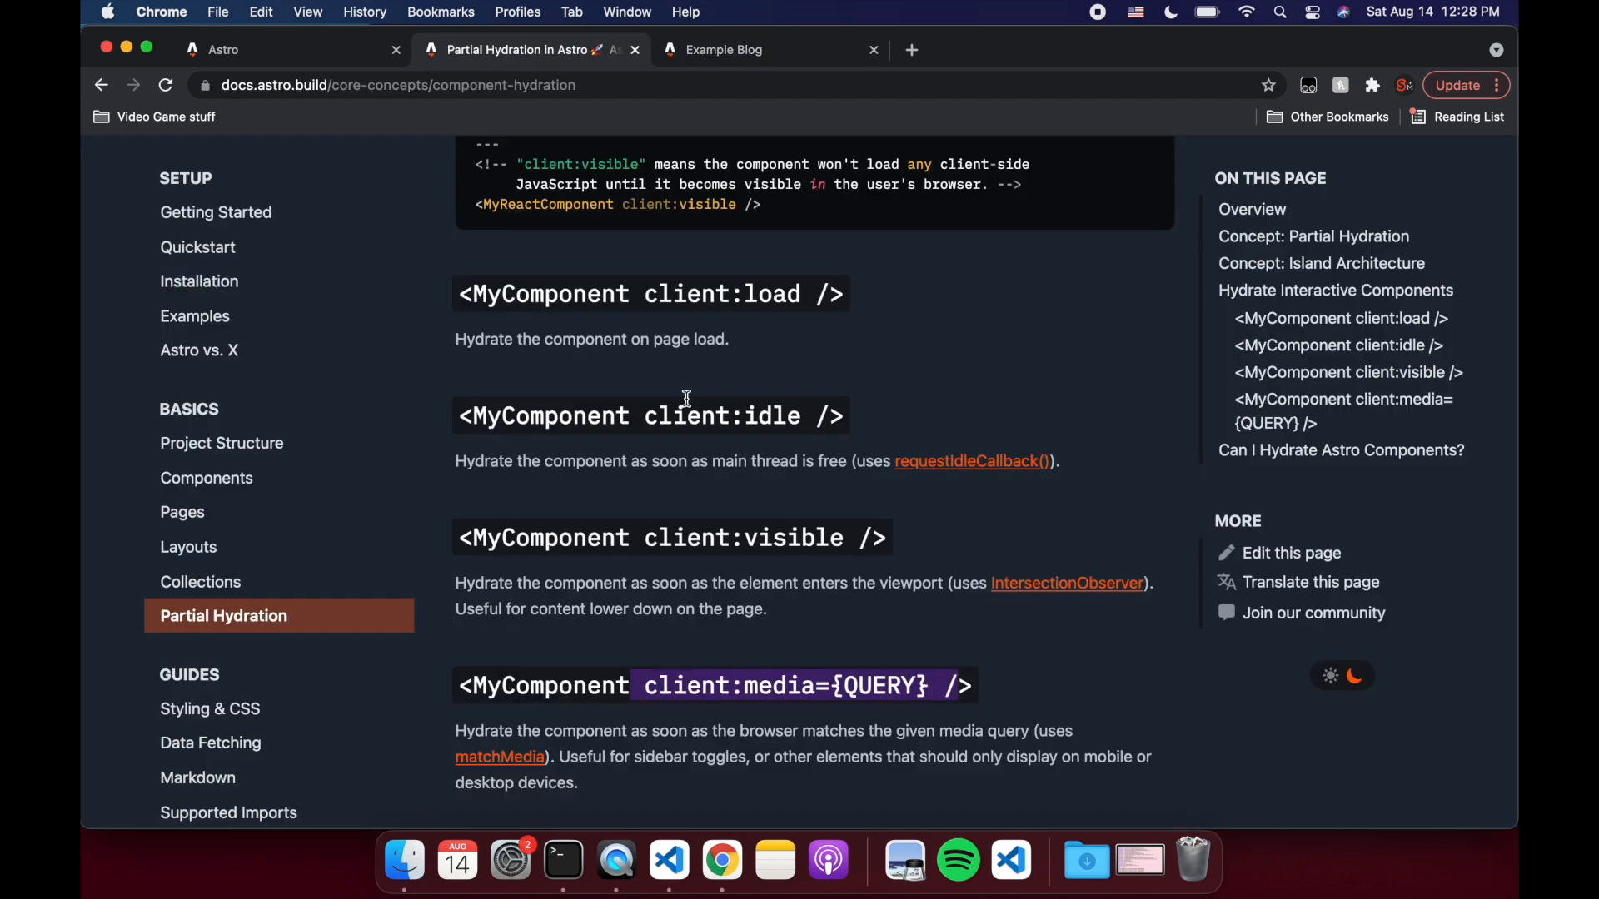
{"action": "scroll", "scroll_direction": "down", "scroll_amount": 3}
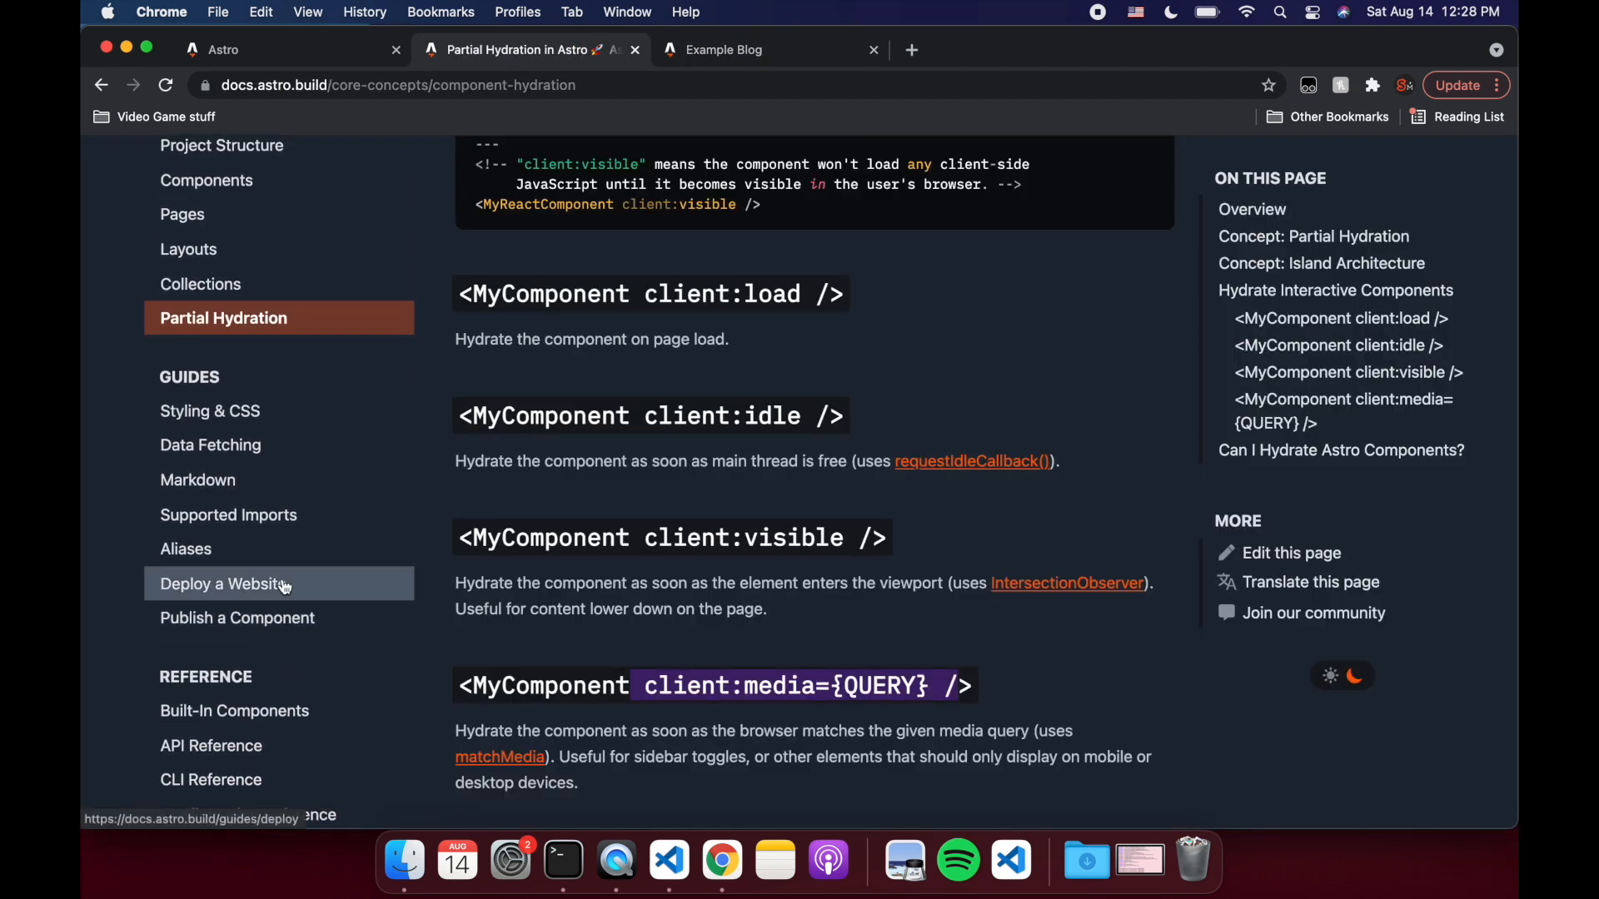
{"action": "mouse_move", "coordinate": [283, 583]}
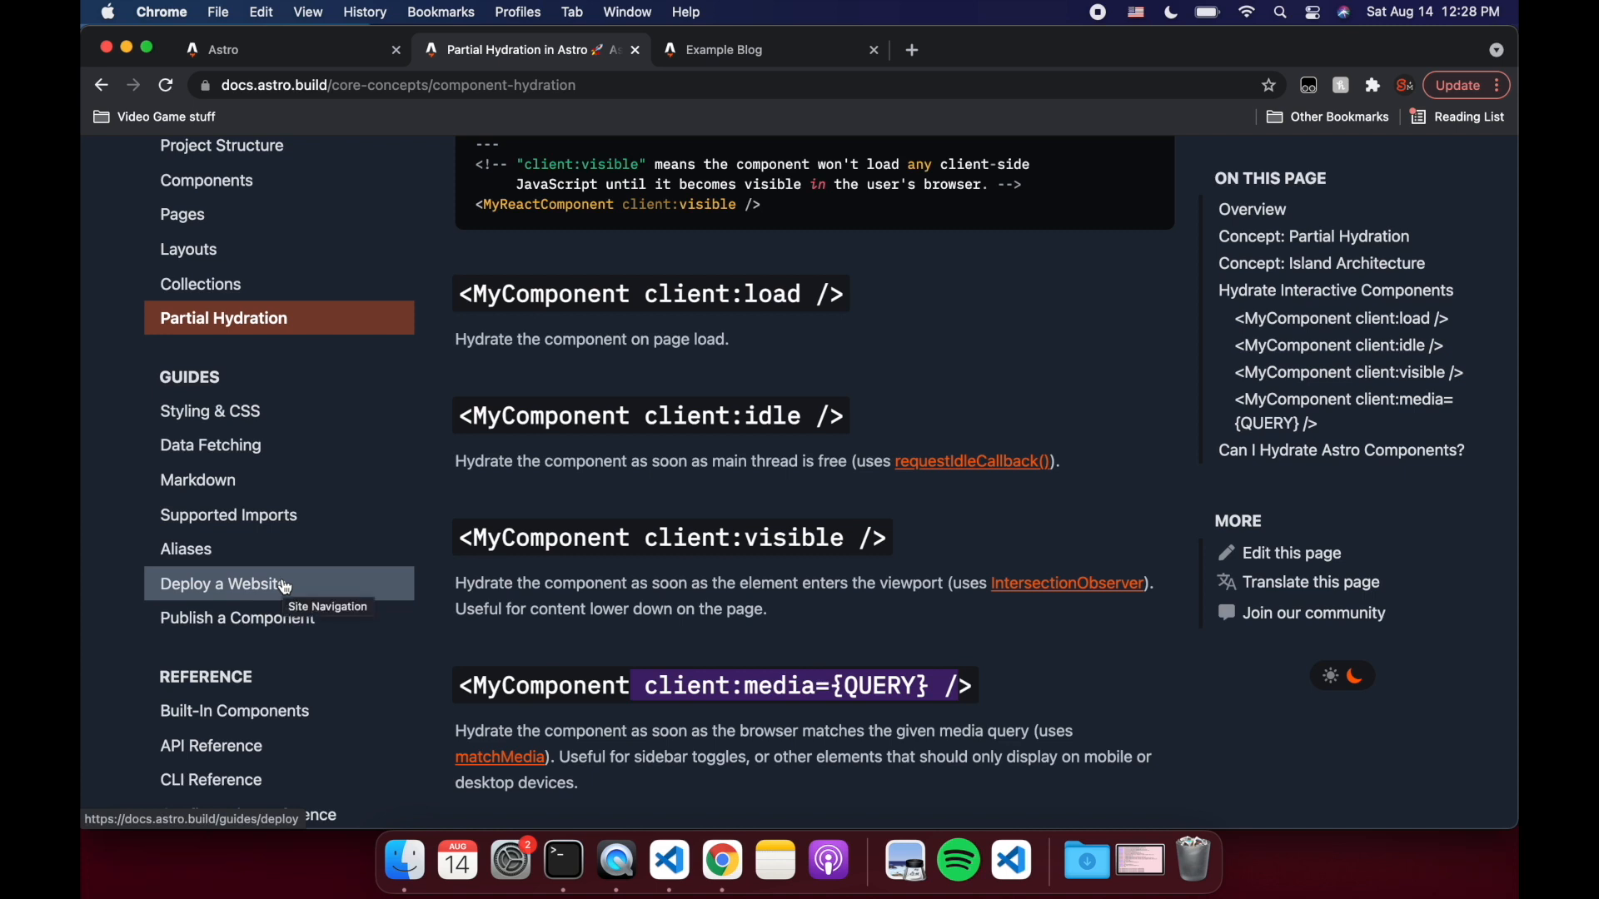